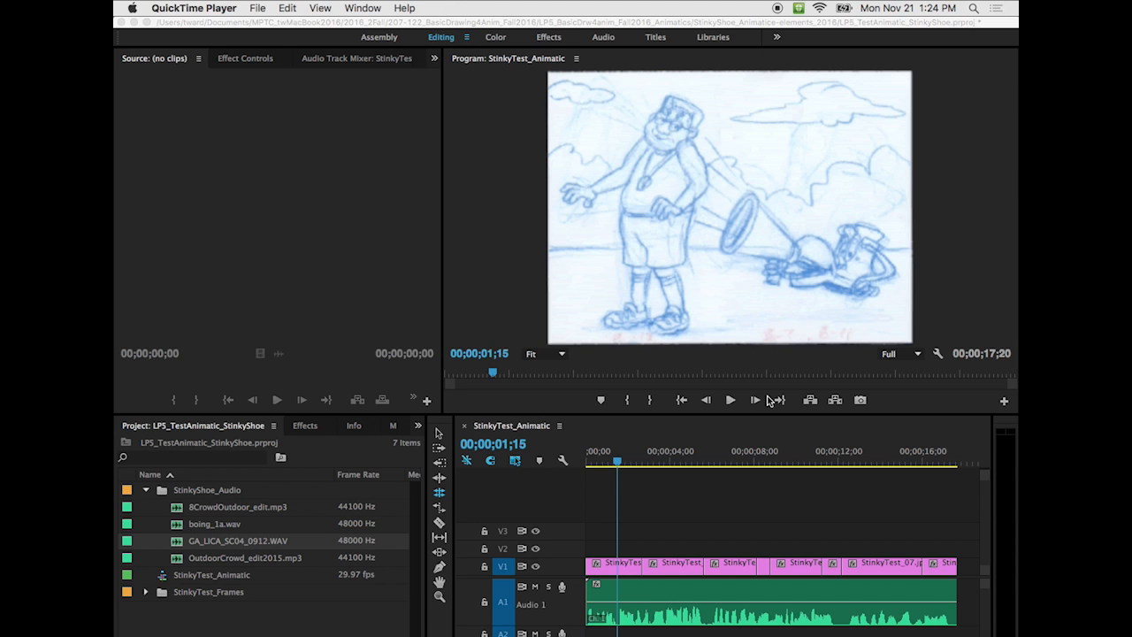
mouse_move(746, 396)
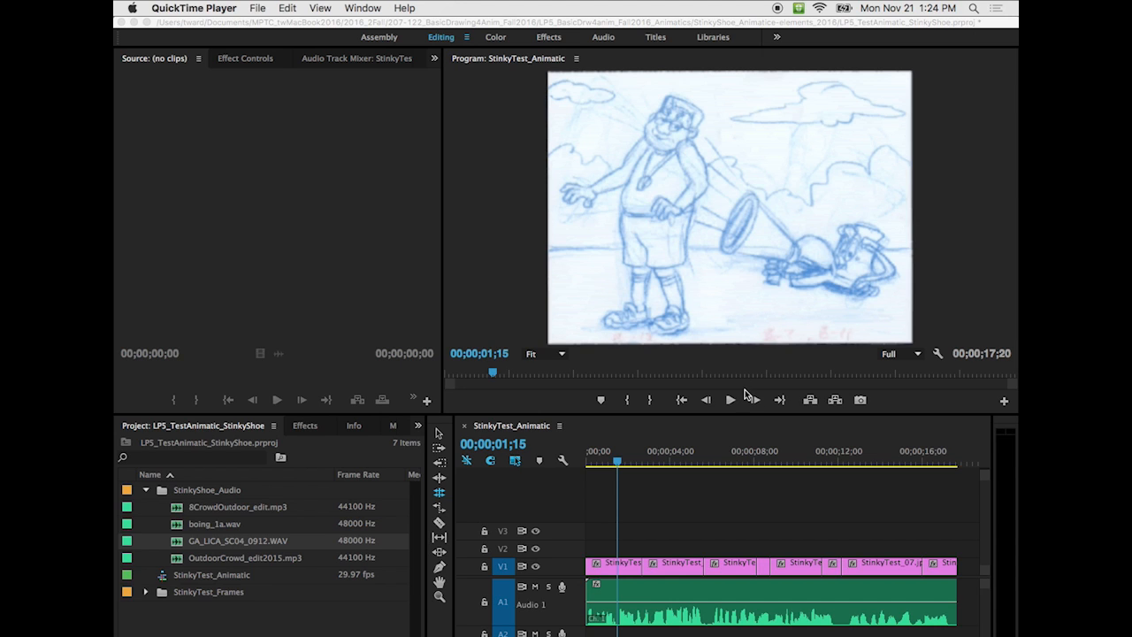
mouse_move(655, 266)
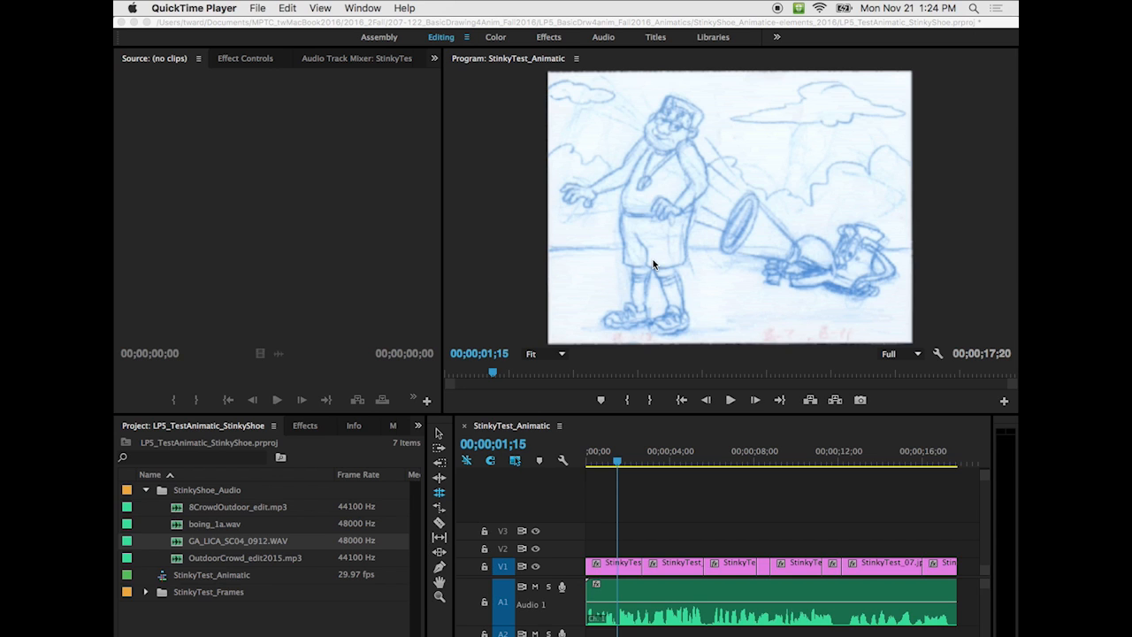
mouse_move(818, 230)
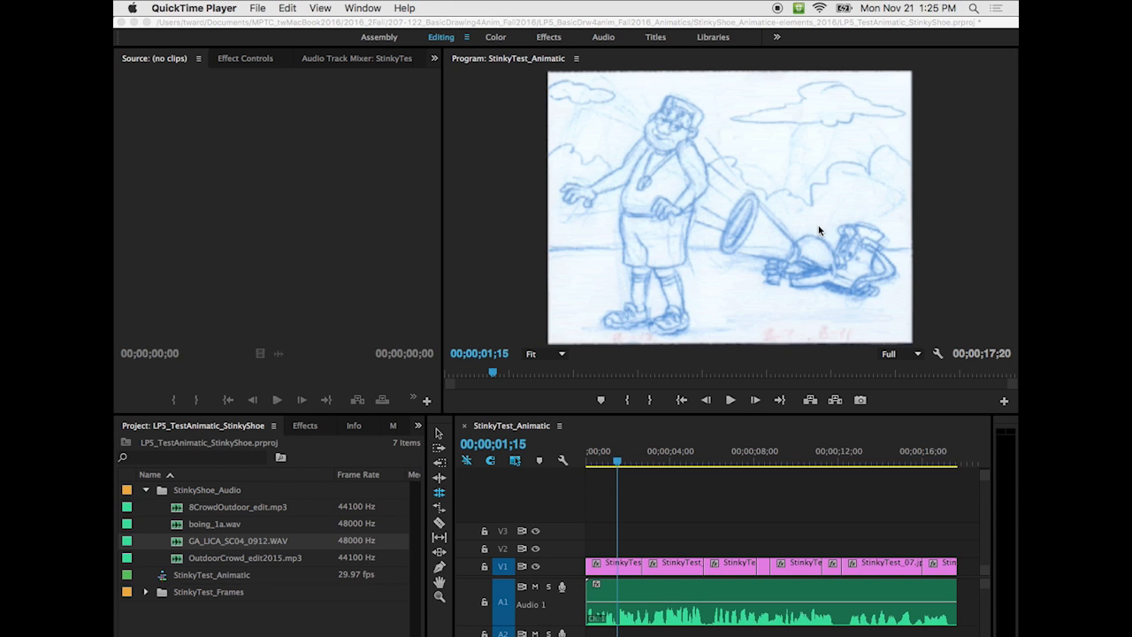
mouse_move(863, 269)
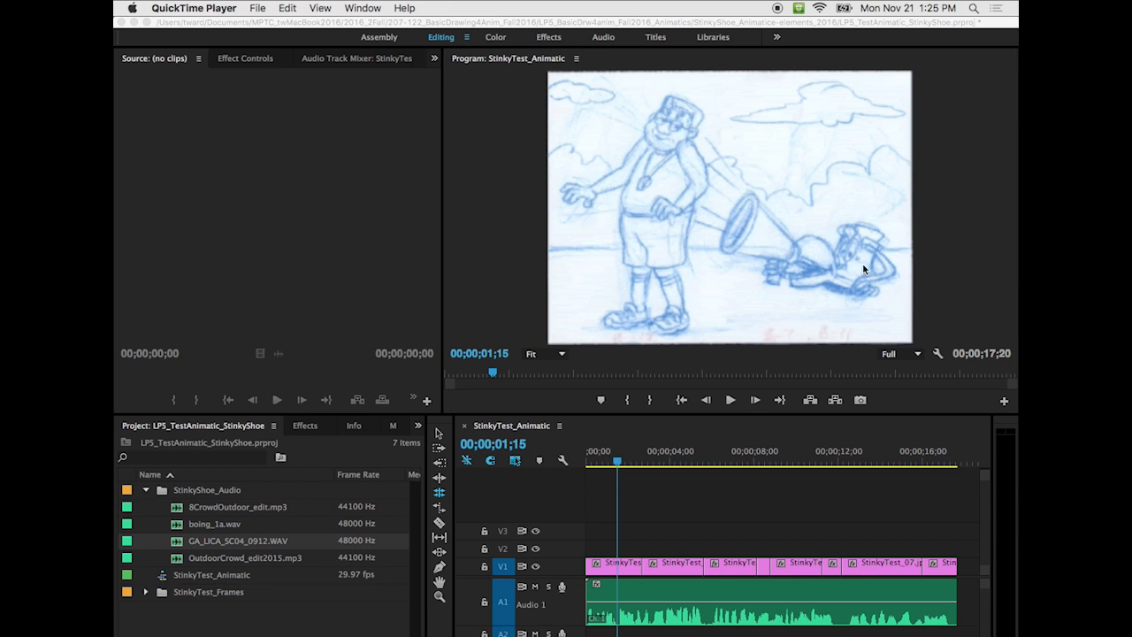
mouse_move(909, 256)
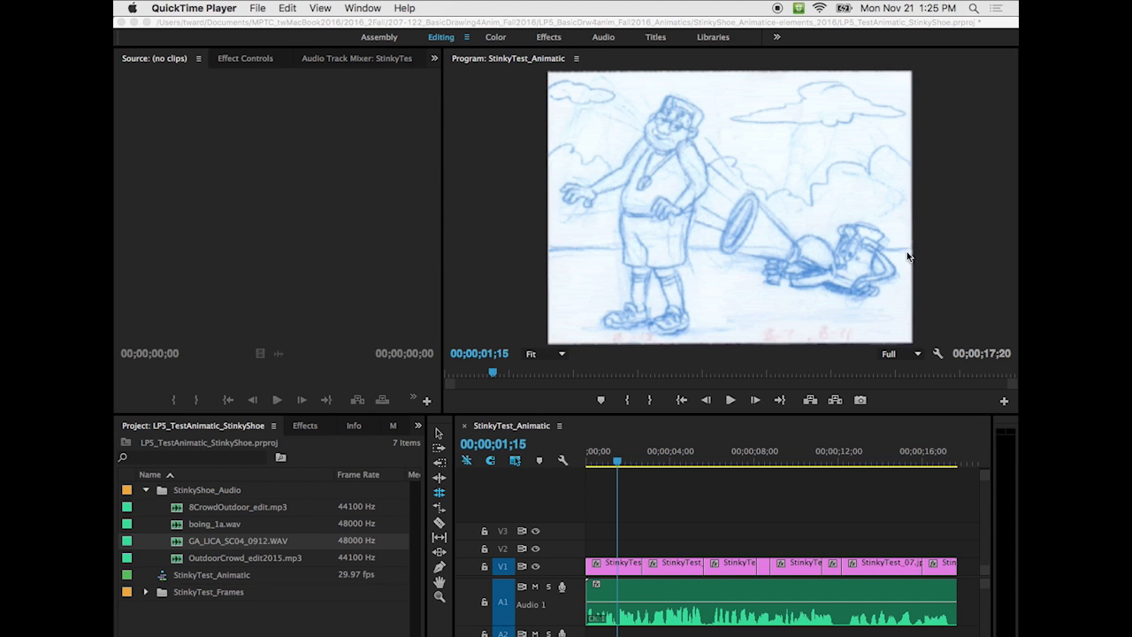
mouse_move(510, 511)
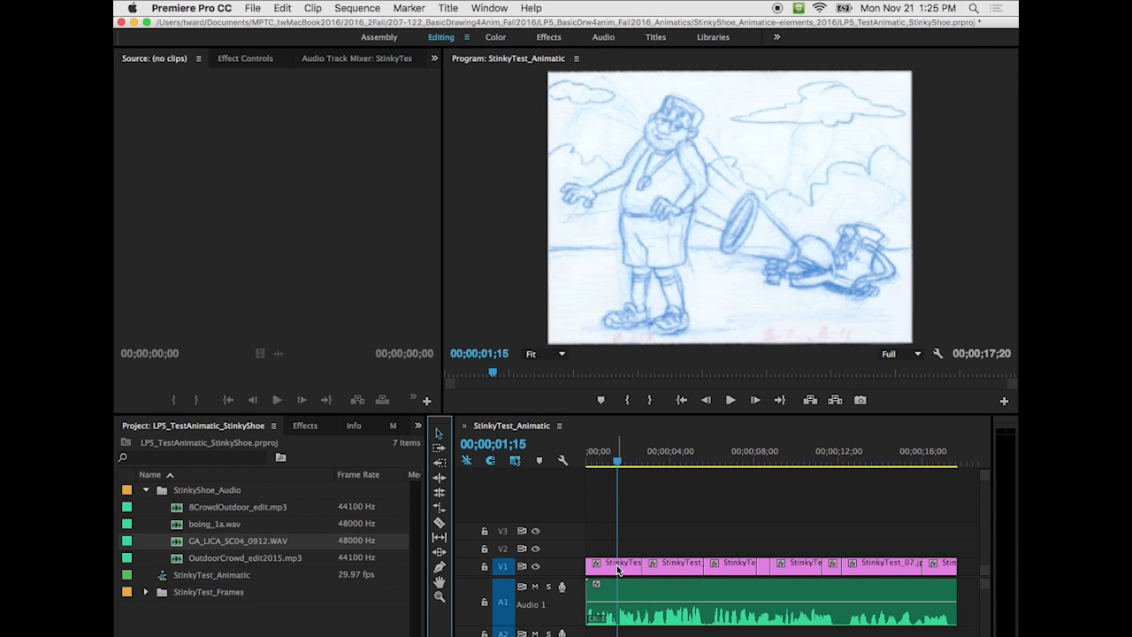
mouse_move(633, 585)
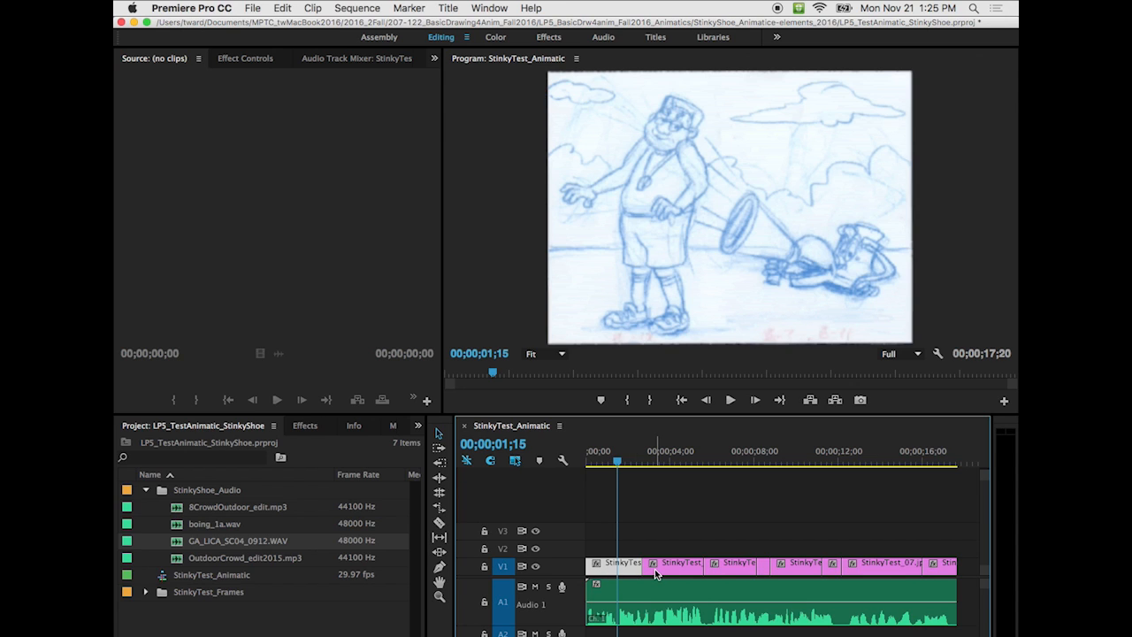
mouse_move(654, 573)
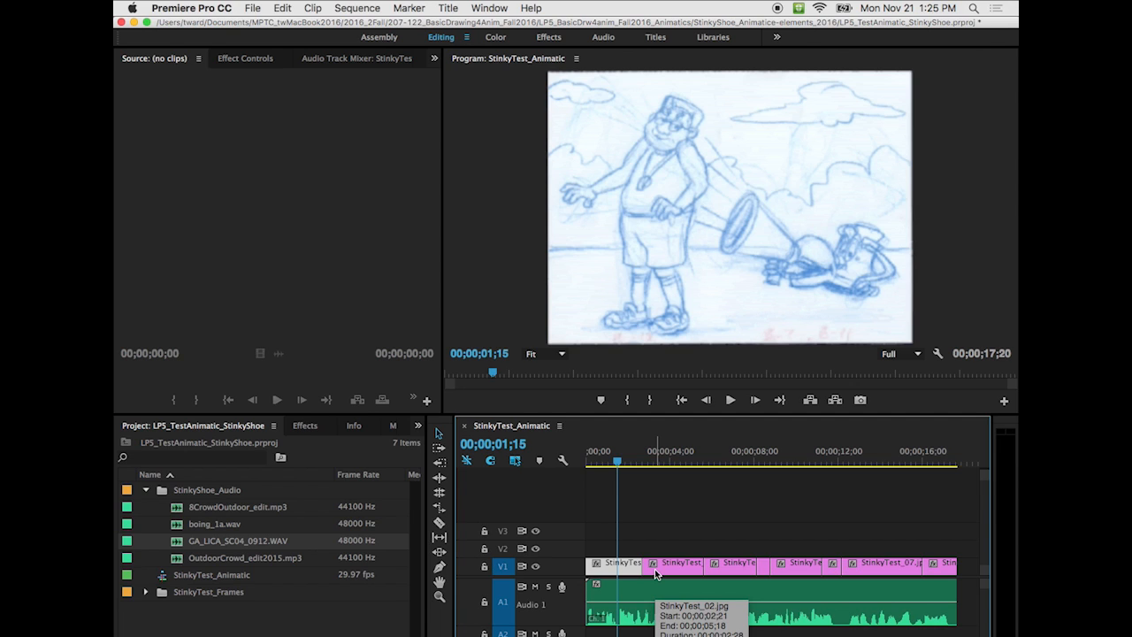
mouse_move(658, 570)
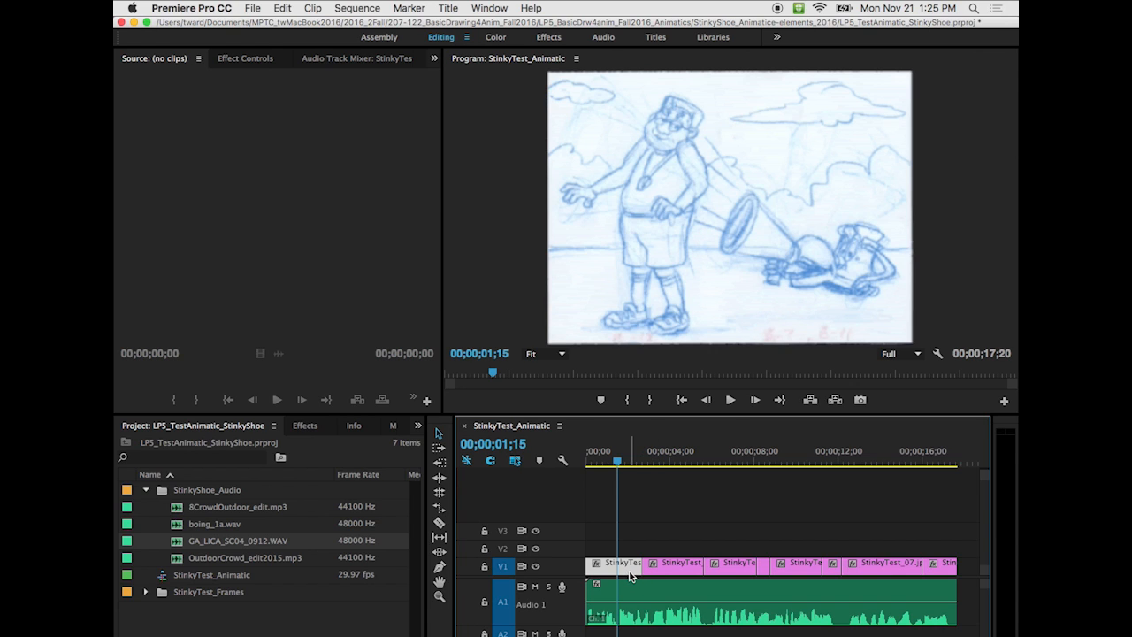
mouse_move(631, 573)
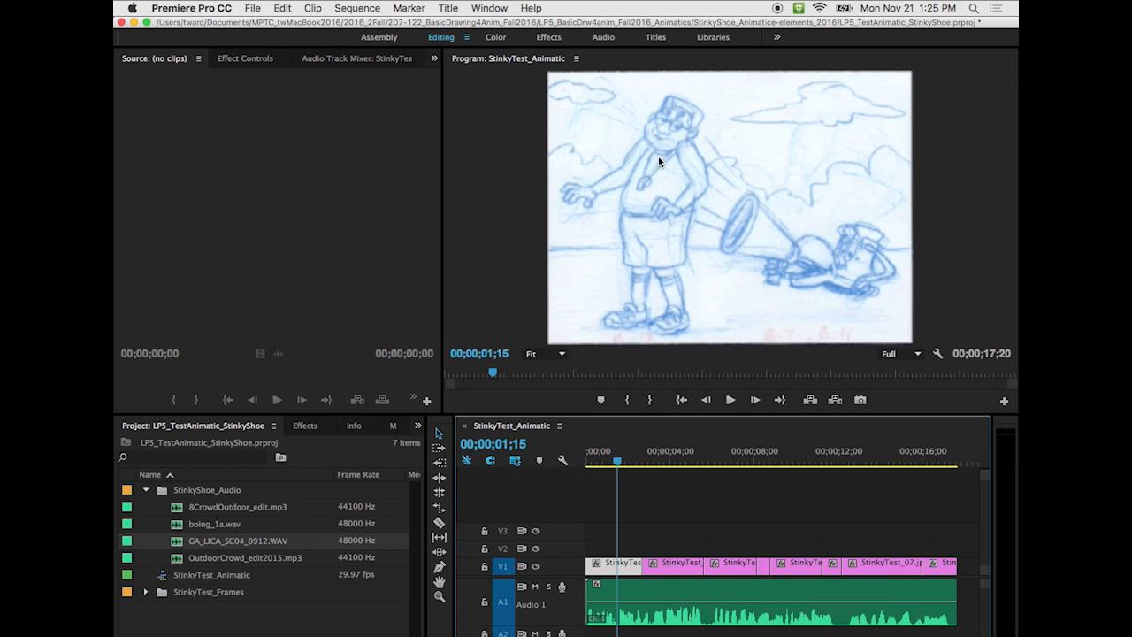
mouse_move(366, 48)
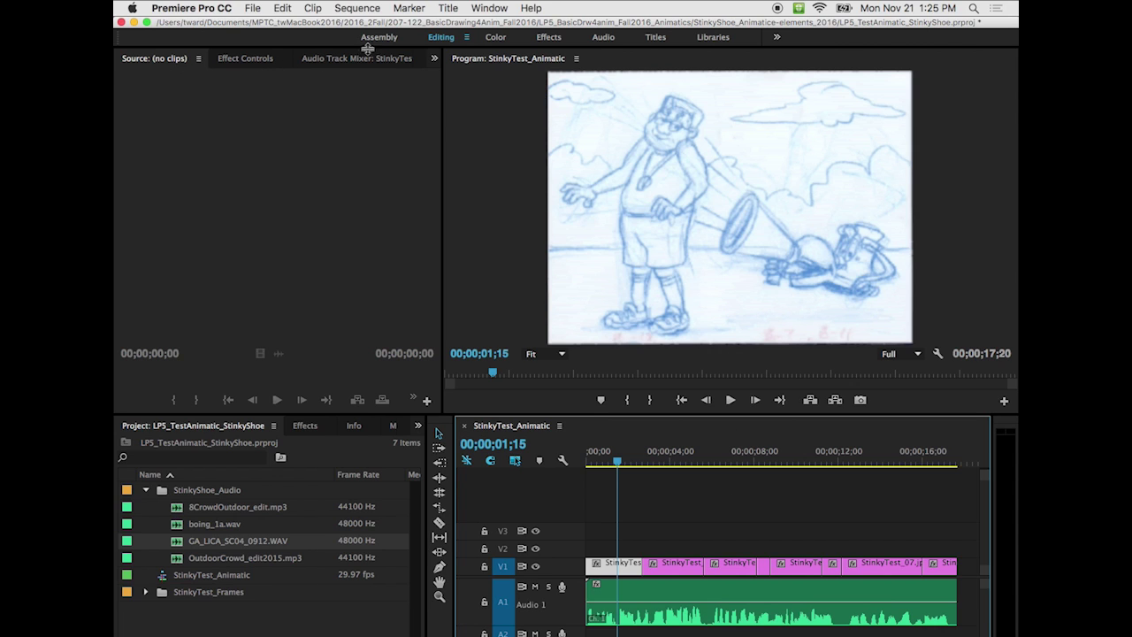
mouse_move(246, 64)
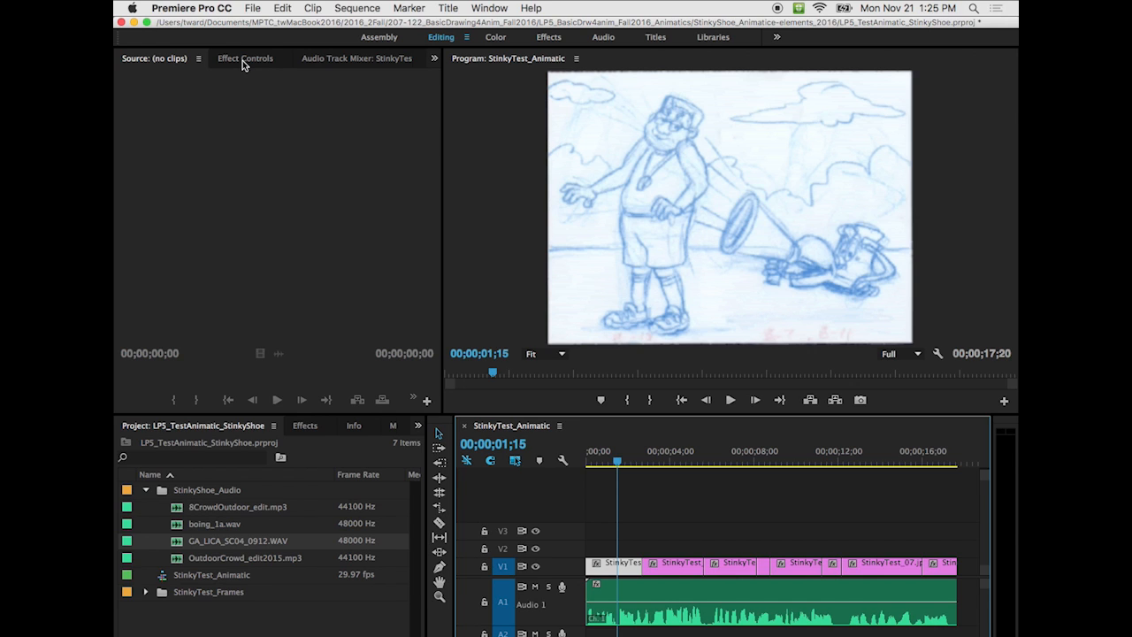
- Show StinkyTest_01's Effect Controls with Motion, Opacity and Time Remapping folded closed
click(246, 56)
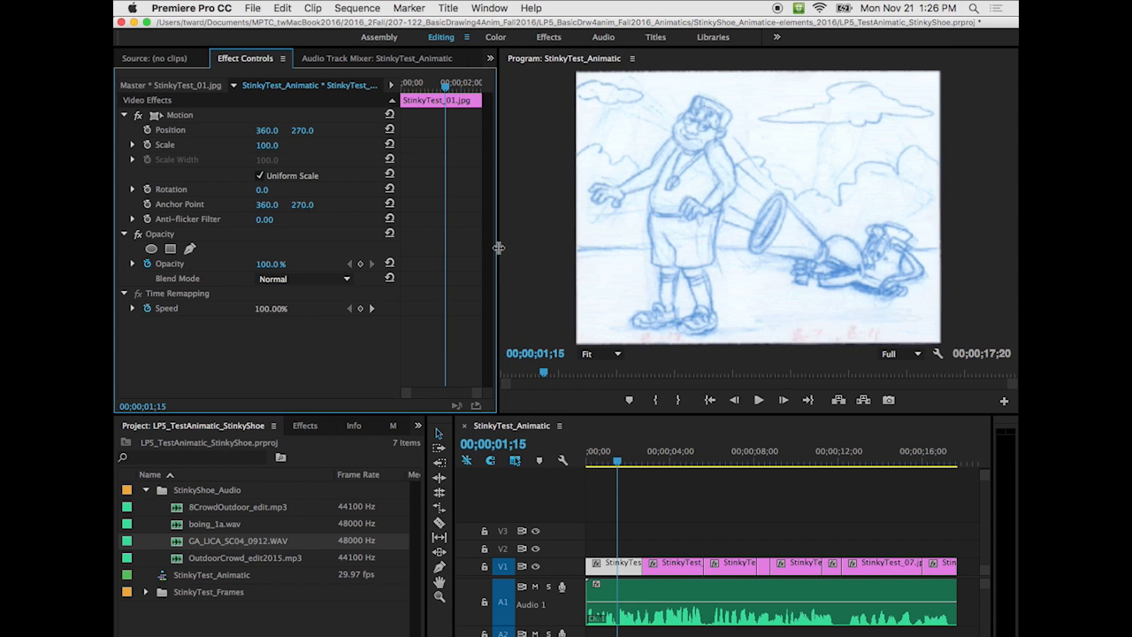
click(124, 115)
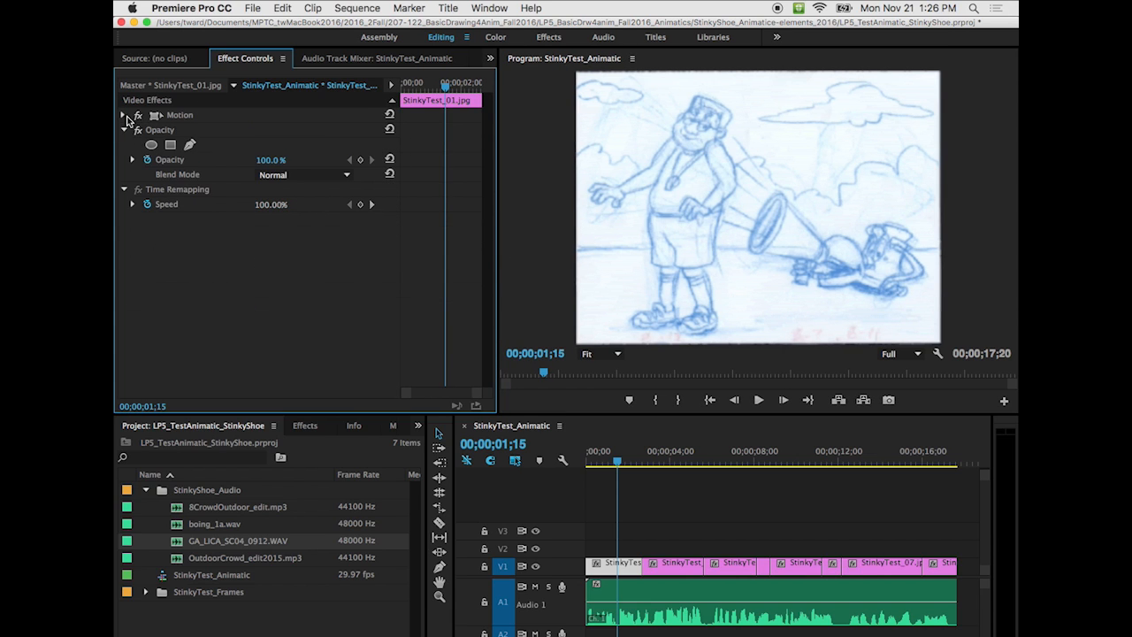
click(123, 129)
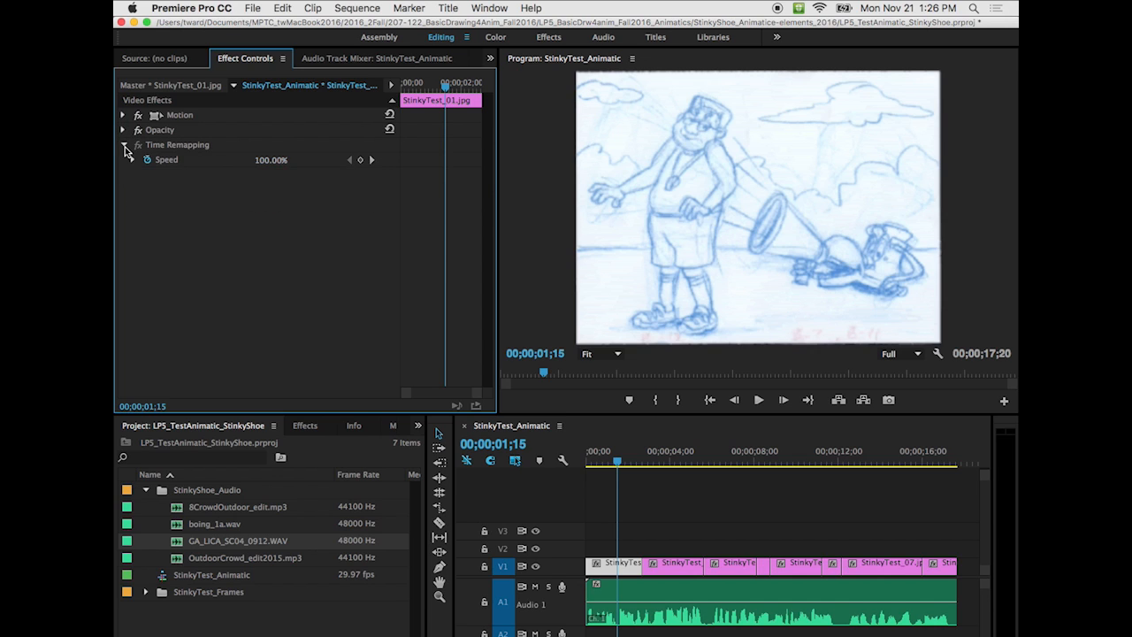
click(122, 145)
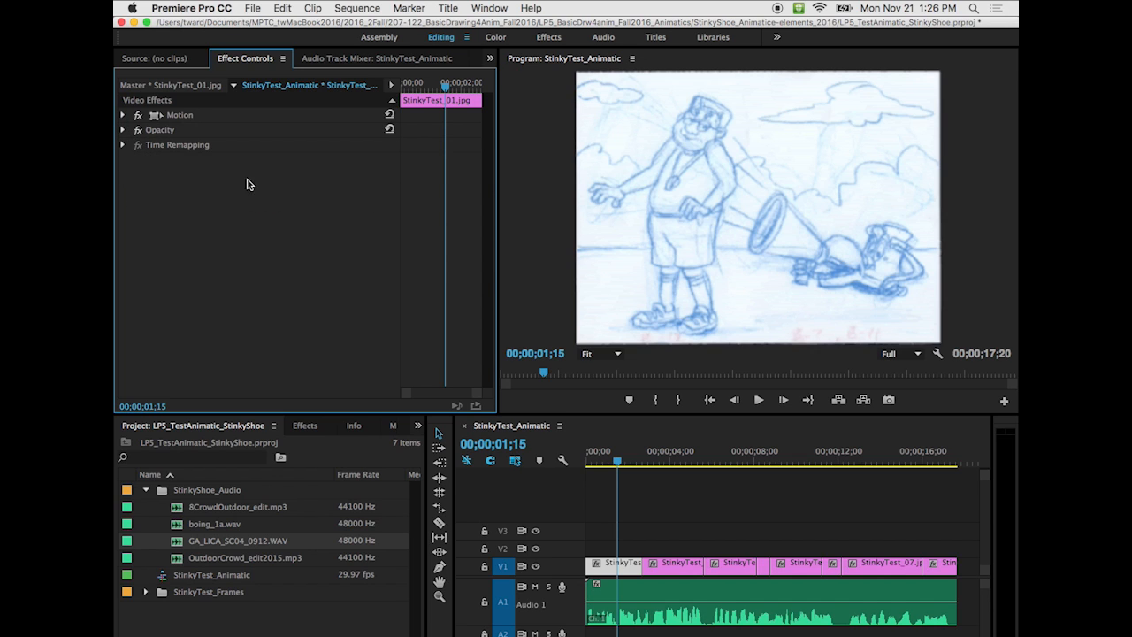
mouse_move(212, 149)
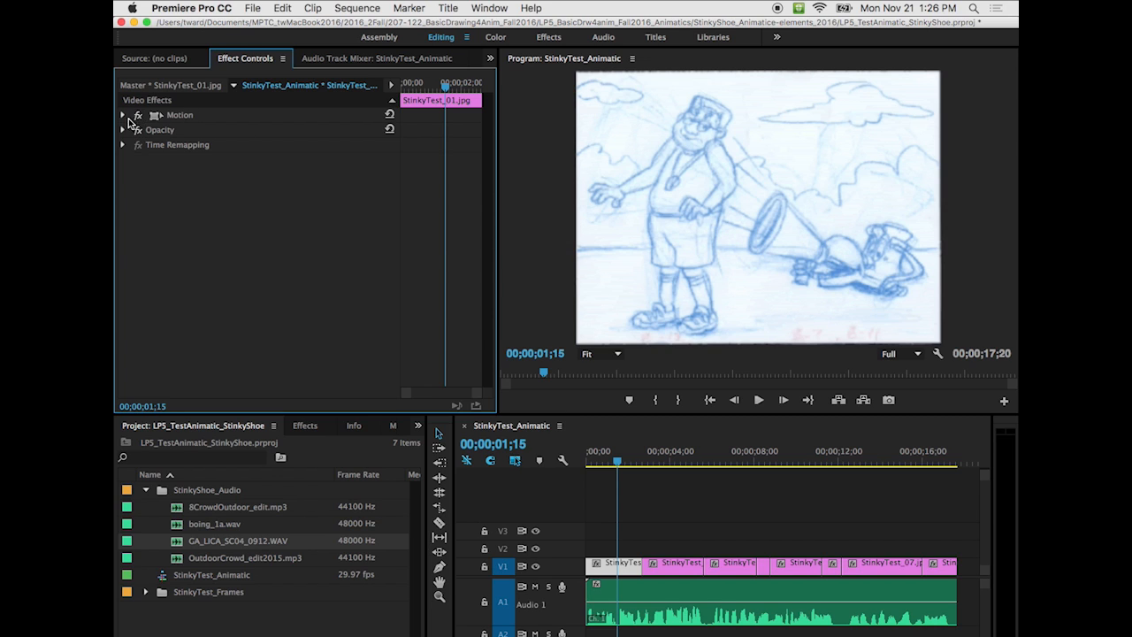
- Expand Motion again, preview the opening, and park the playhead near 00;00;01;16
click(122, 115)
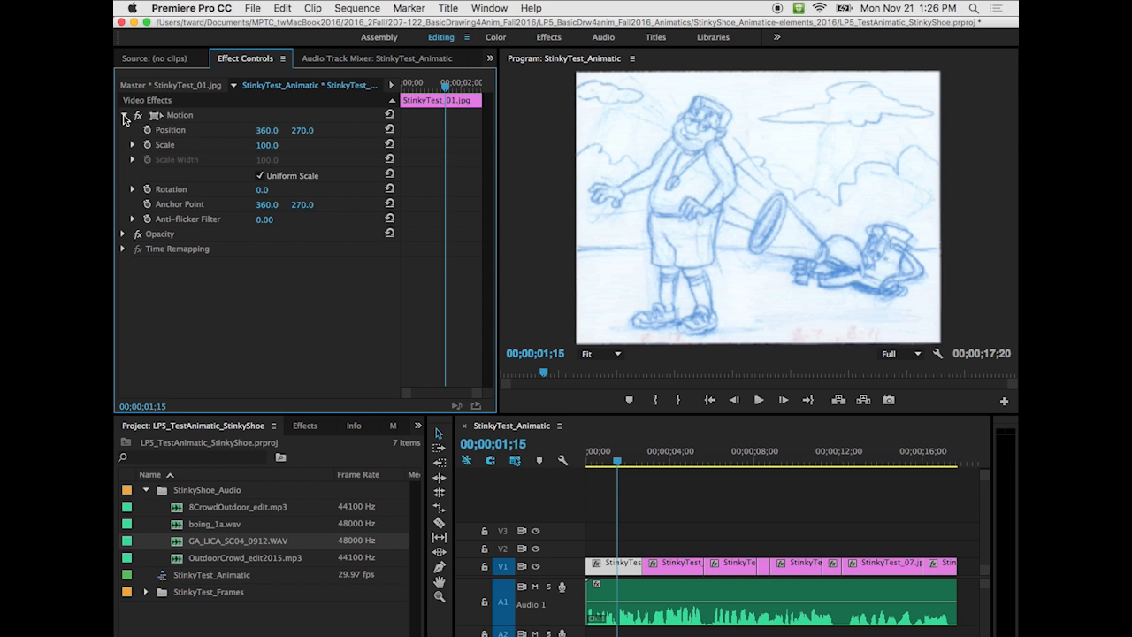
mouse_move(148, 147)
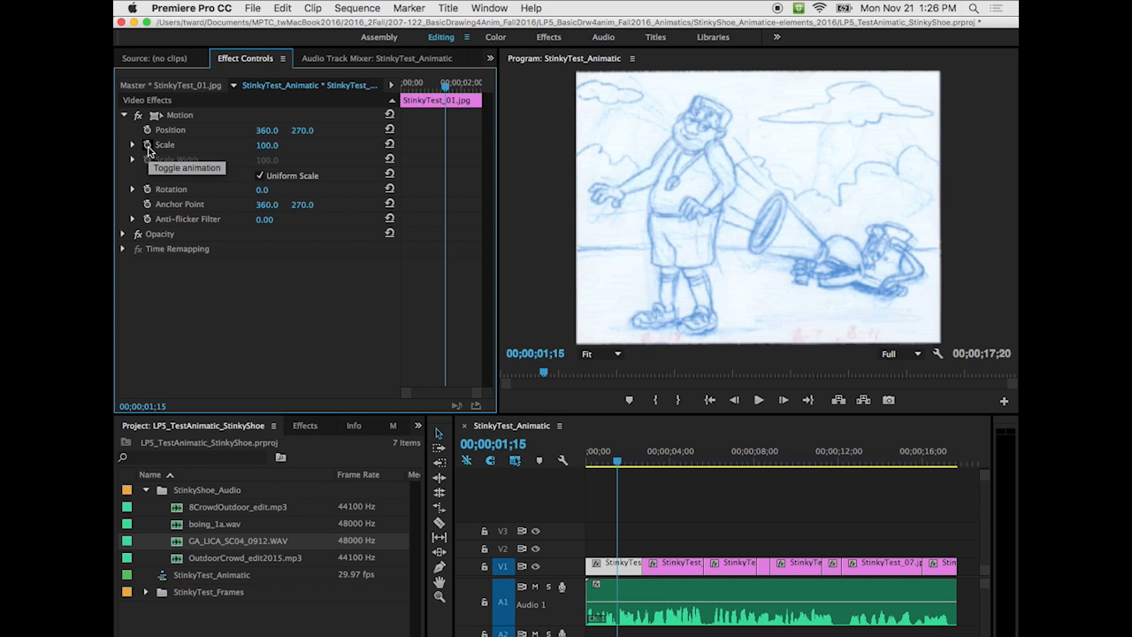
mouse_move(398, 333)
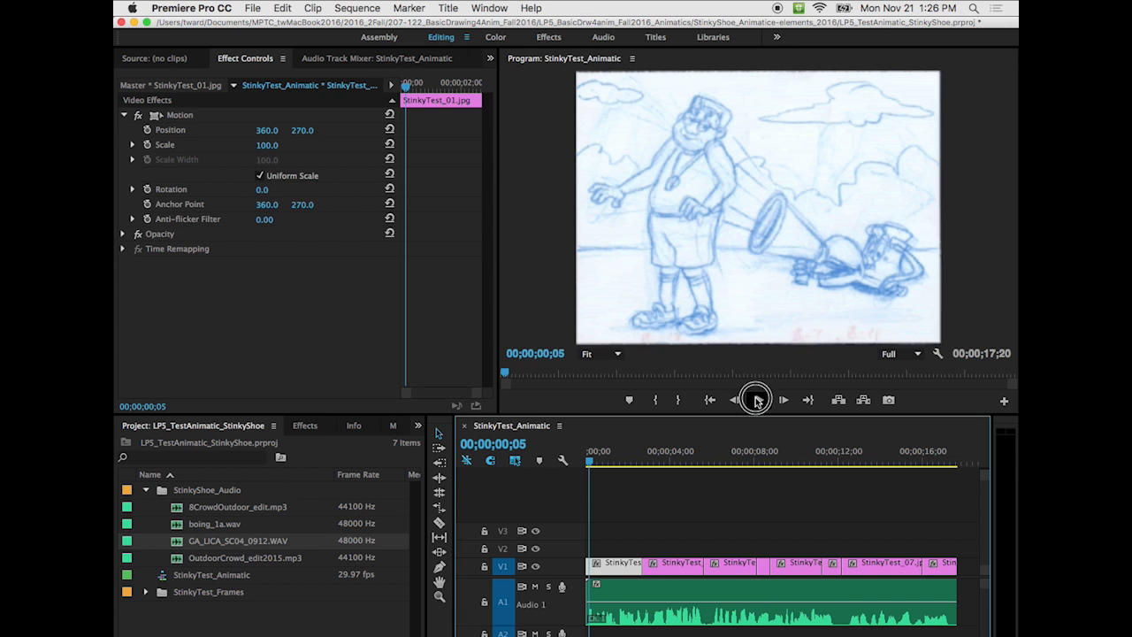
click(755, 399)
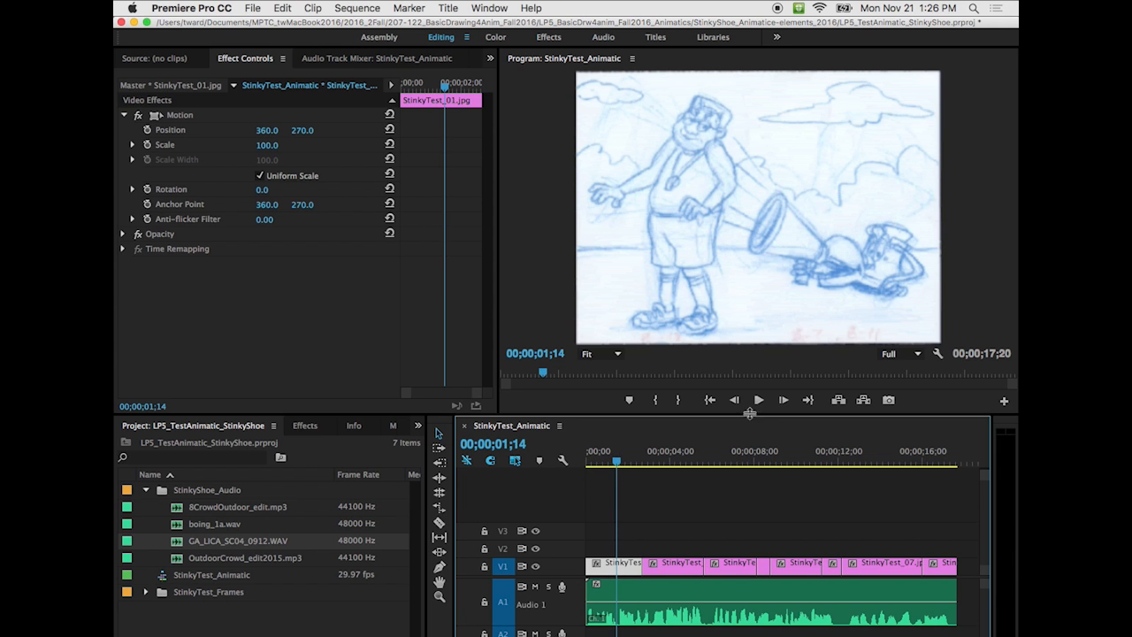
click(757, 399)
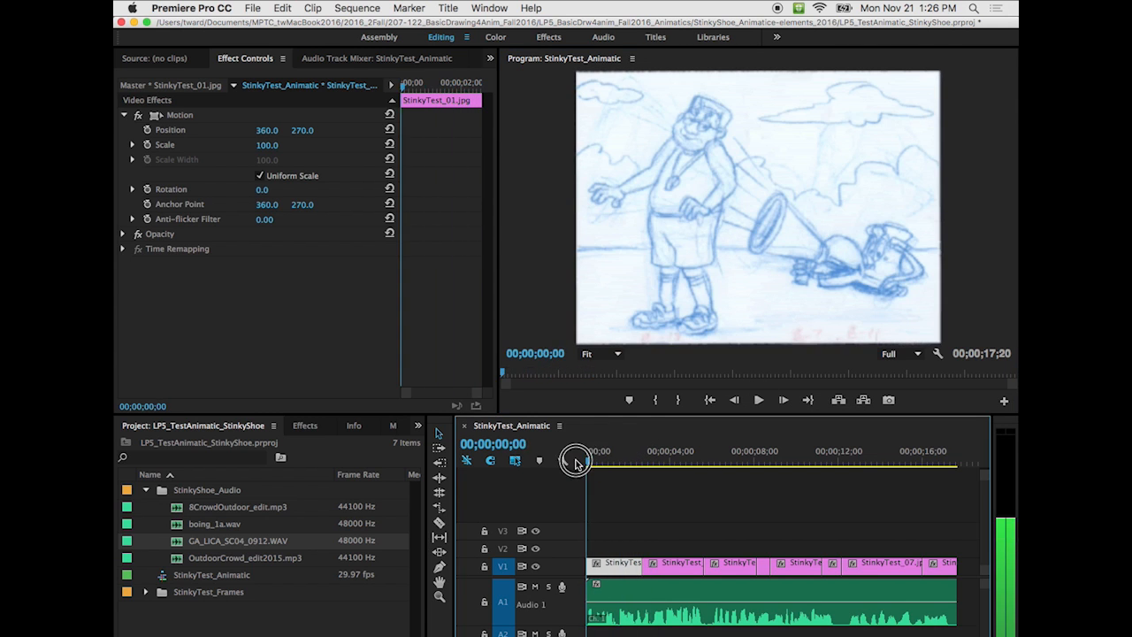
drag(575, 460, 618, 460)
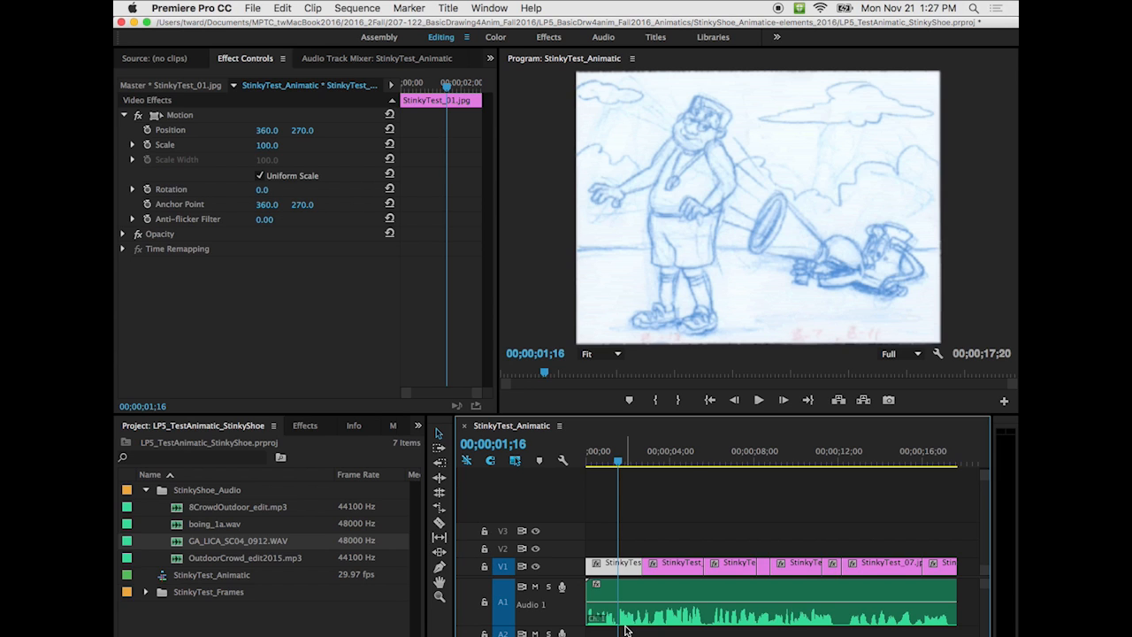
mouse_move(147, 130)
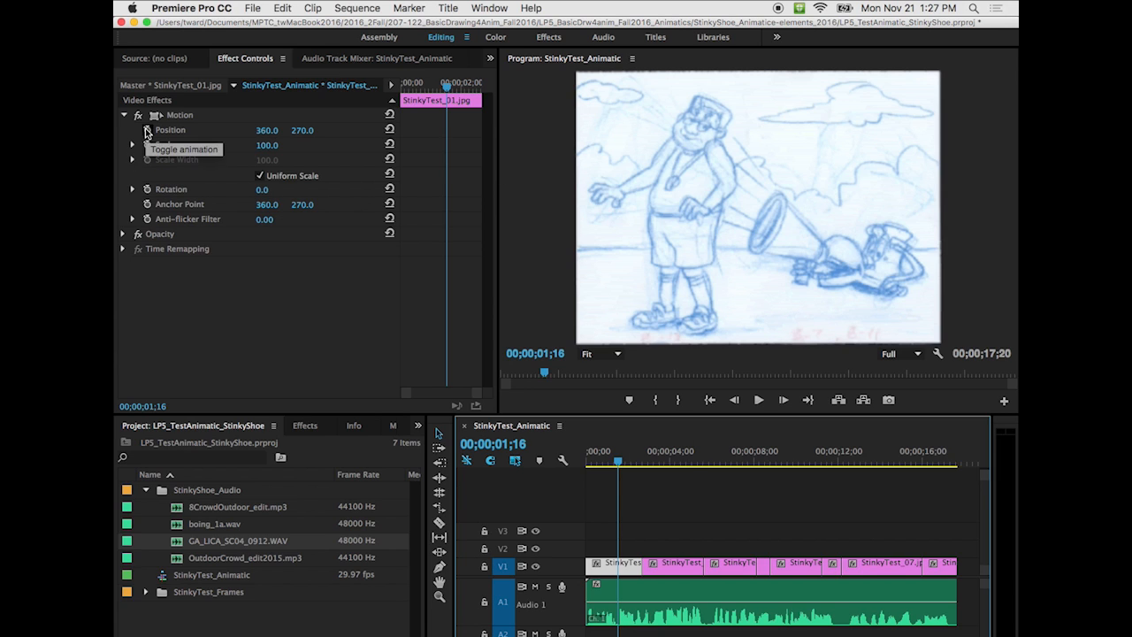
mouse_move(149, 152)
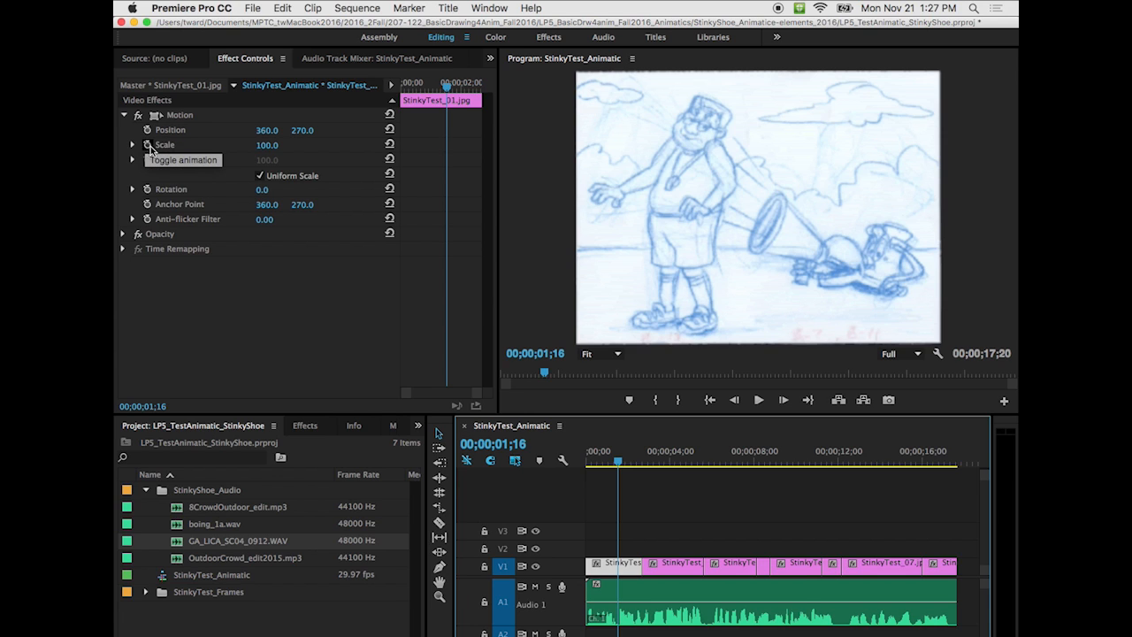
mouse_move(147, 145)
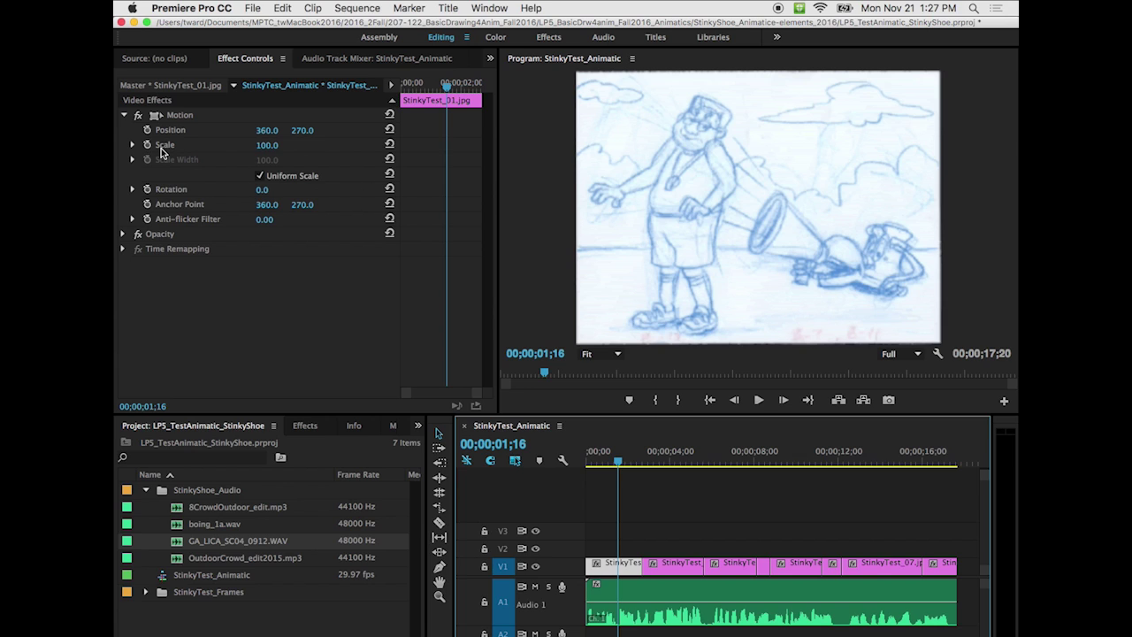
mouse_move(149, 131)
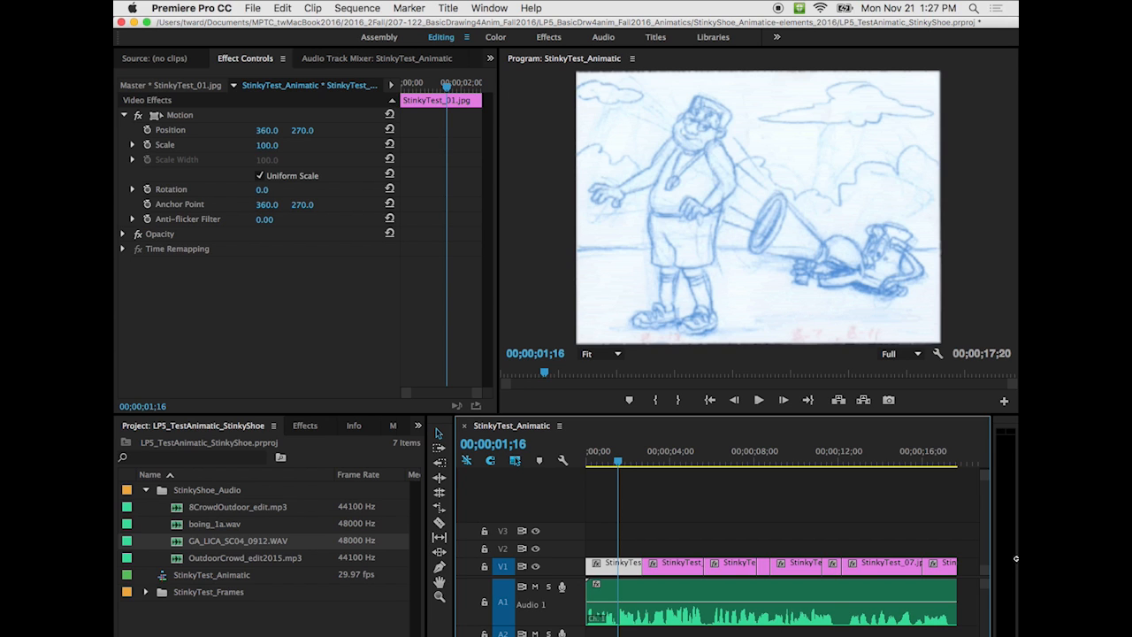
mouse_move(148, 131)
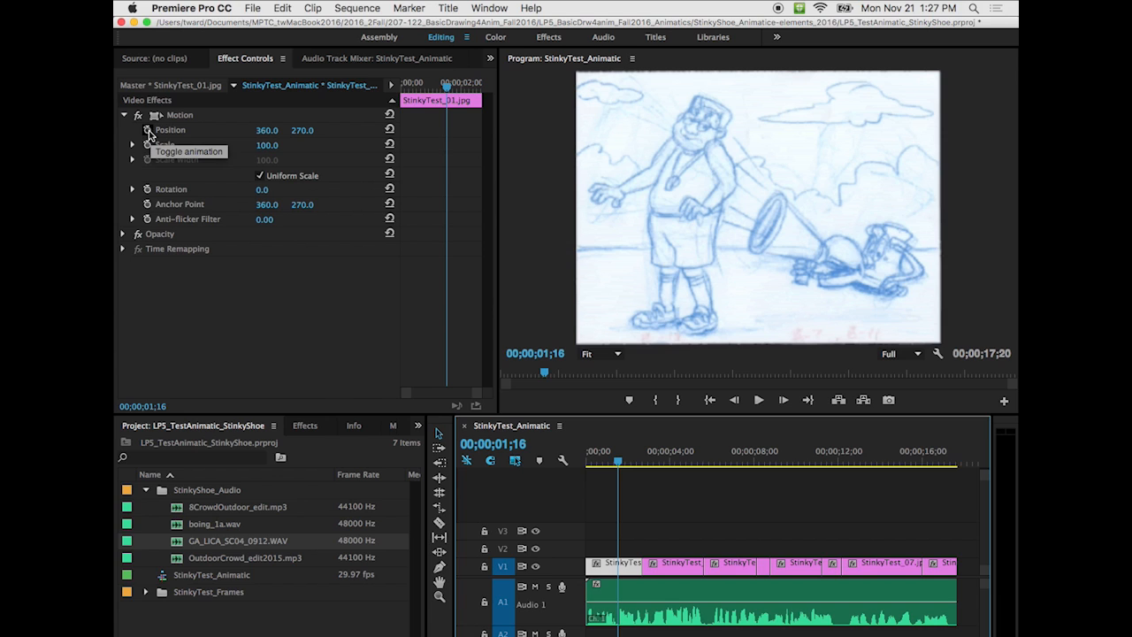
- Enable Position and Scale keyframing on StinkyTest_01, holding 360, 270 and 100
click(147, 131)
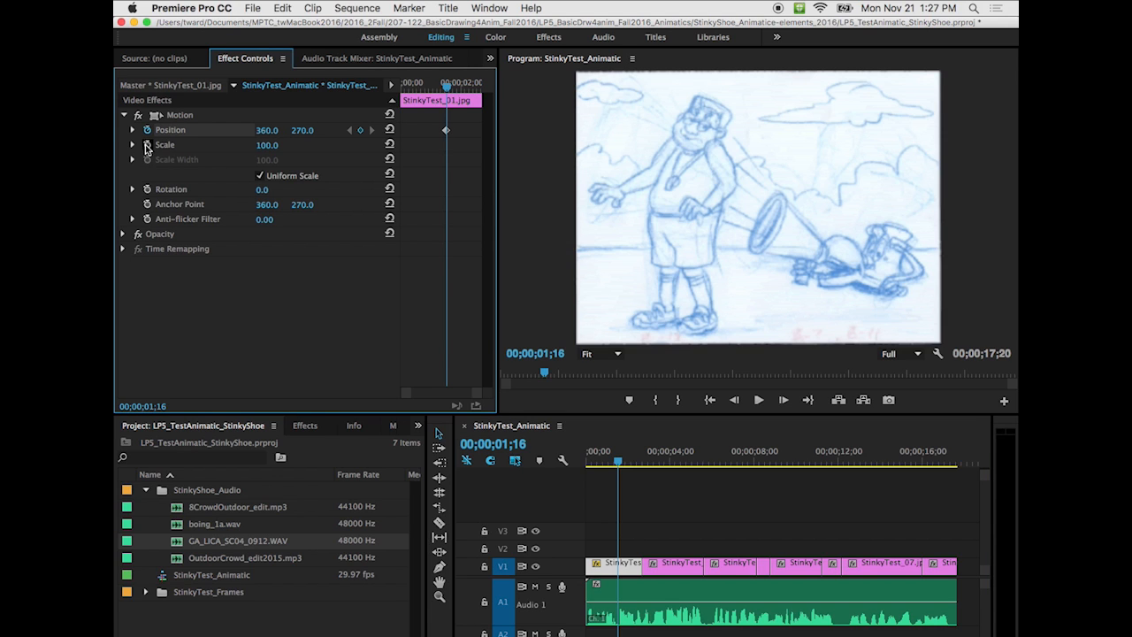
click(135, 146)
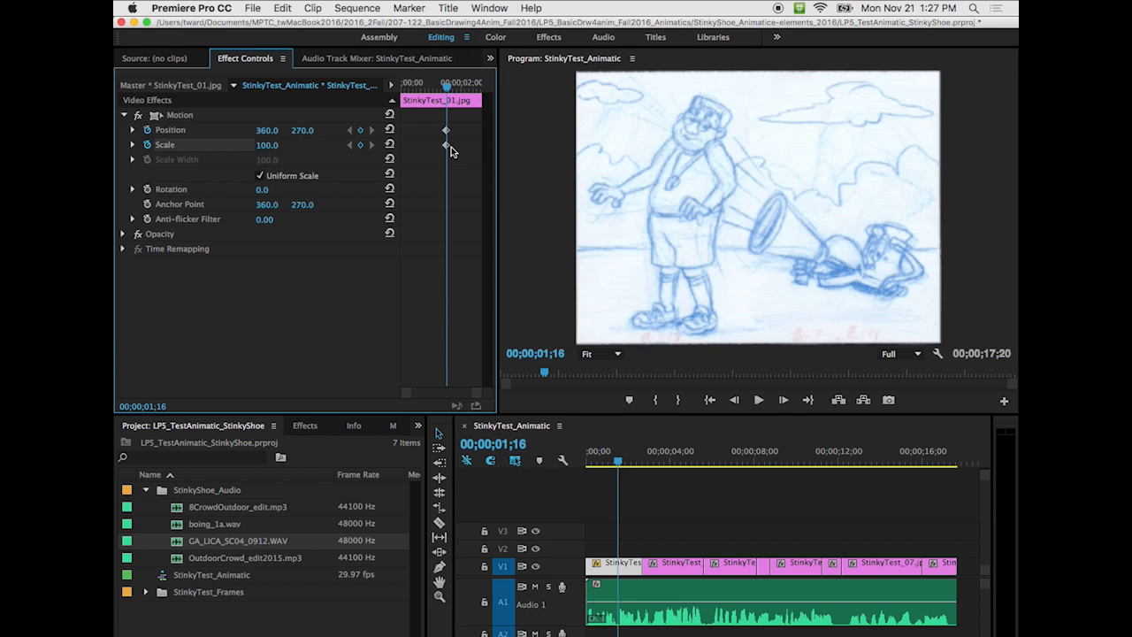
mouse_move(446, 149)
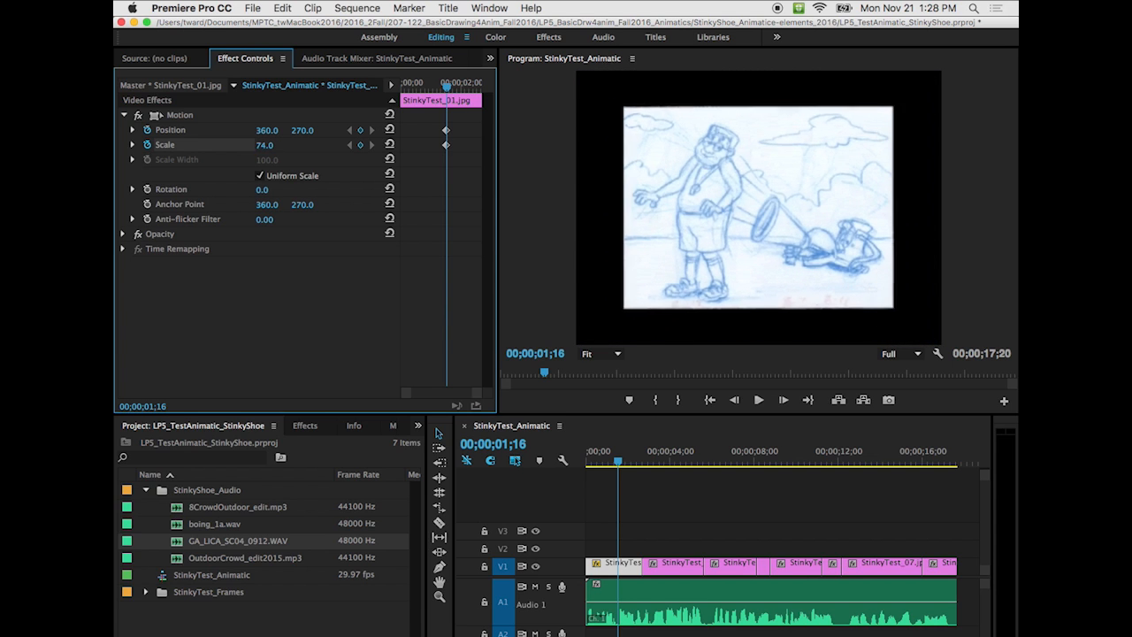
- Frame a close-up on Stinky lying down: scale 202, position 78, 134
drag(274, 145, 266, 145)
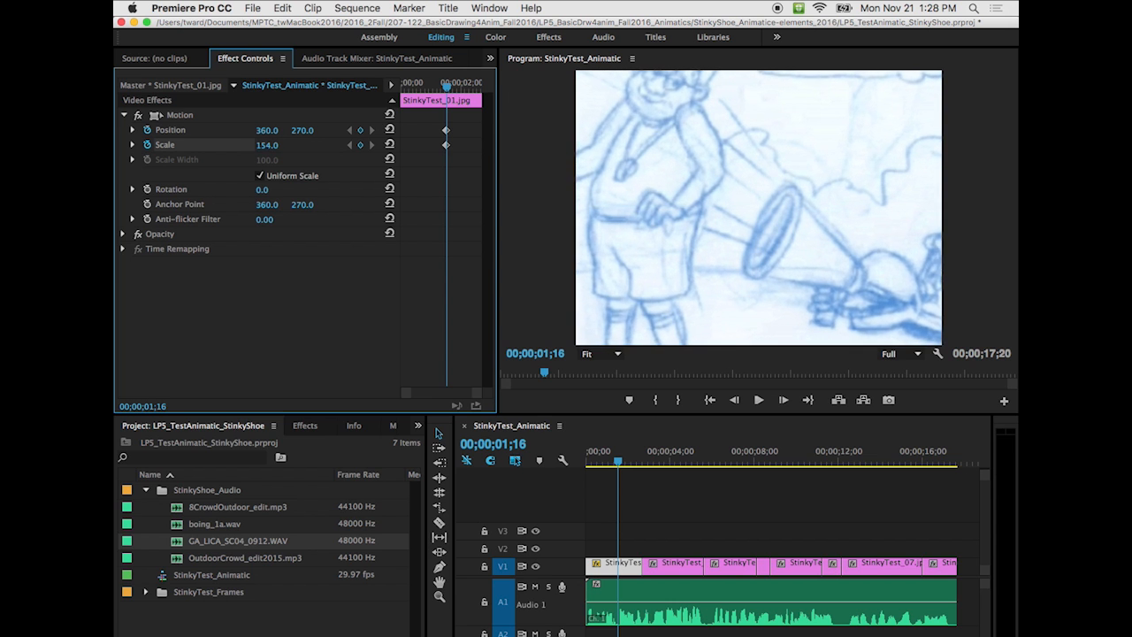
click(267, 145)
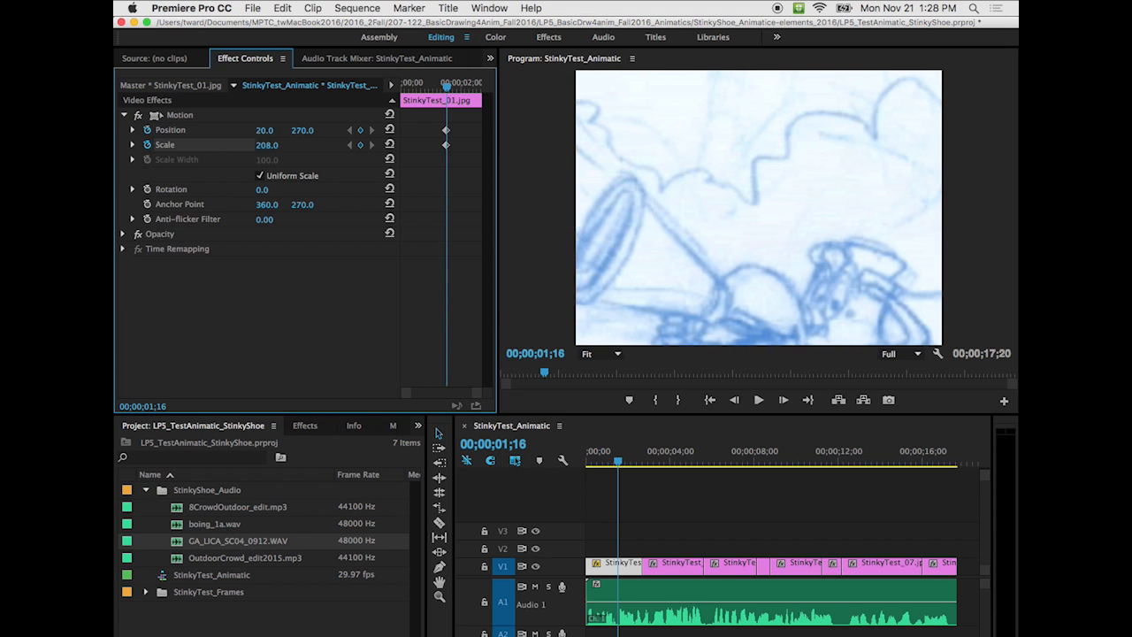
drag(269, 131, 265, 131)
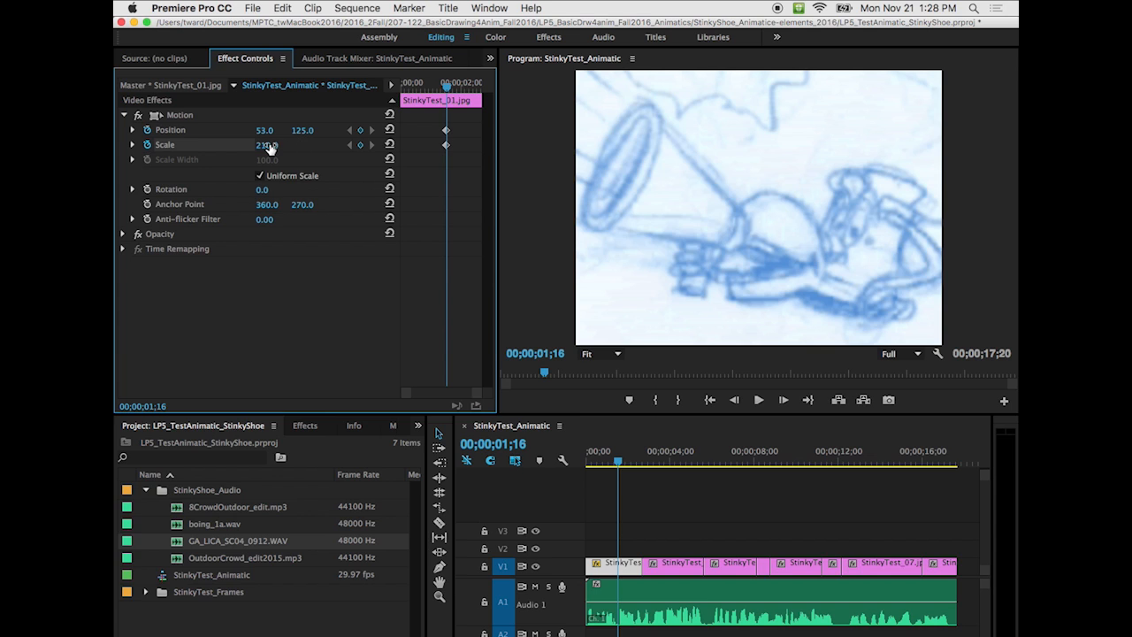
drag(269, 145, 256, 145)
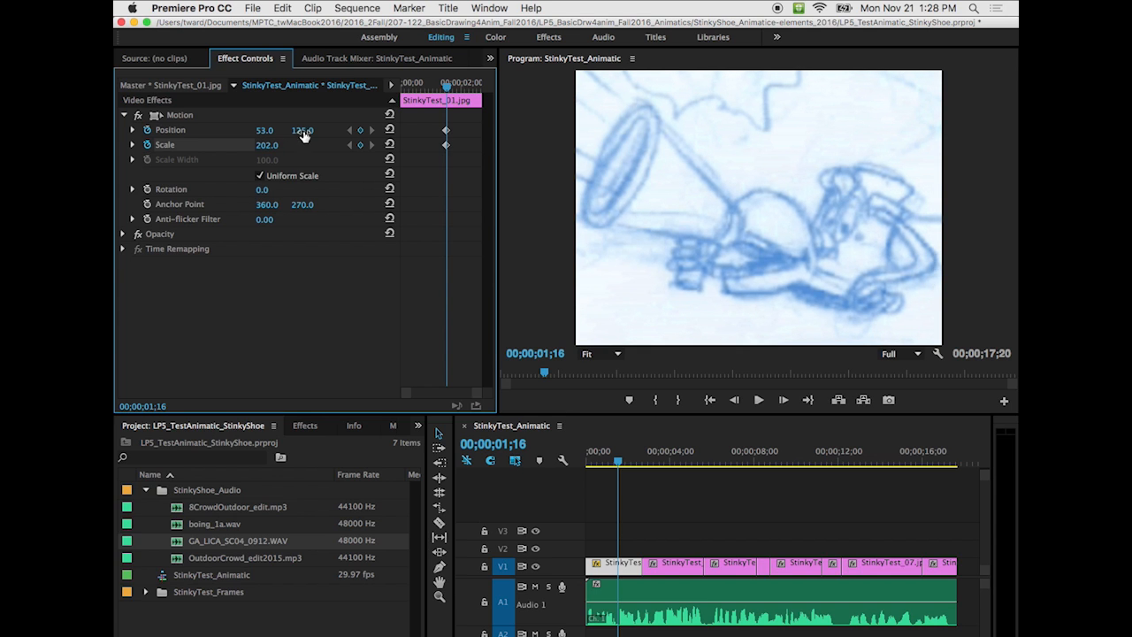
drag(266, 131, 290, 131)
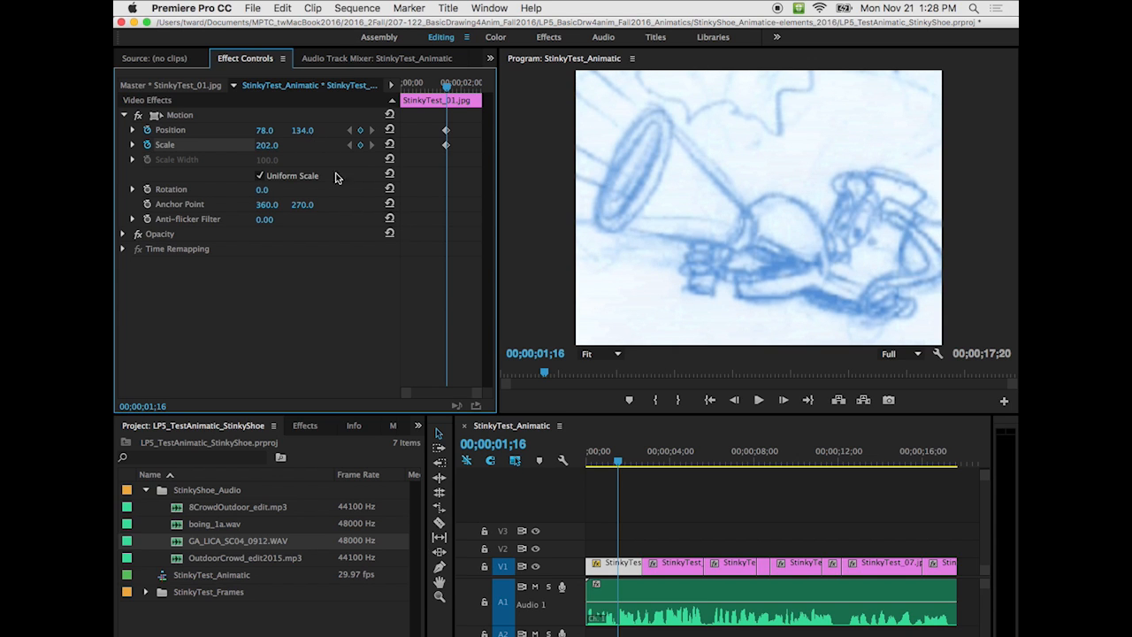
mouse_move(817, 264)
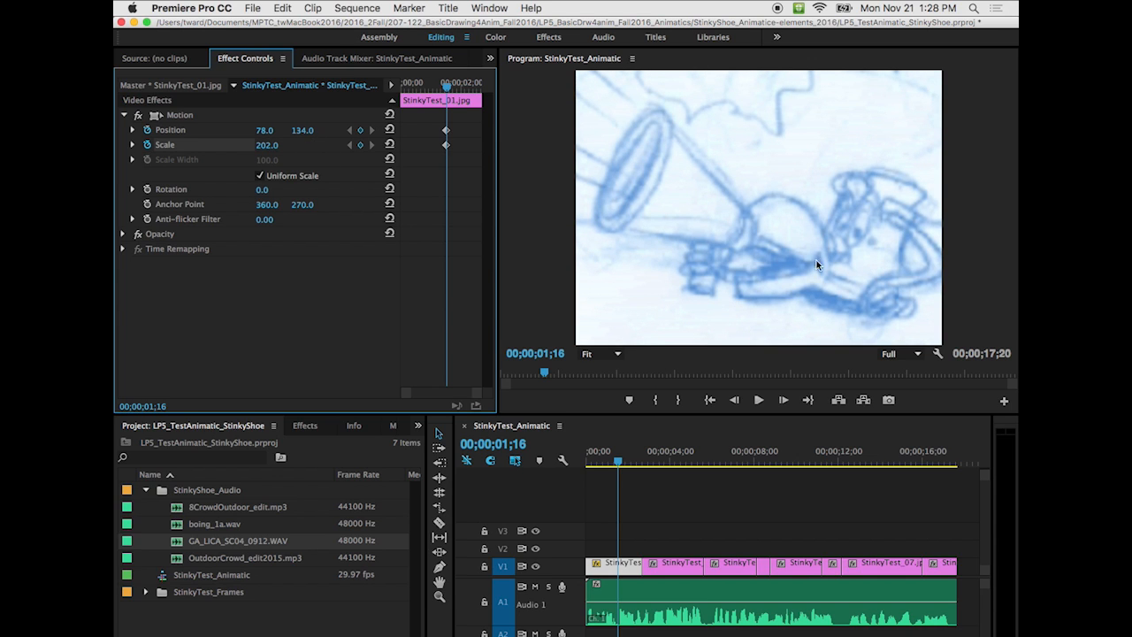
mouse_move(808, 308)
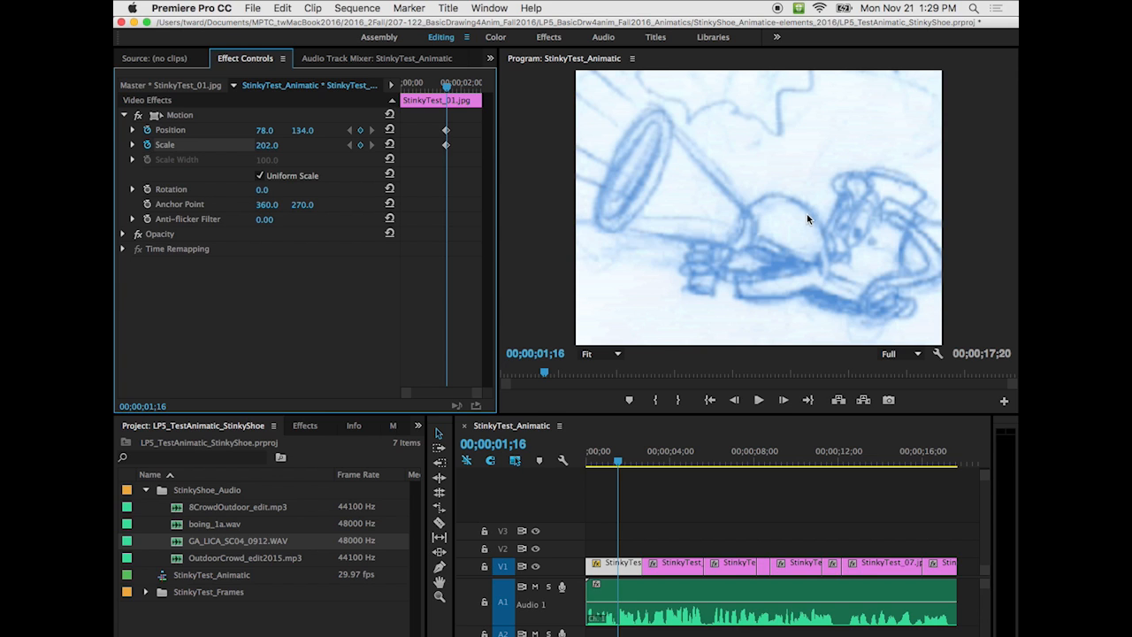
mouse_move(446, 142)
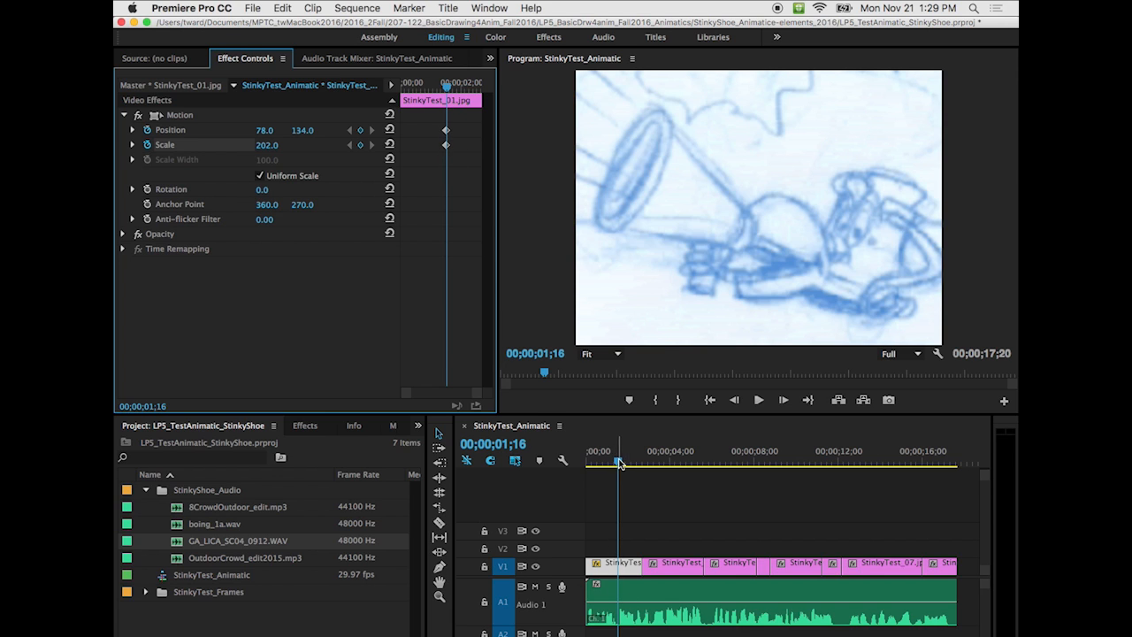
- Scrub the playhead to 00;00;02;20, where the pull-out should end
drag(620, 463, 608, 464)
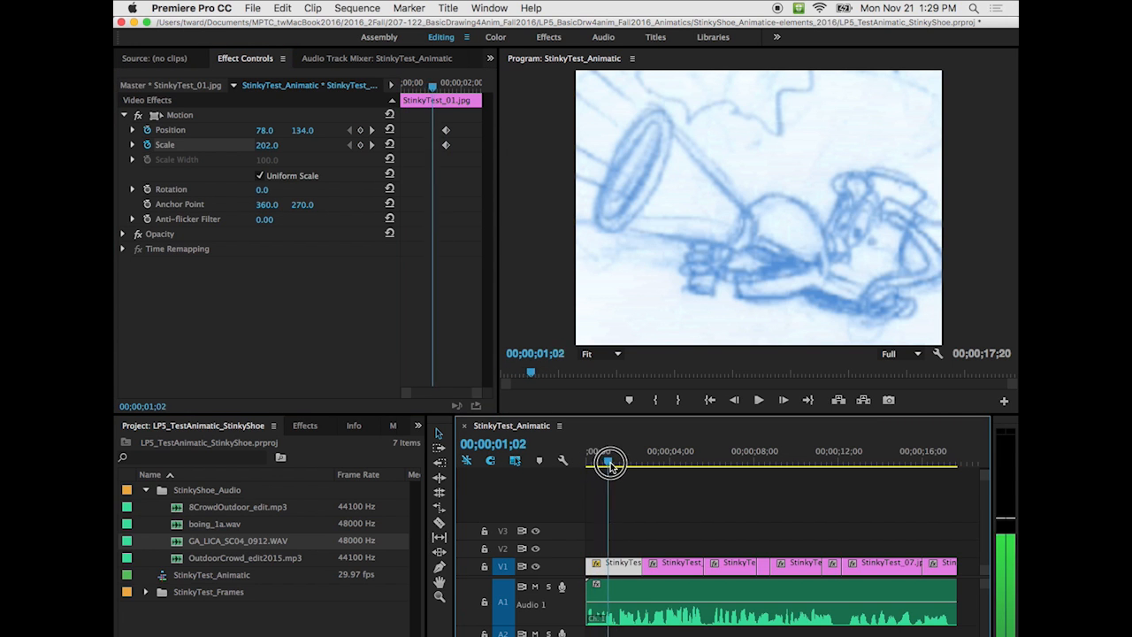
drag(609, 464, 619, 463)
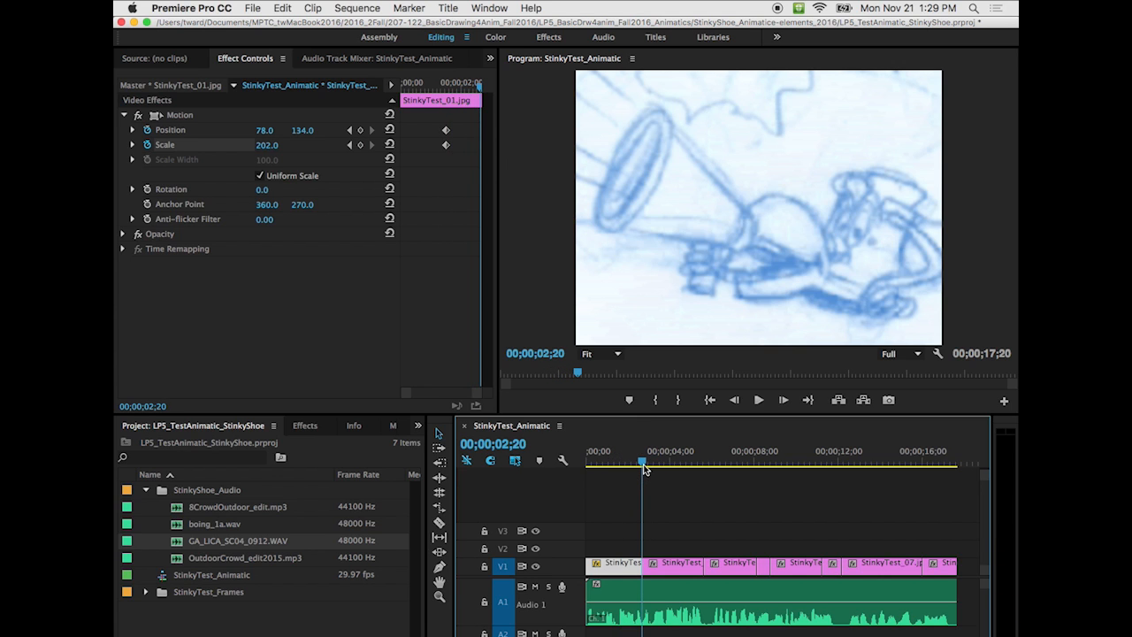
drag(644, 462, 641, 461)
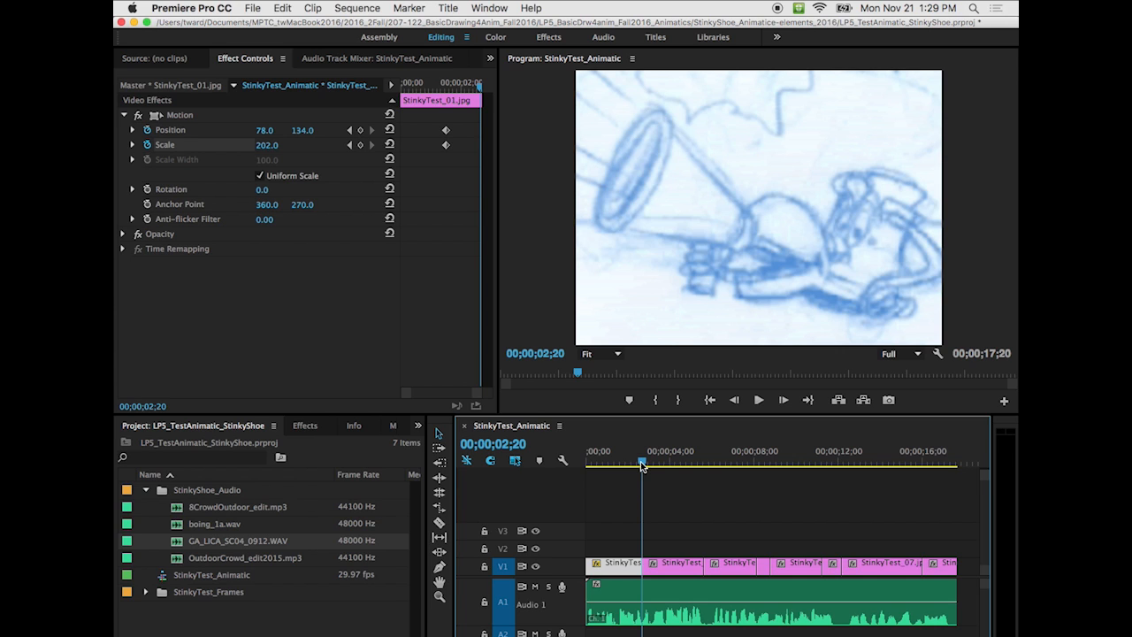
mouse_move(566, 392)
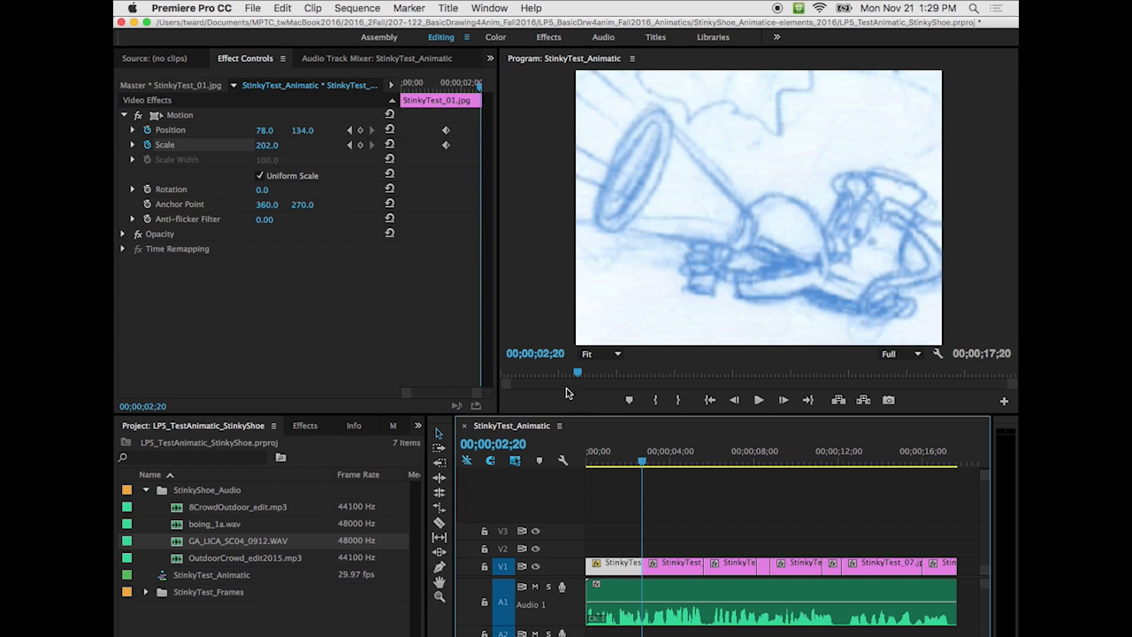
mouse_move(147, 131)
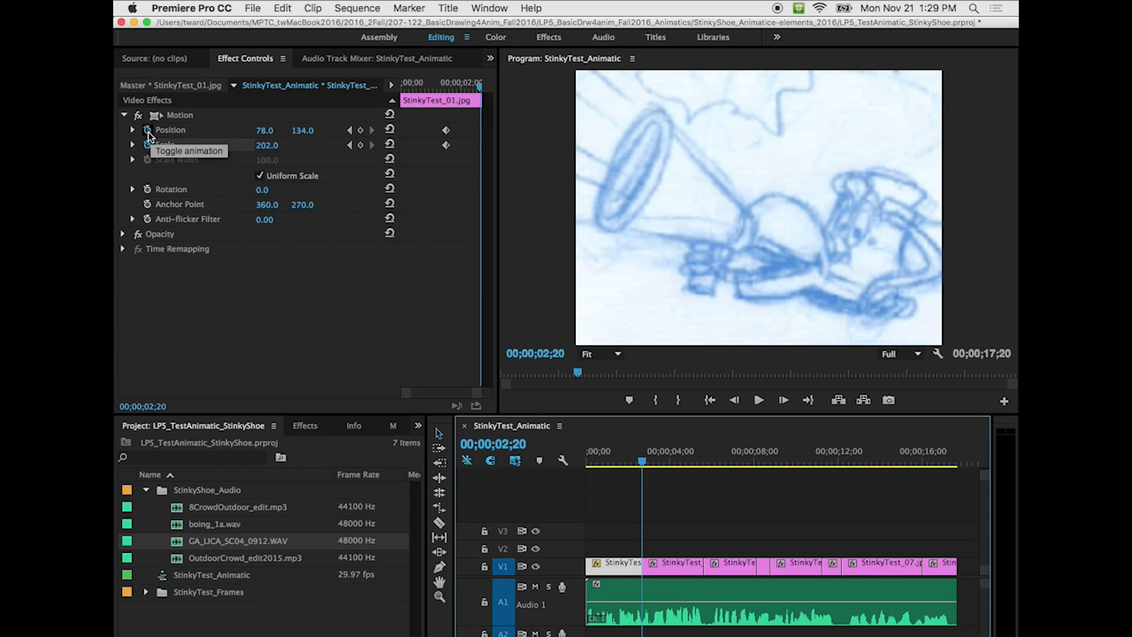
click(145, 145)
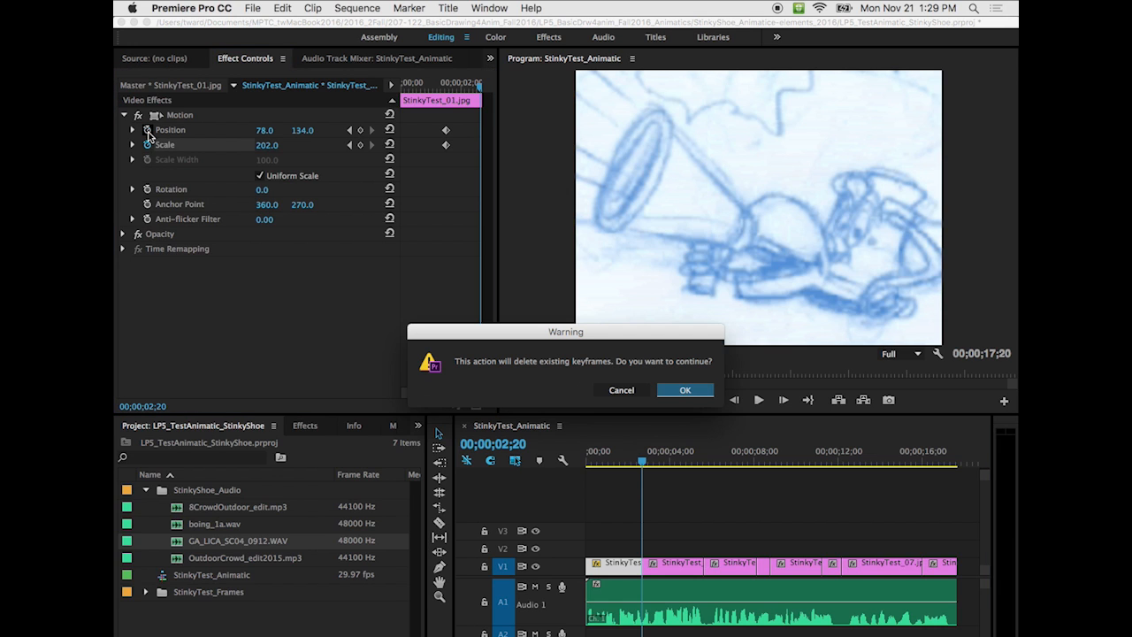
mouse_move(655, 370)
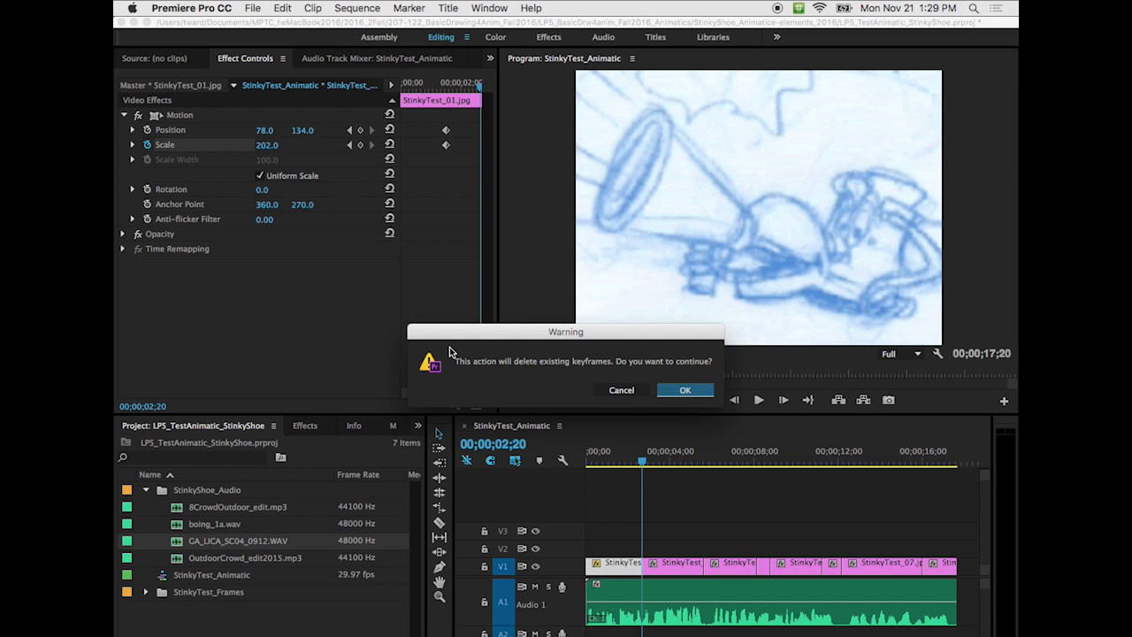
mouse_move(630, 396)
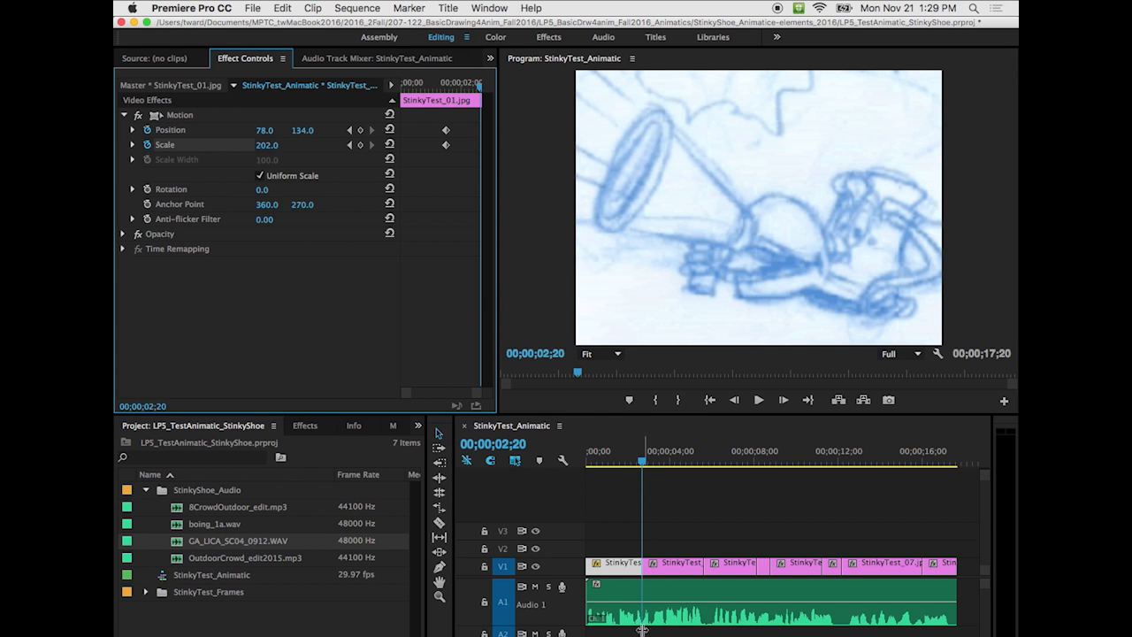
mouse_move(647, 527)
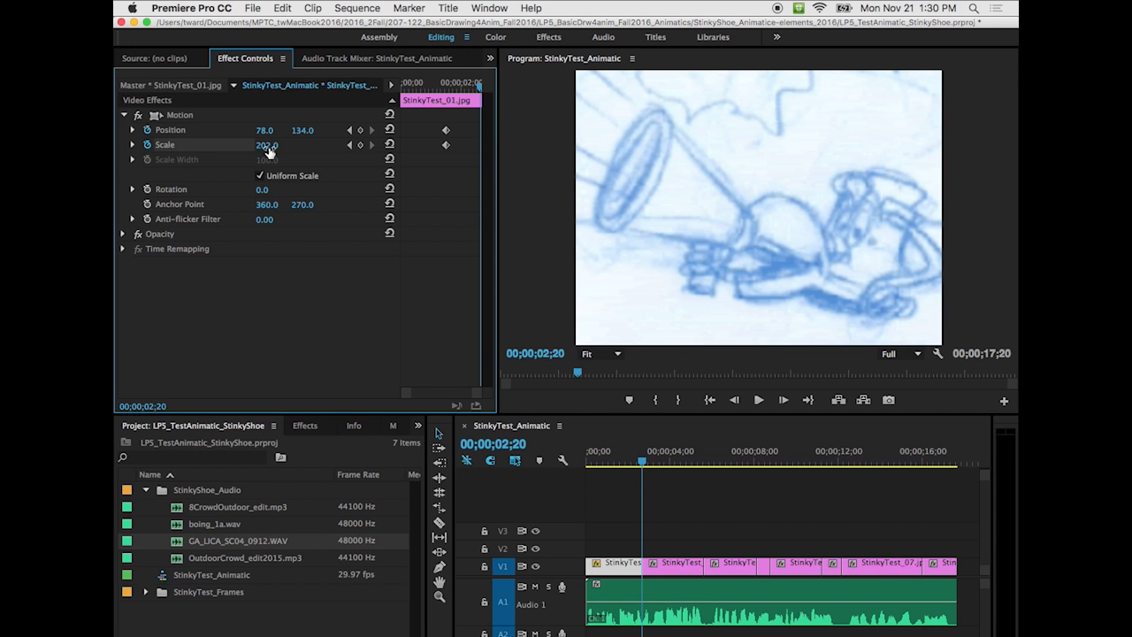
- At 2;20 pull StinkyTest_01 back to full frame: position 360, 270, scale 100
drag(266, 145, 265, 145)
text(124)
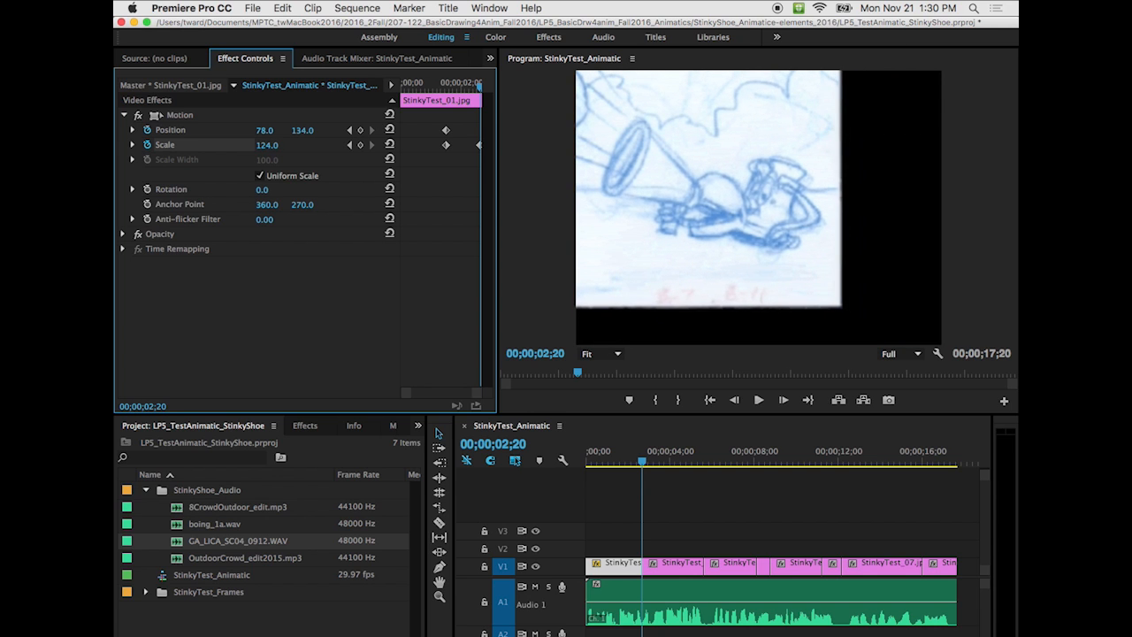
drag(274, 145, 256, 145)
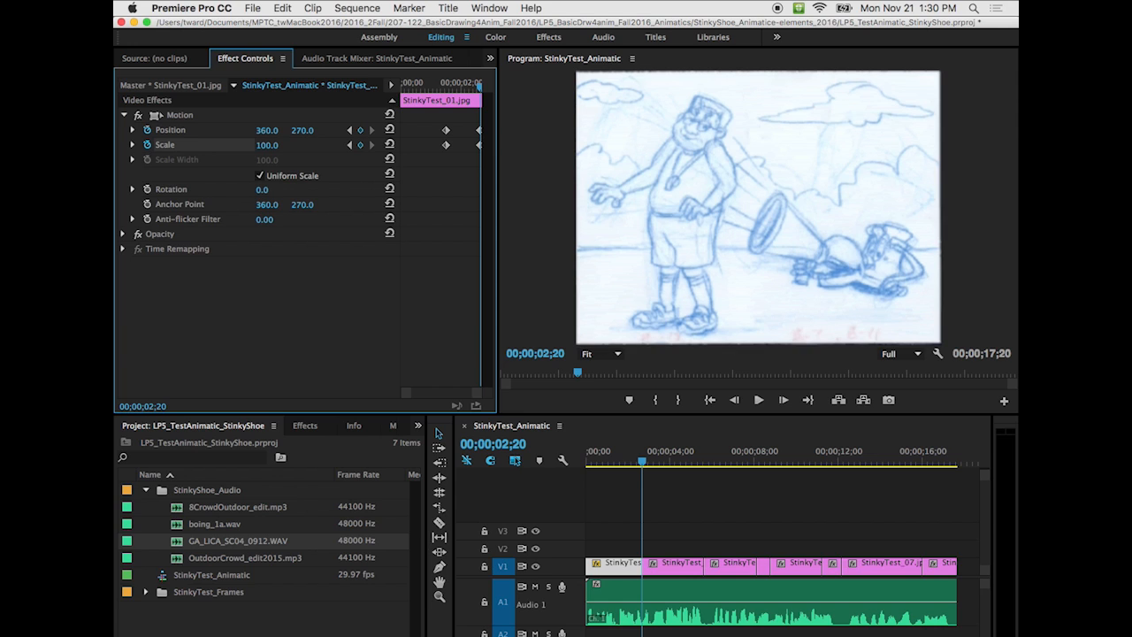
mouse_move(842, 188)
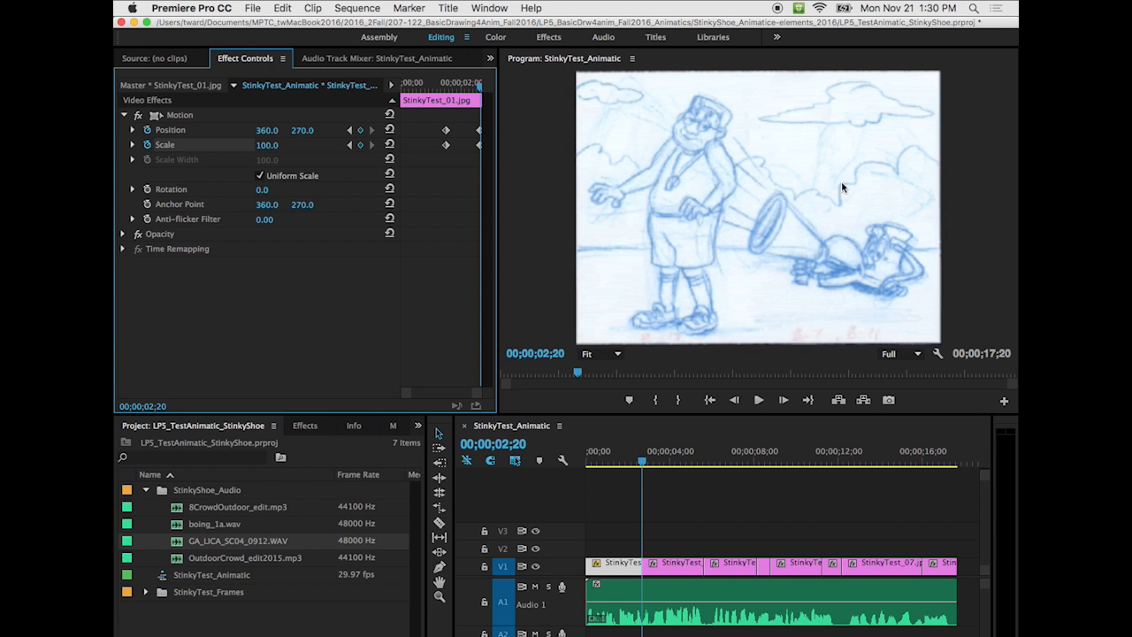
mouse_move(736, 386)
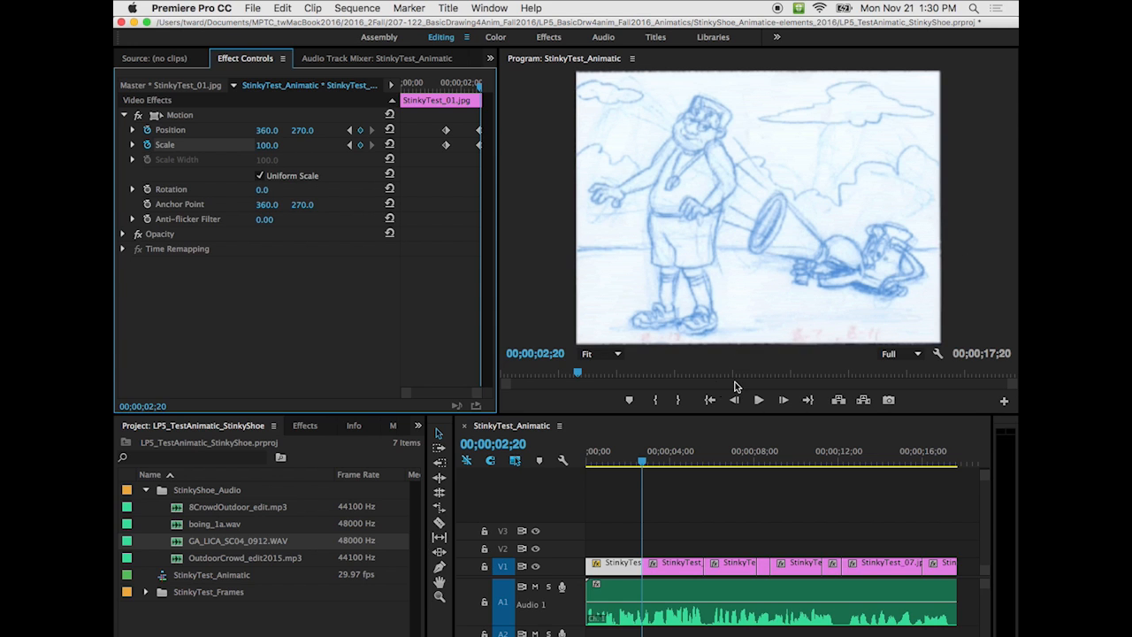
mouse_move(428, 145)
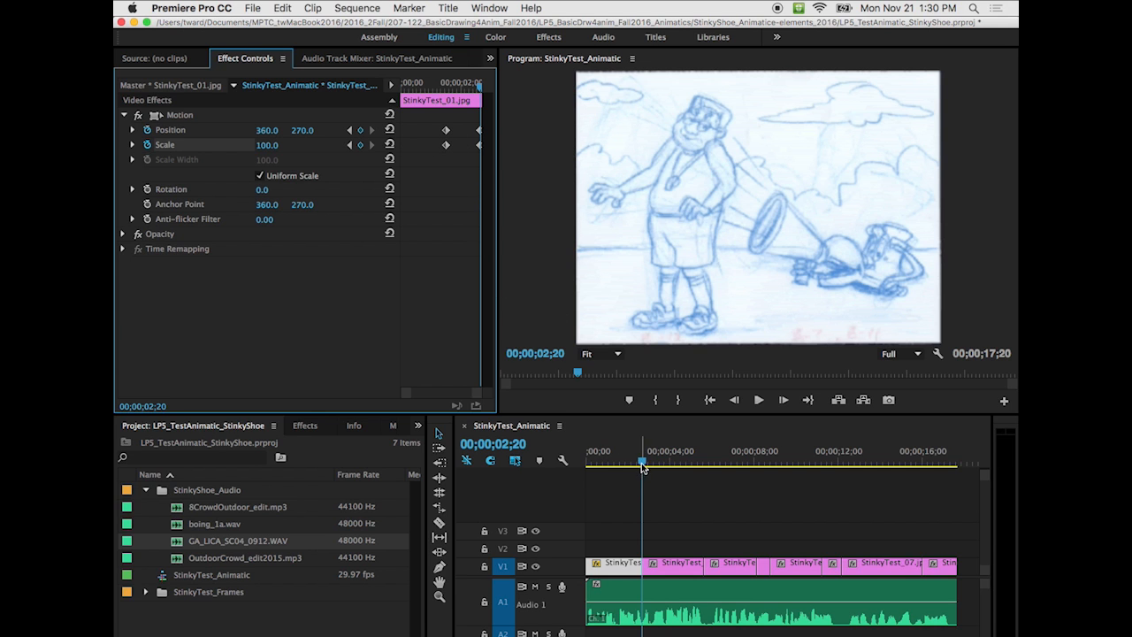
click(750, 400)
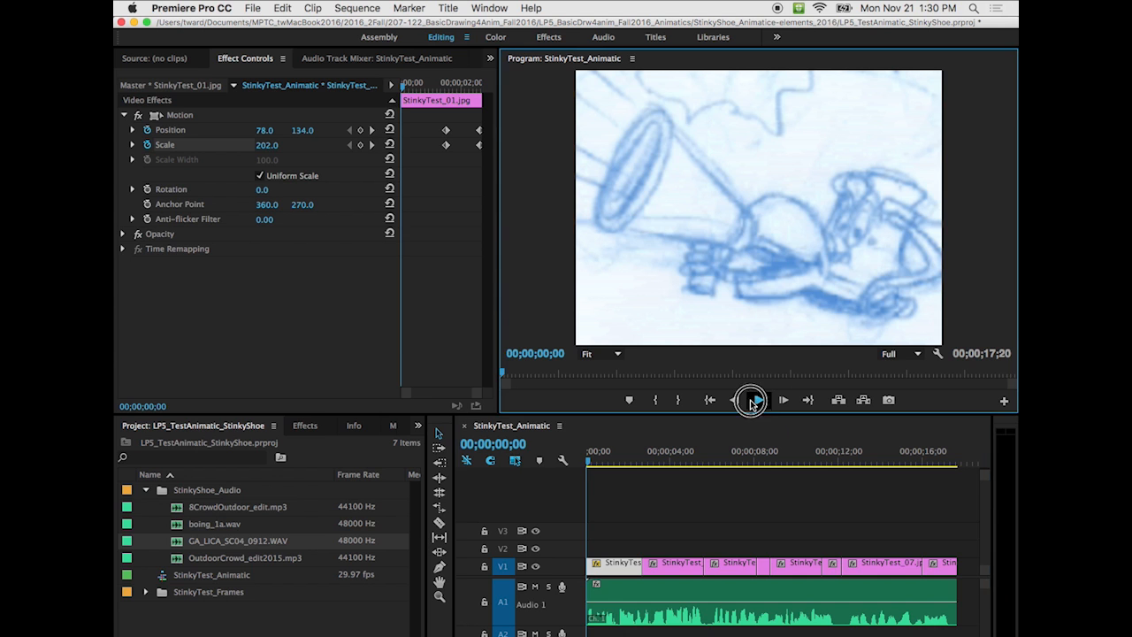
click(750, 400)
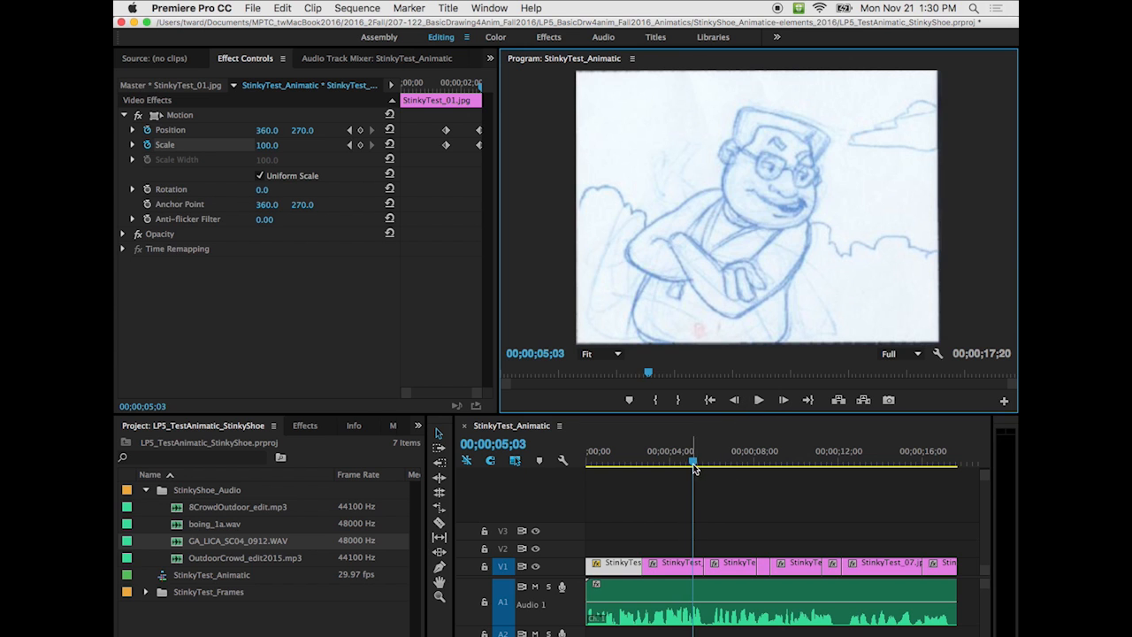
drag(693, 467, 665, 467)
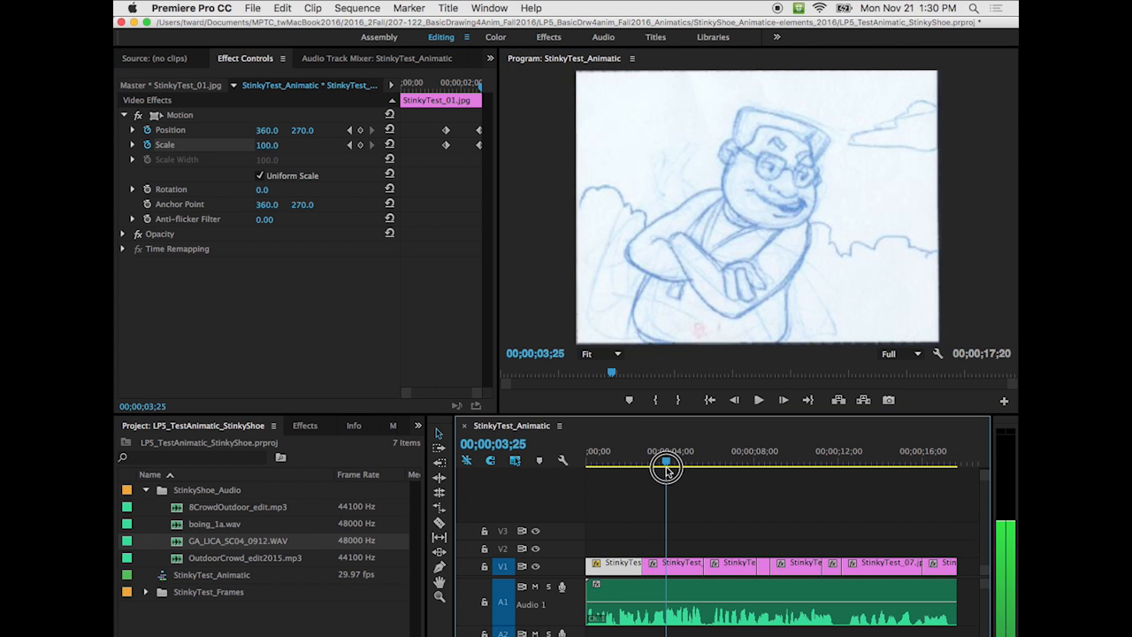
drag(668, 467, 662, 467)
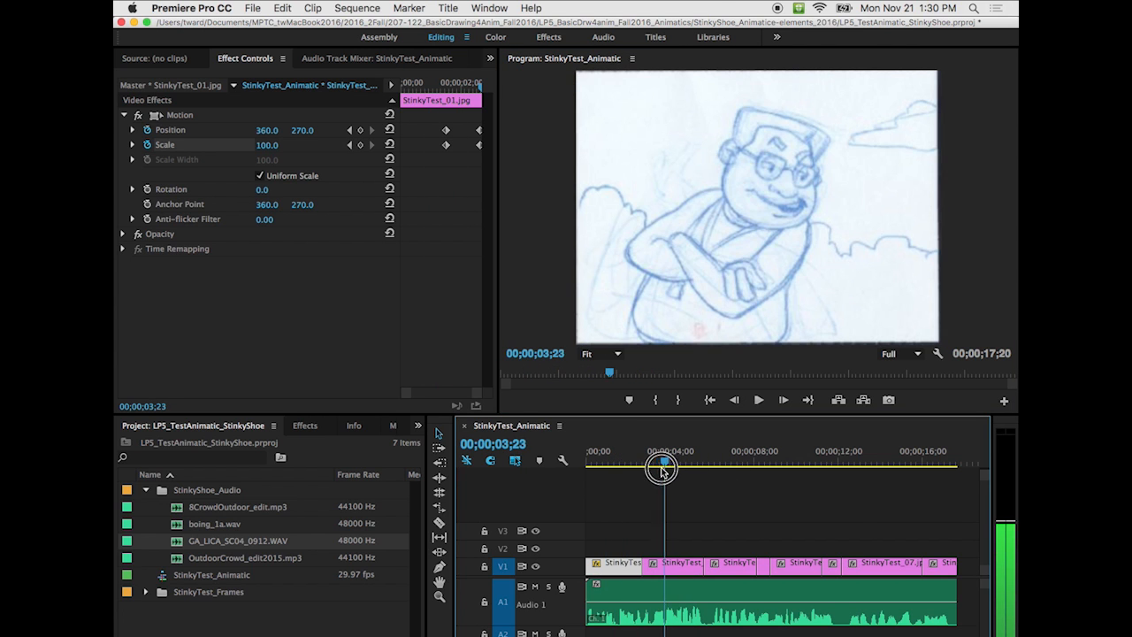
drag(661, 467, 633, 467)
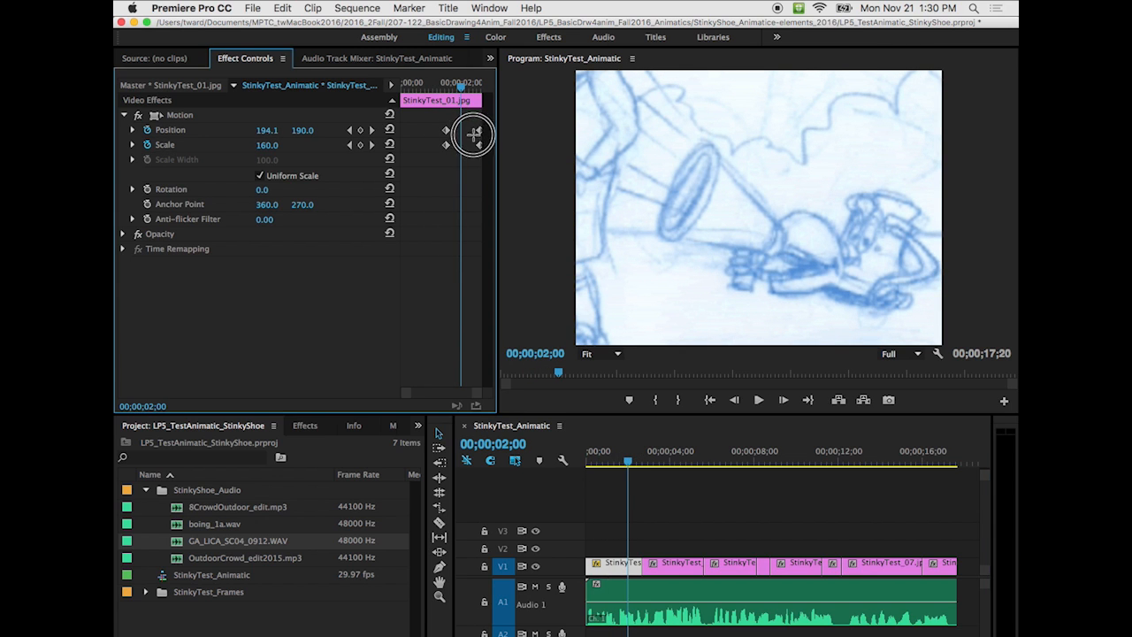
mouse_move(485, 157)
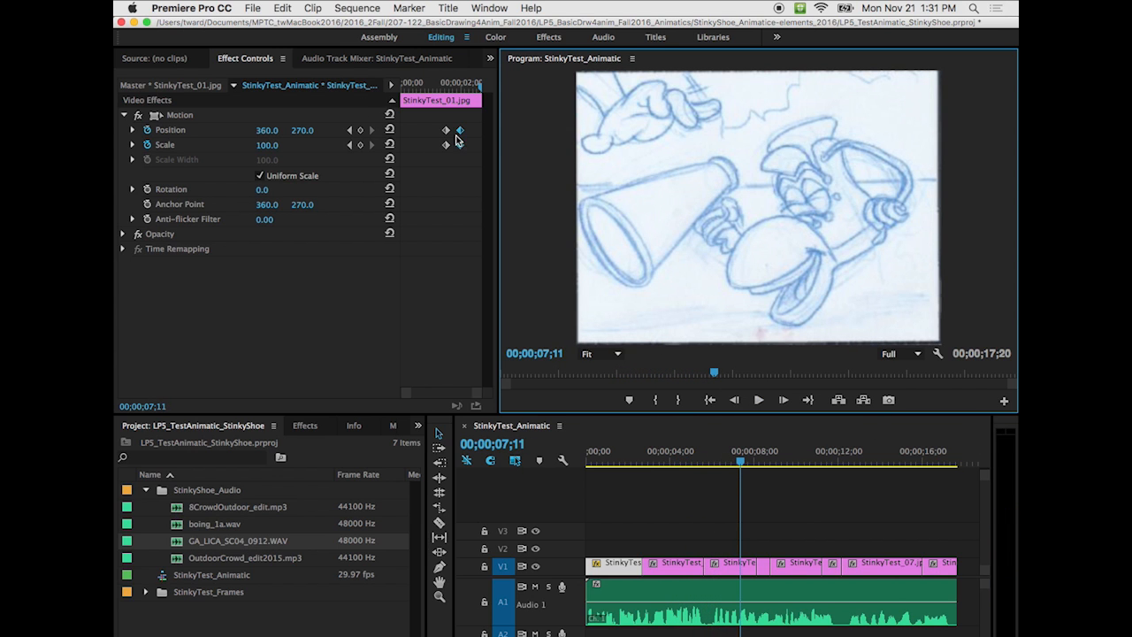
mouse_move(474, 163)
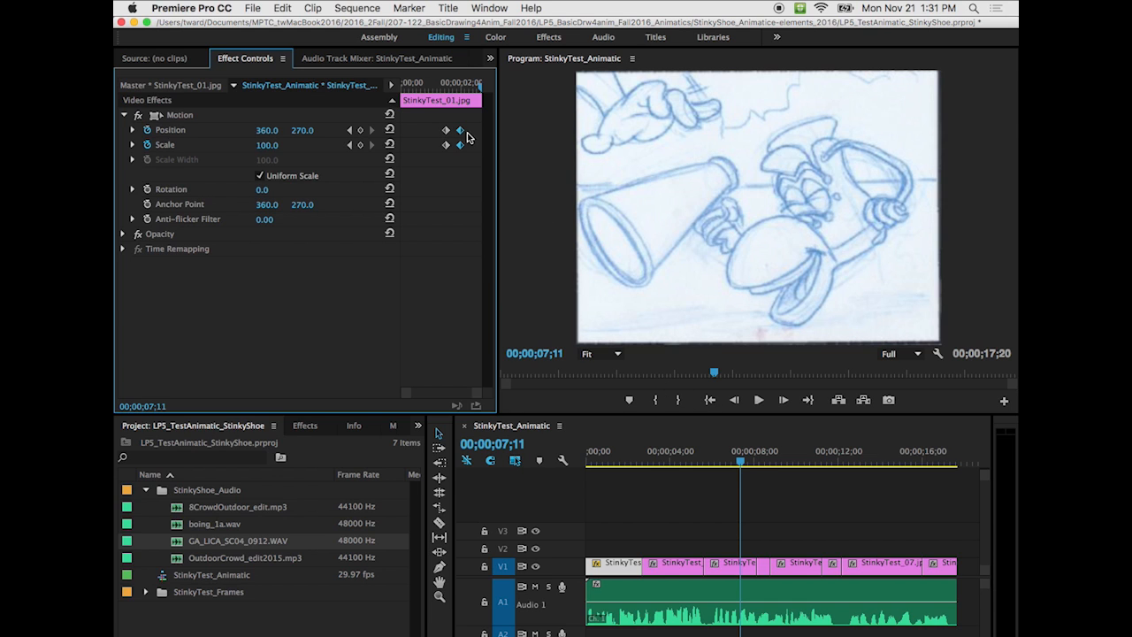
mouse_move(478, 99)
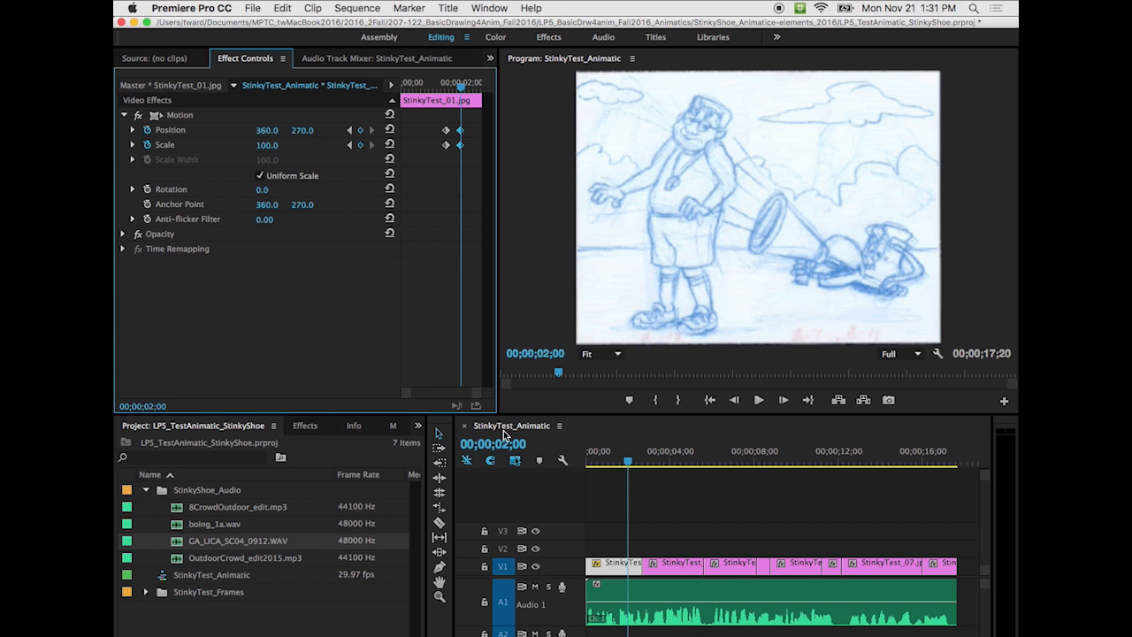
drag(627, 459, 627, 459)
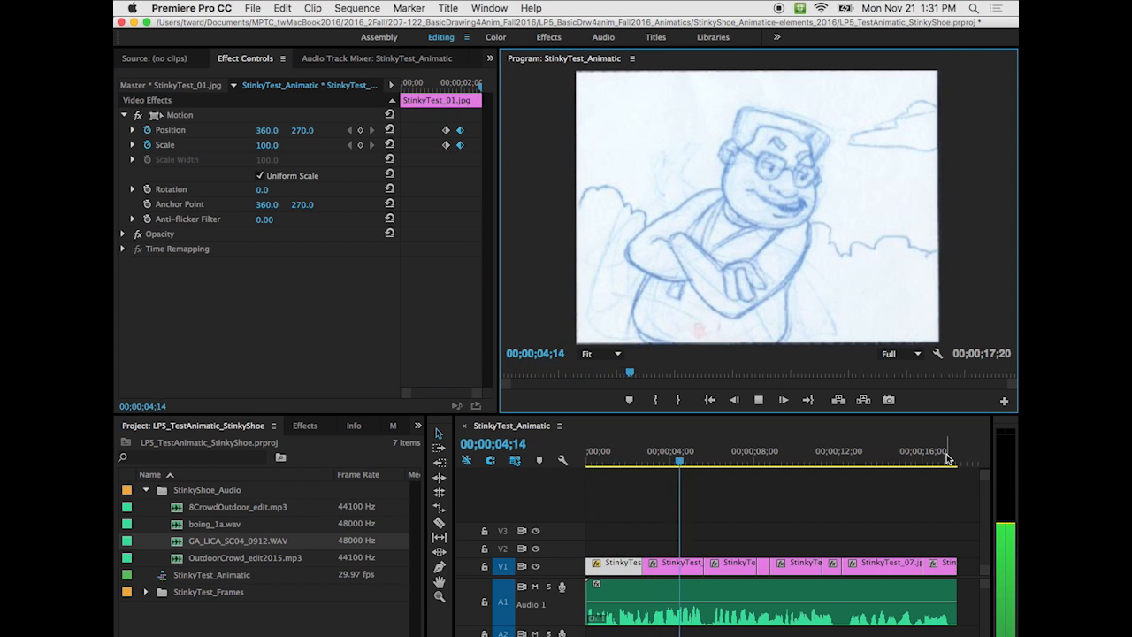
click(759, 400)
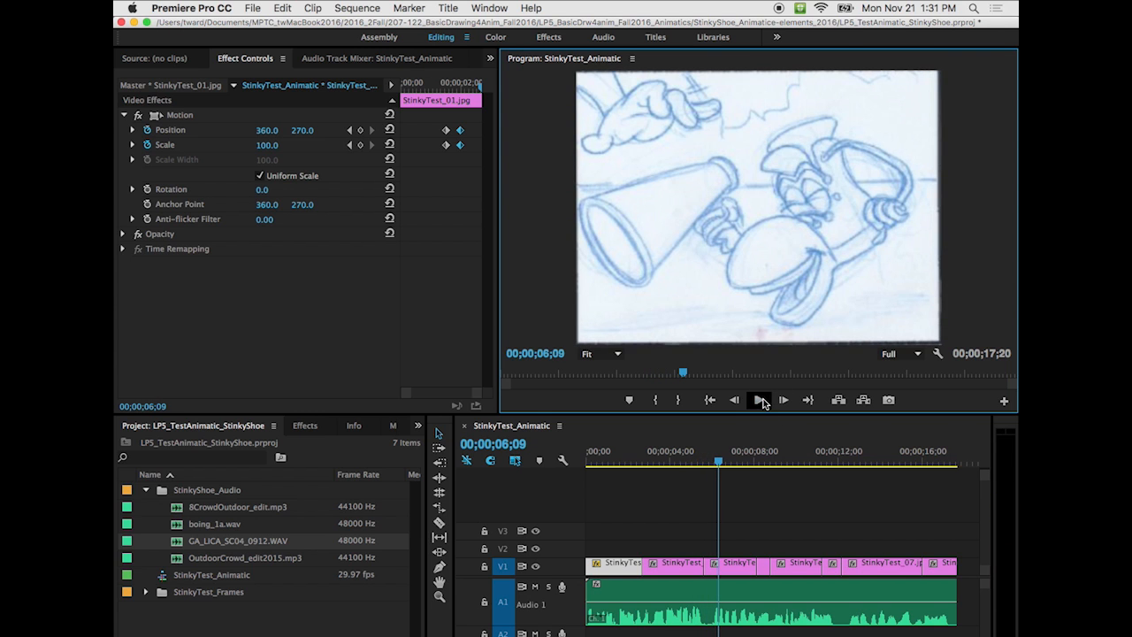
click(759, 400)
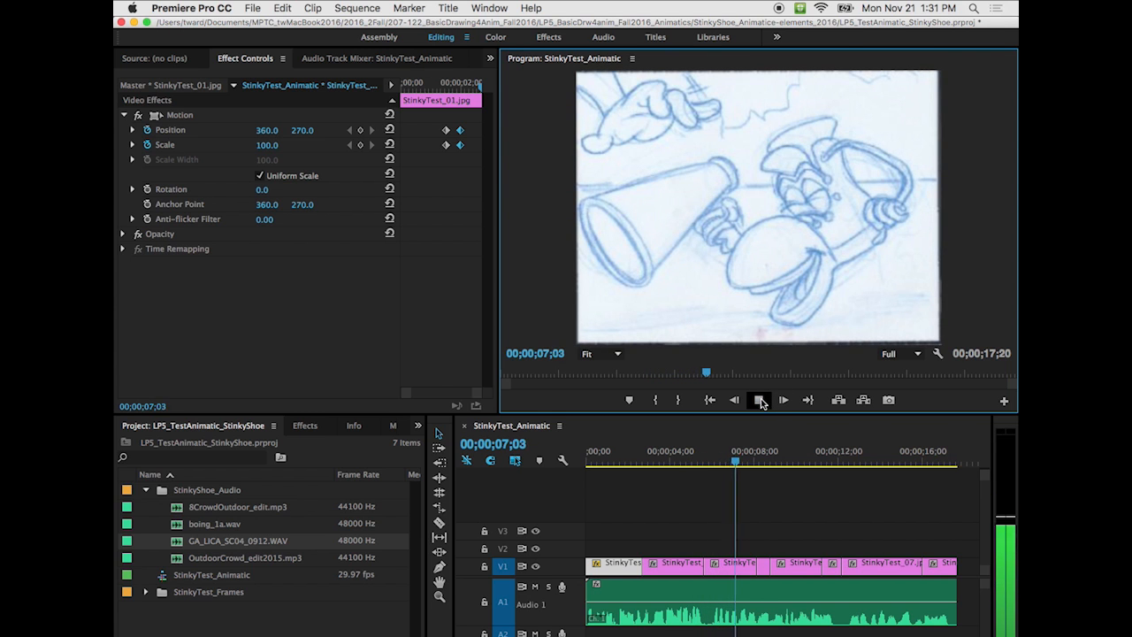
click(781, 400)
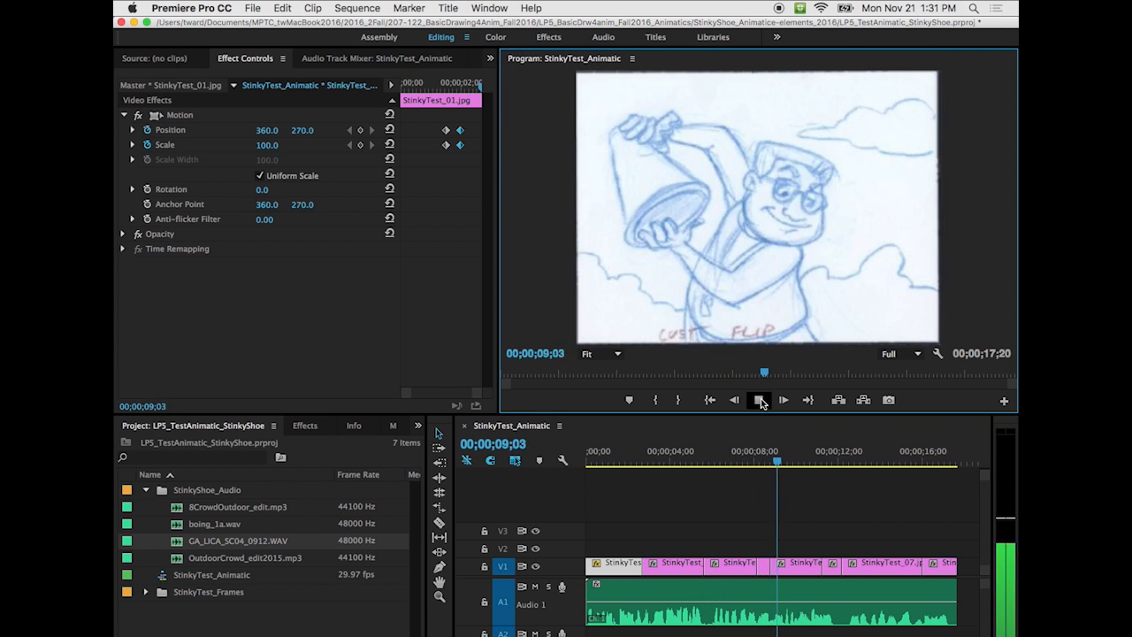
click(782, 400)
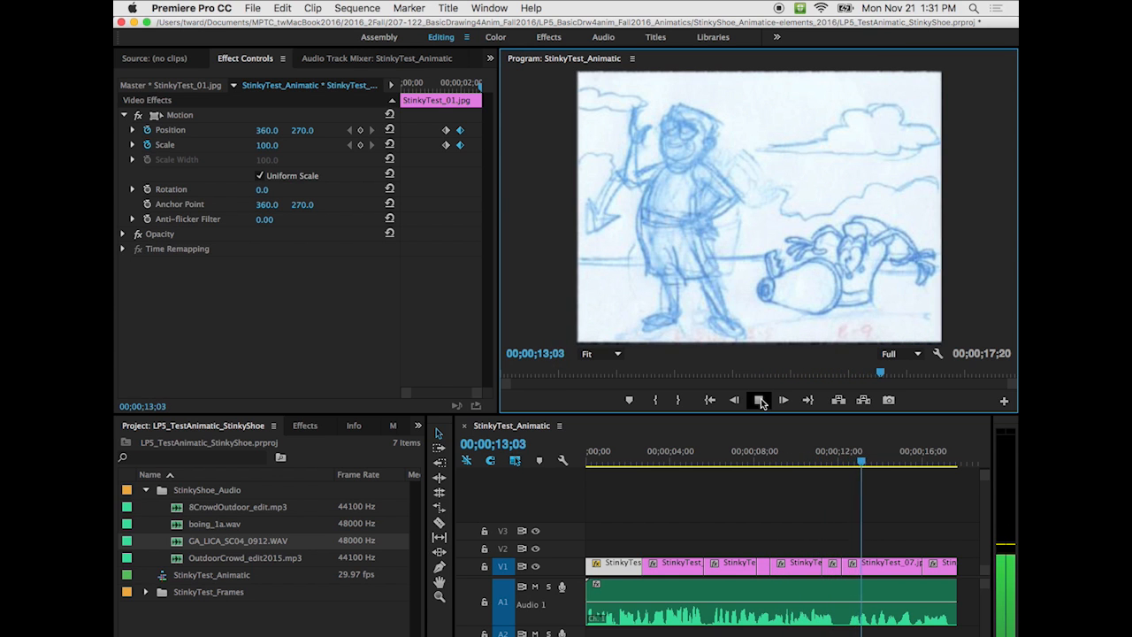
click(781, 400)
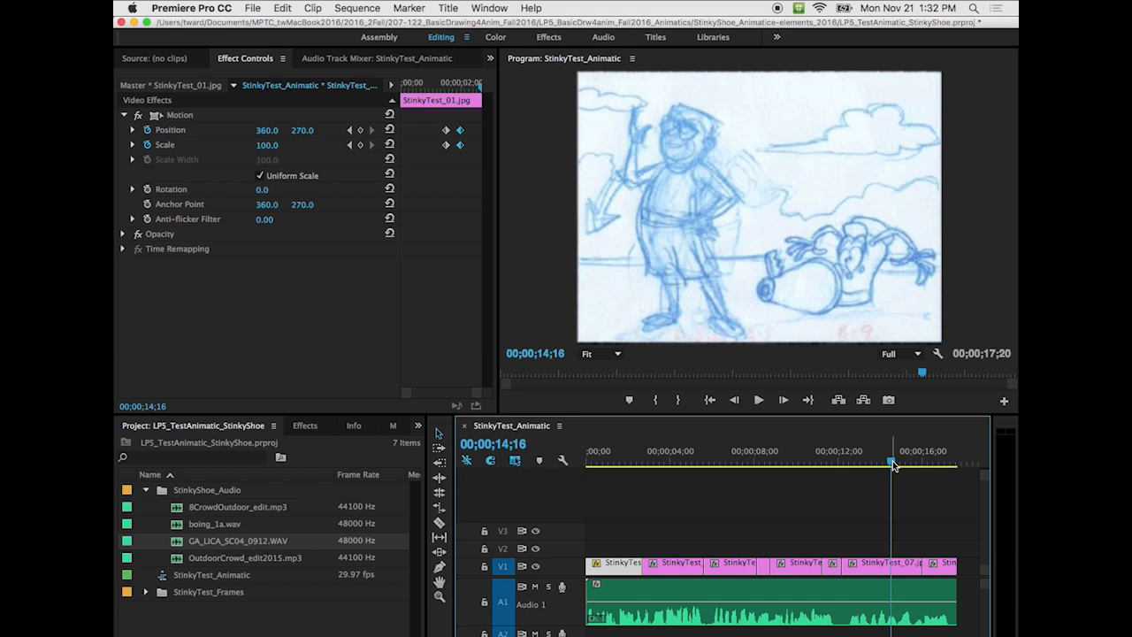
- Move the playhead to 13;16 over the StinkyTest_07 panel to show its motion settings
drag(891, 463, 868, 463)
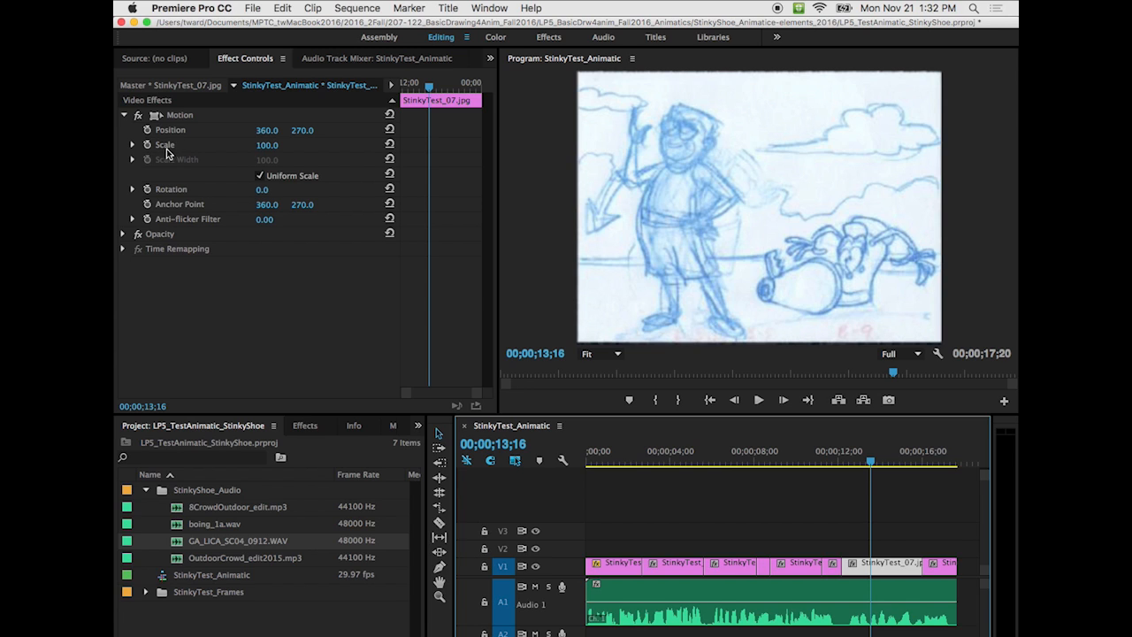
mouse_move(148, 145)
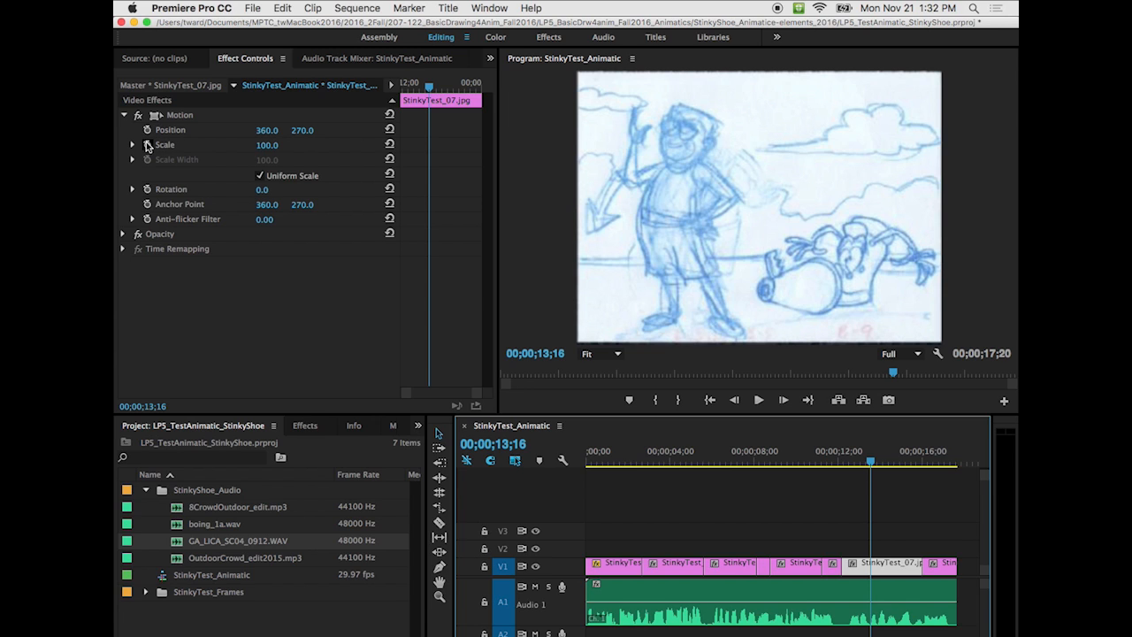
mouse_move(145, 145)
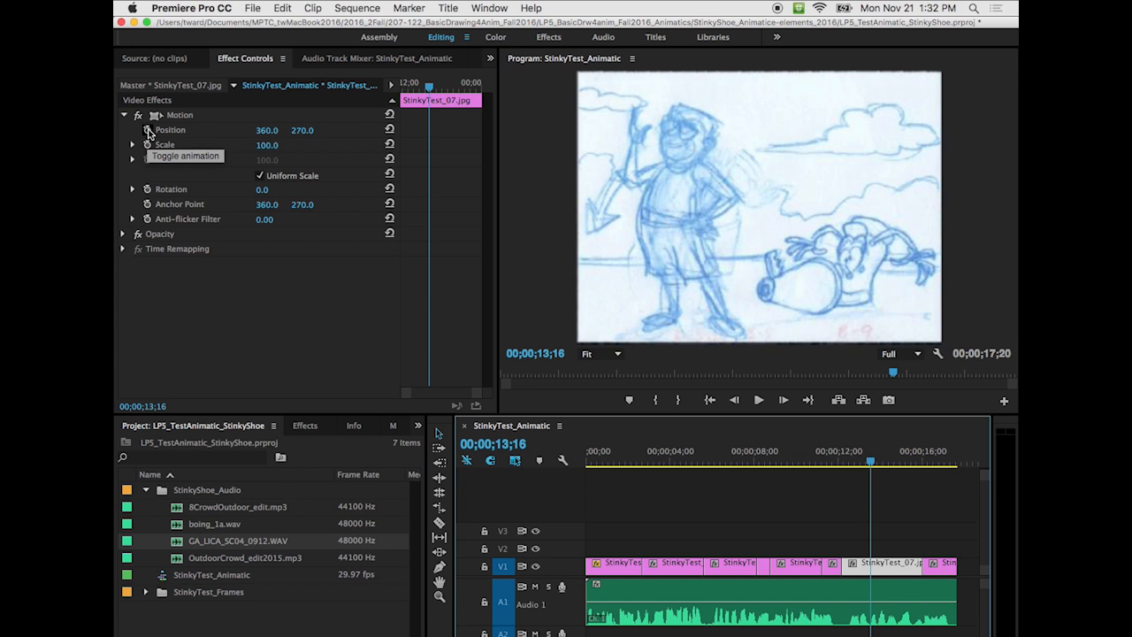
- Keyframe StinkyTest_07 zoomed to scale 208 at position 61, 63 on the lying figure
click(146, 130)
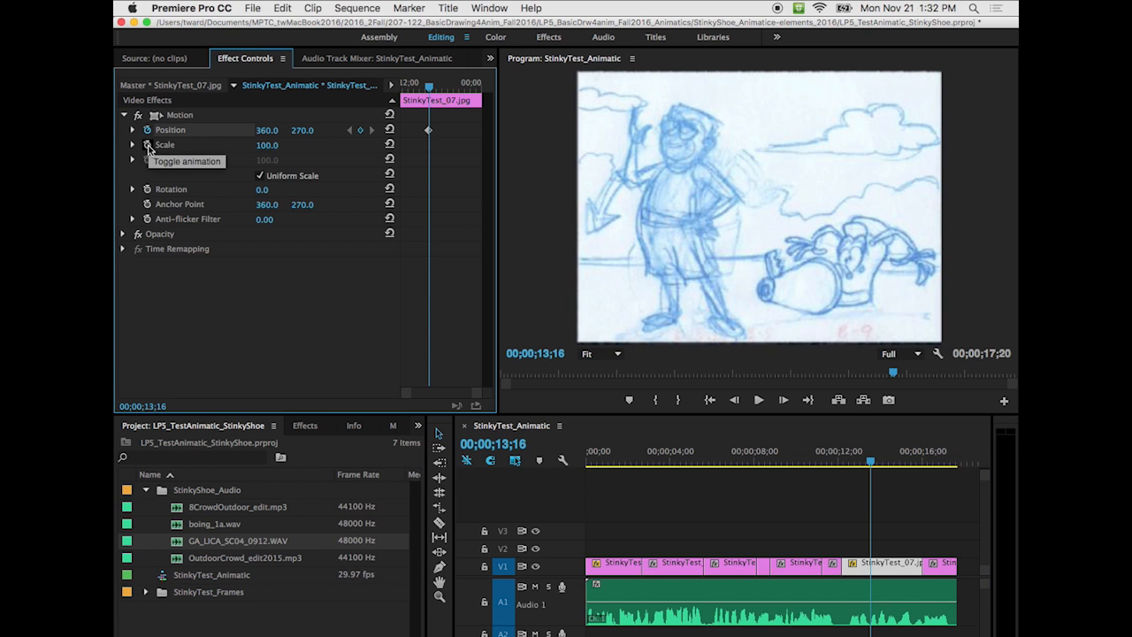
click(145, 145)
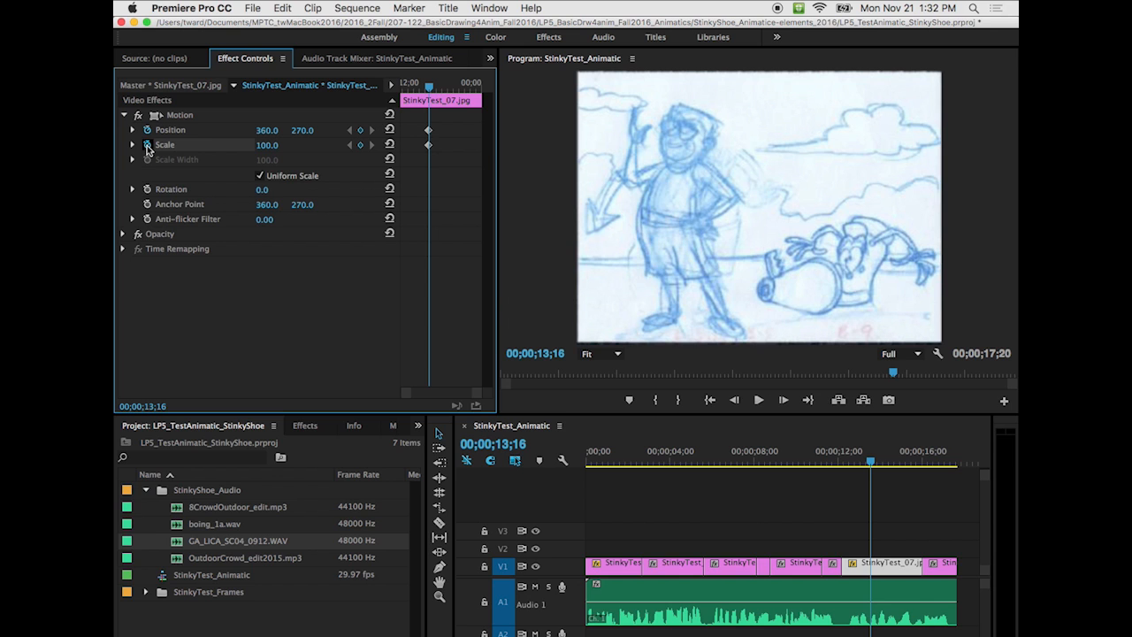
mouse_move(274, 166)
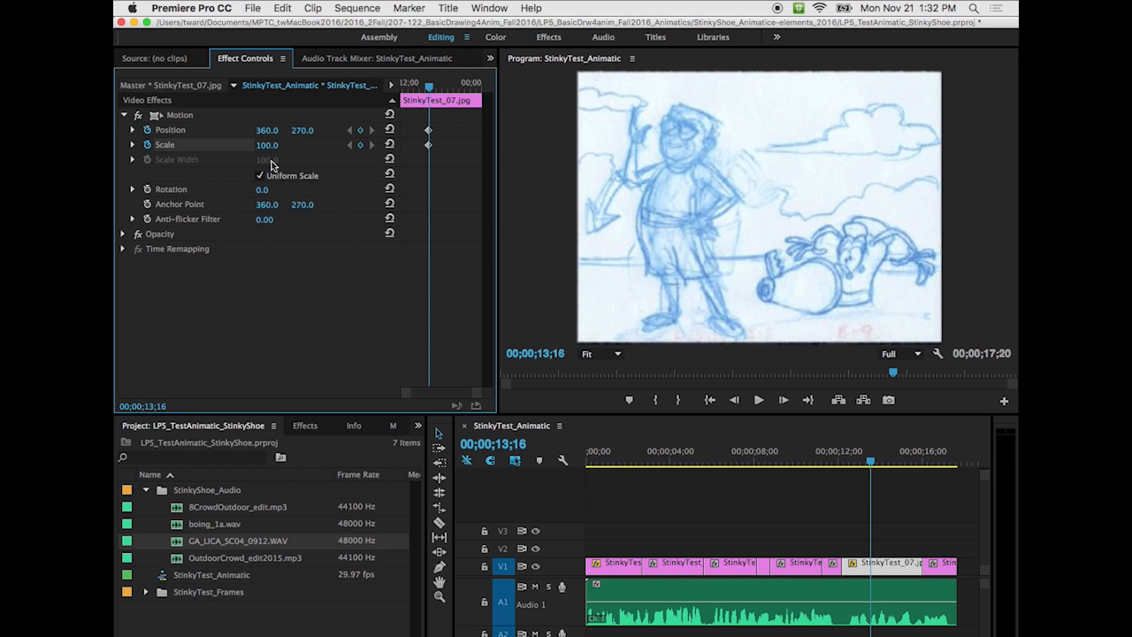
drag(267, 145, 336, 145)
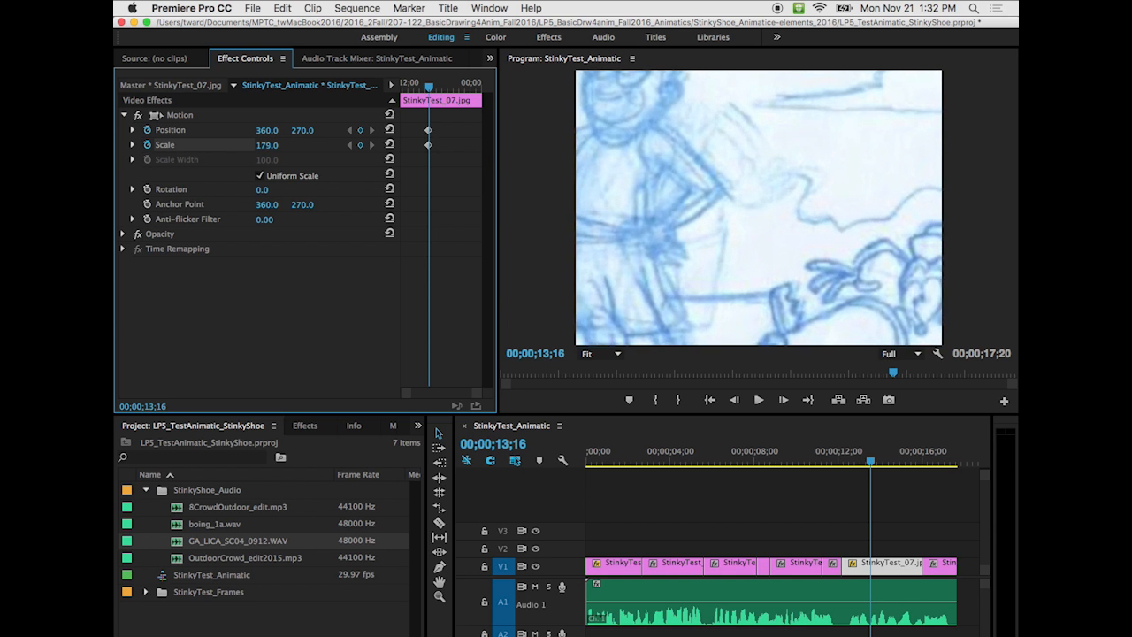
drag(267, 145, 292, 145)
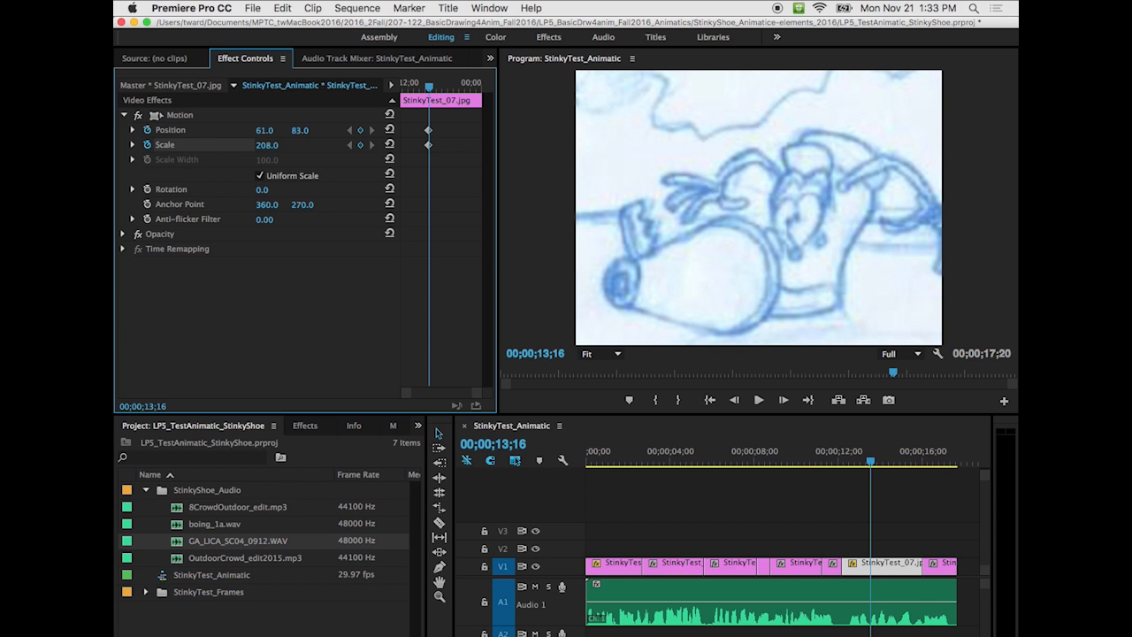
drag(870, 464, 814, 464)
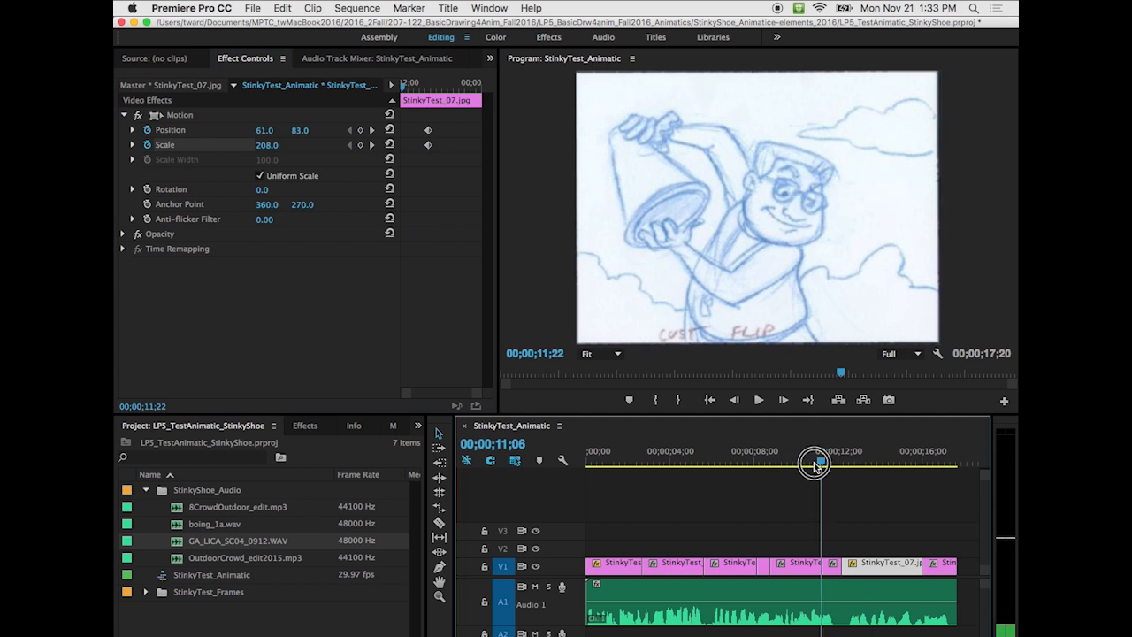
- Preview the StinkyTest_07 close-up and stop the playhead around 14 seconds
click(757, 399)
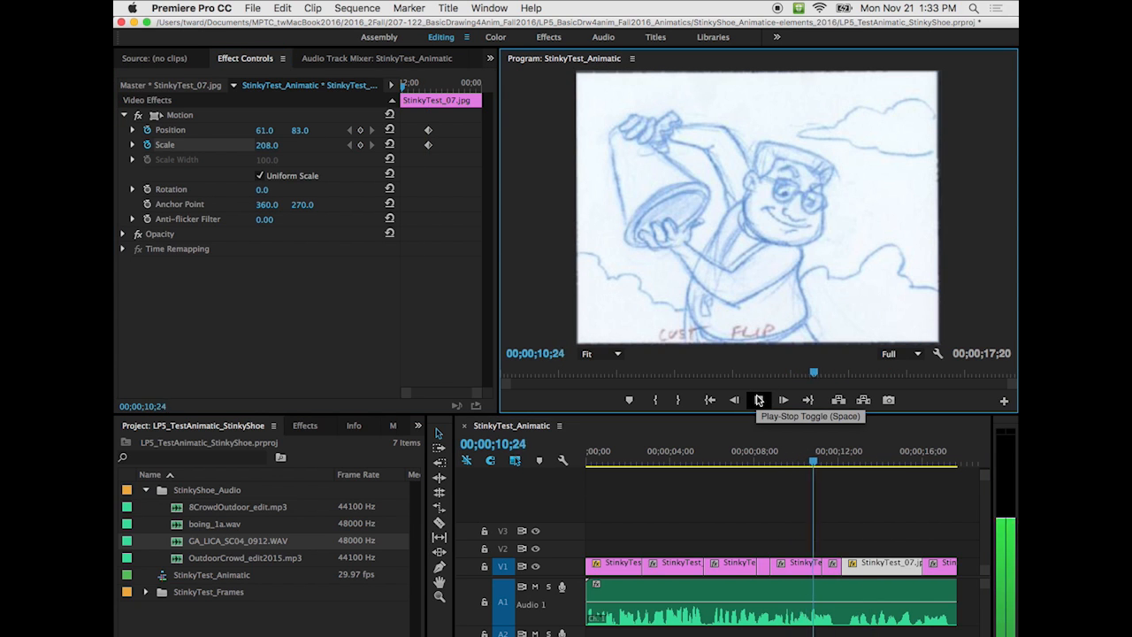
click(757, 400)
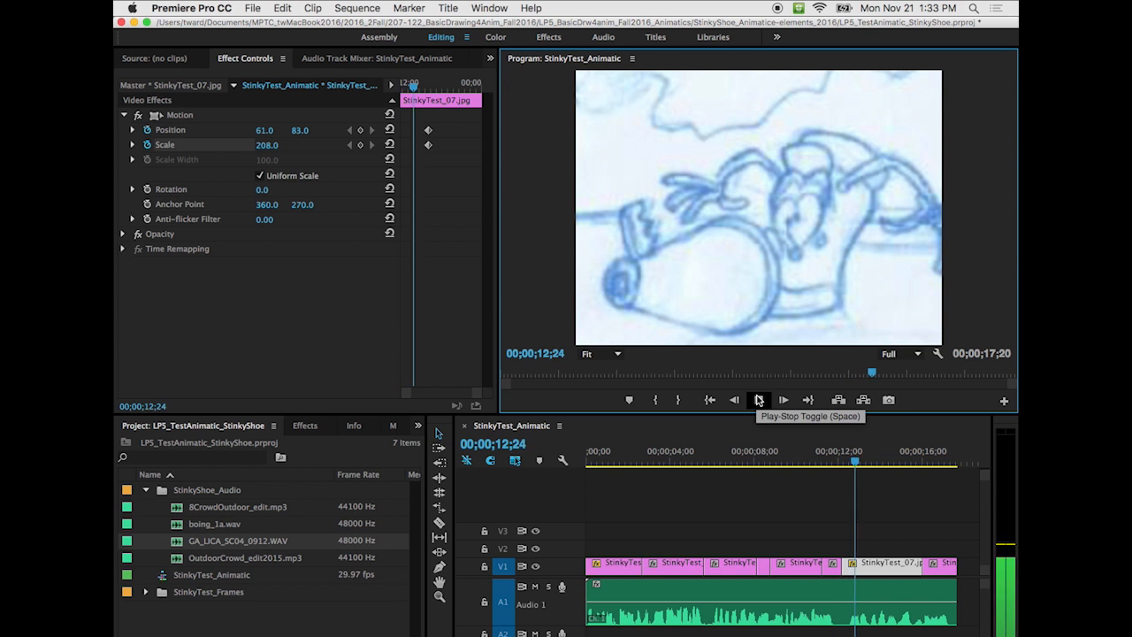
click(759, 400)
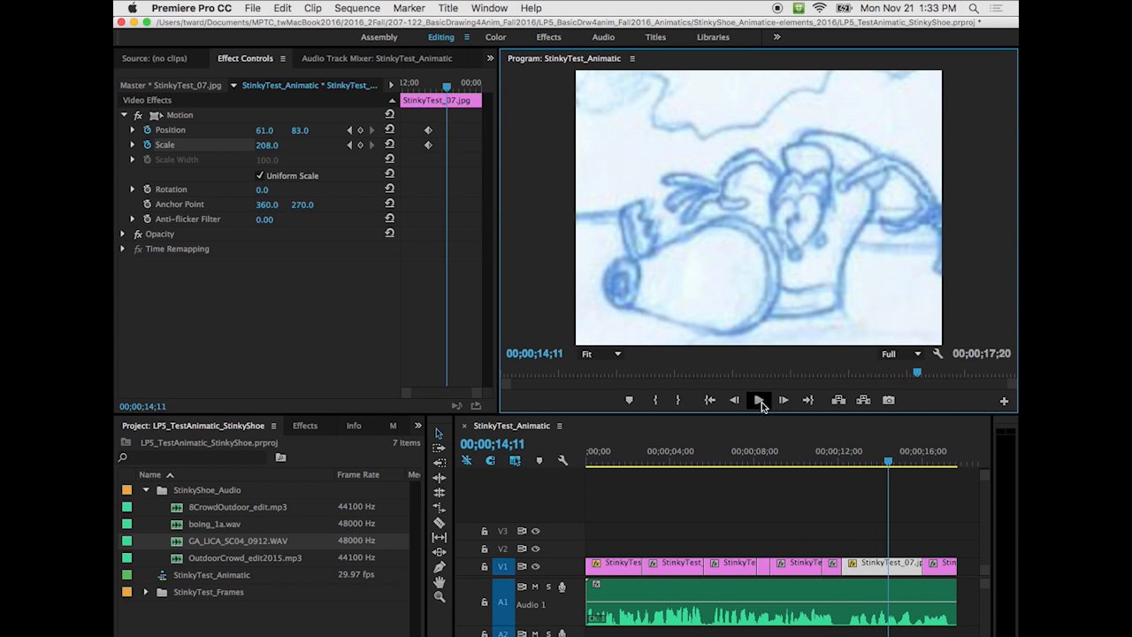
click(759, 400)
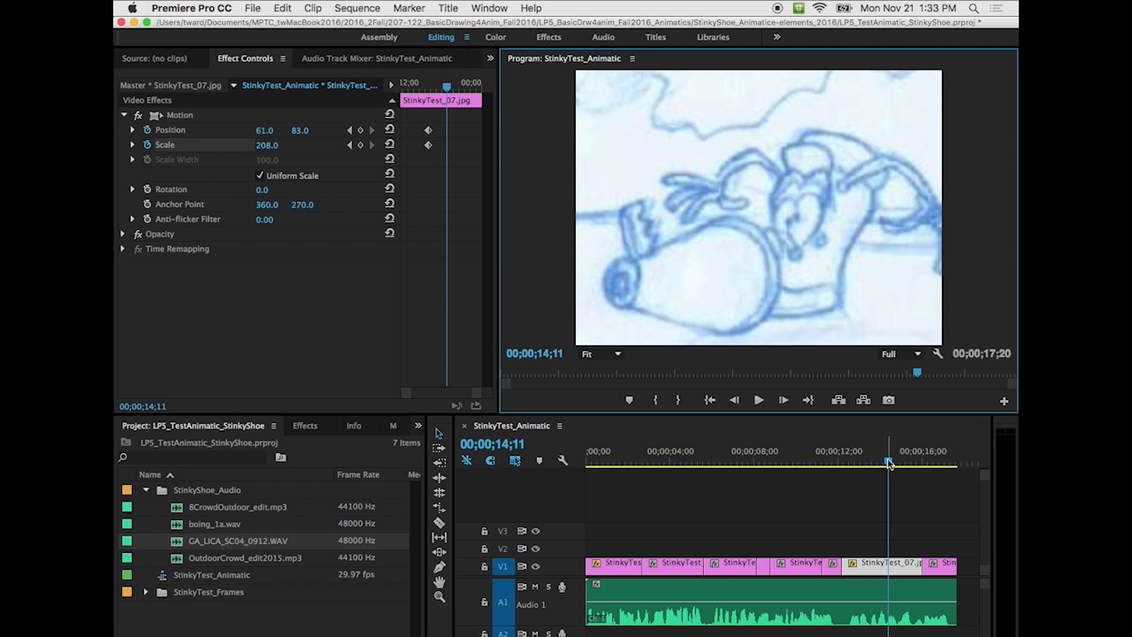
click(895, 463)
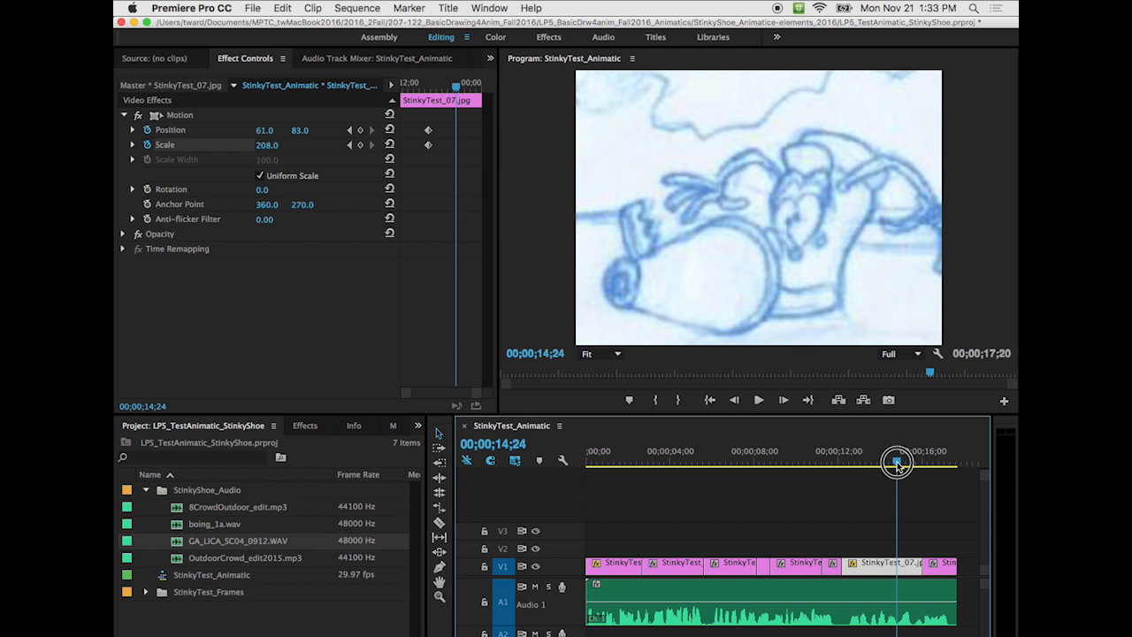
- Replay the close-up and settle the playhead exactly on 00;00;14;11
click(758, 400)
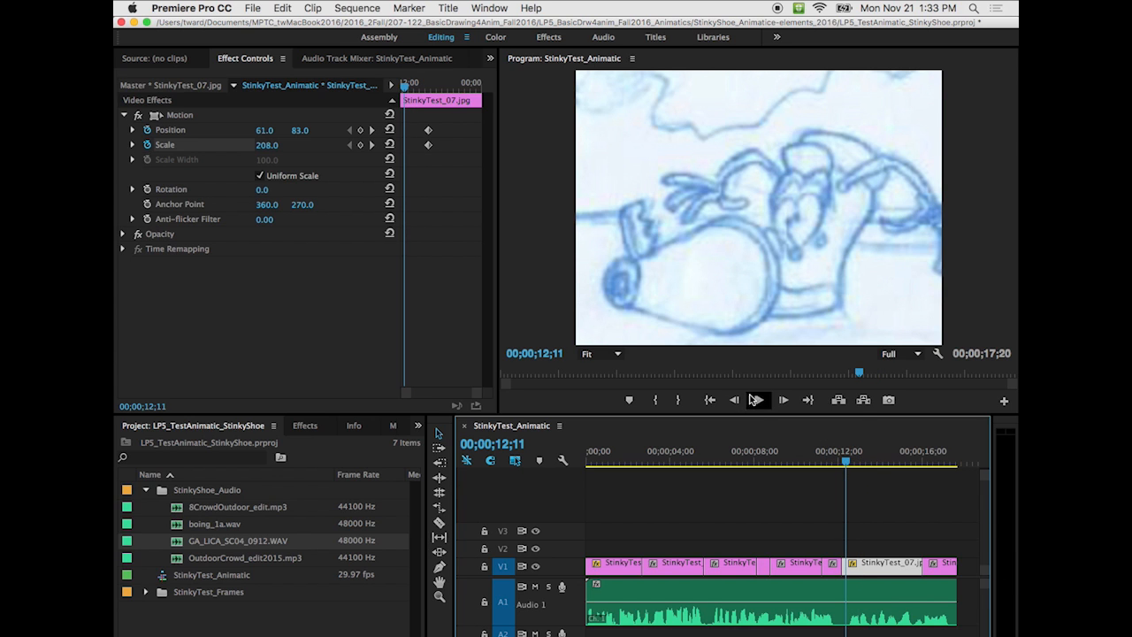
click(757, 399)
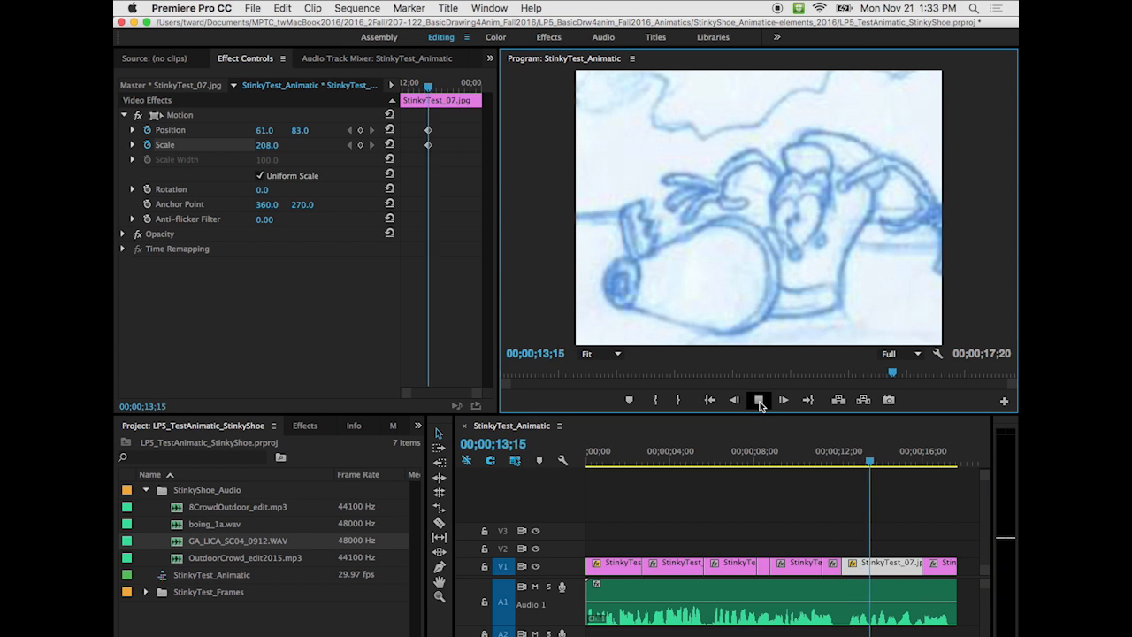
click(759, 400)
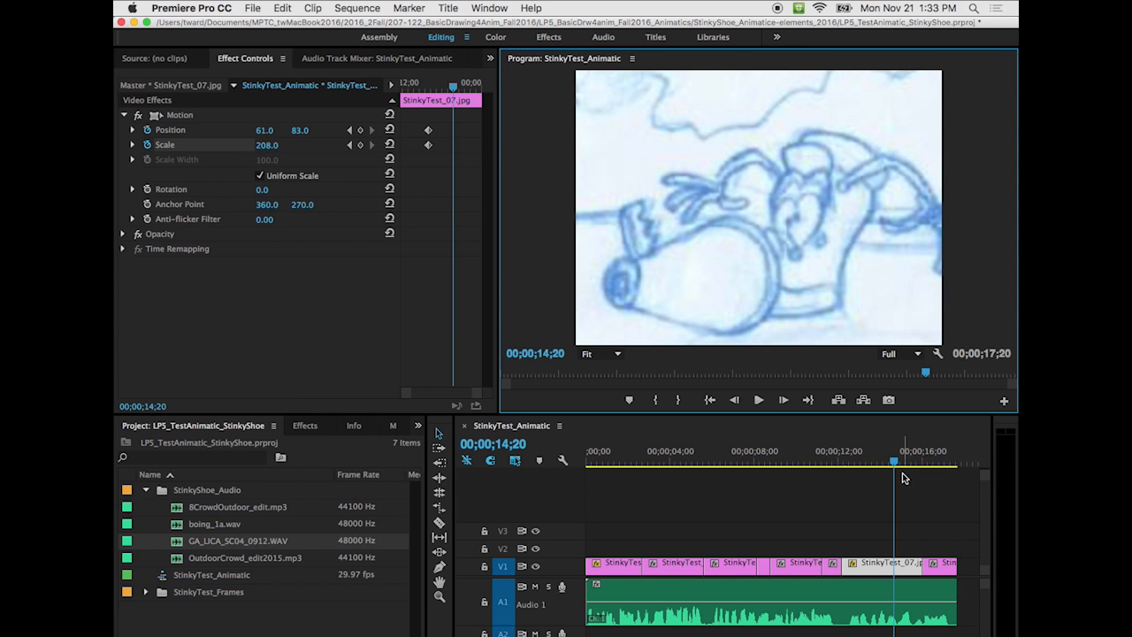
click(894, 451)
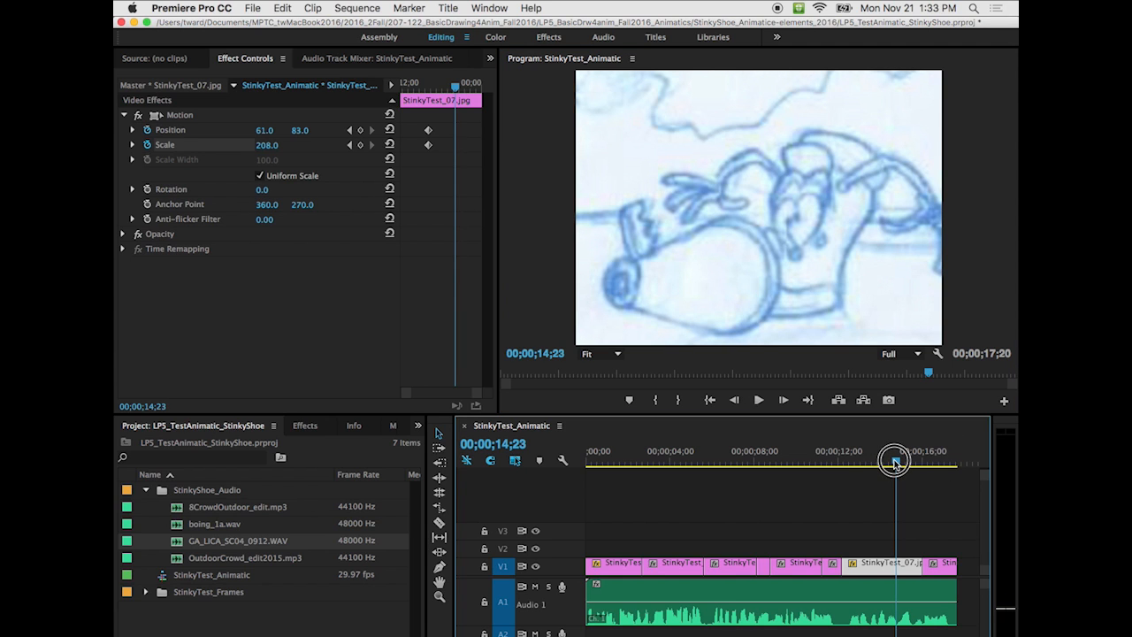
drag(893, 460, 885, 460)
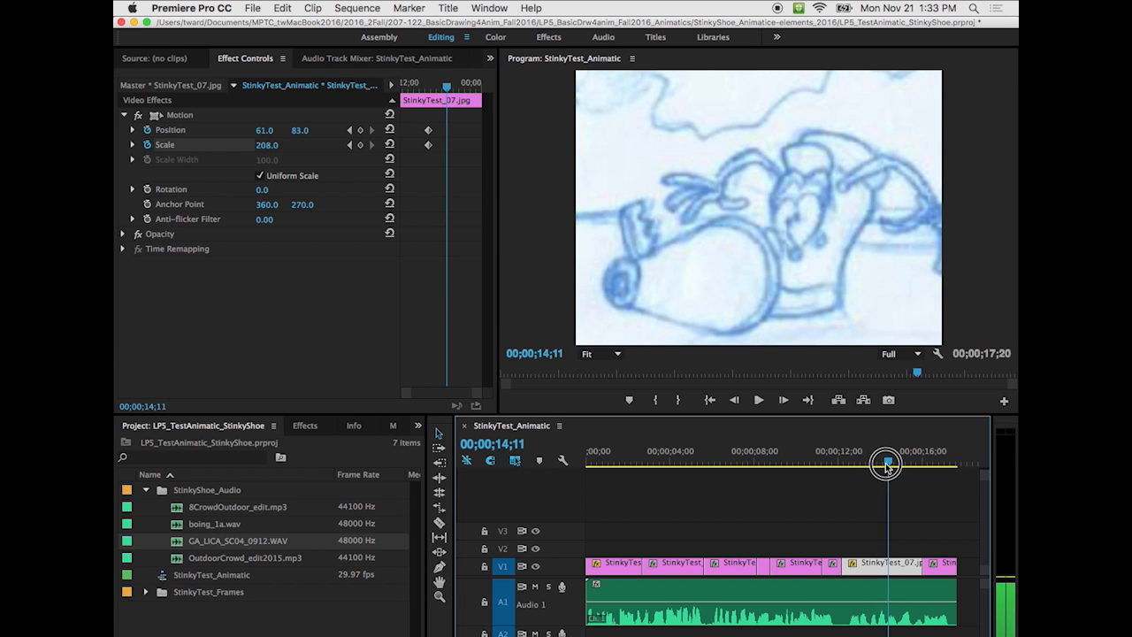
mouse_move(888, 464)
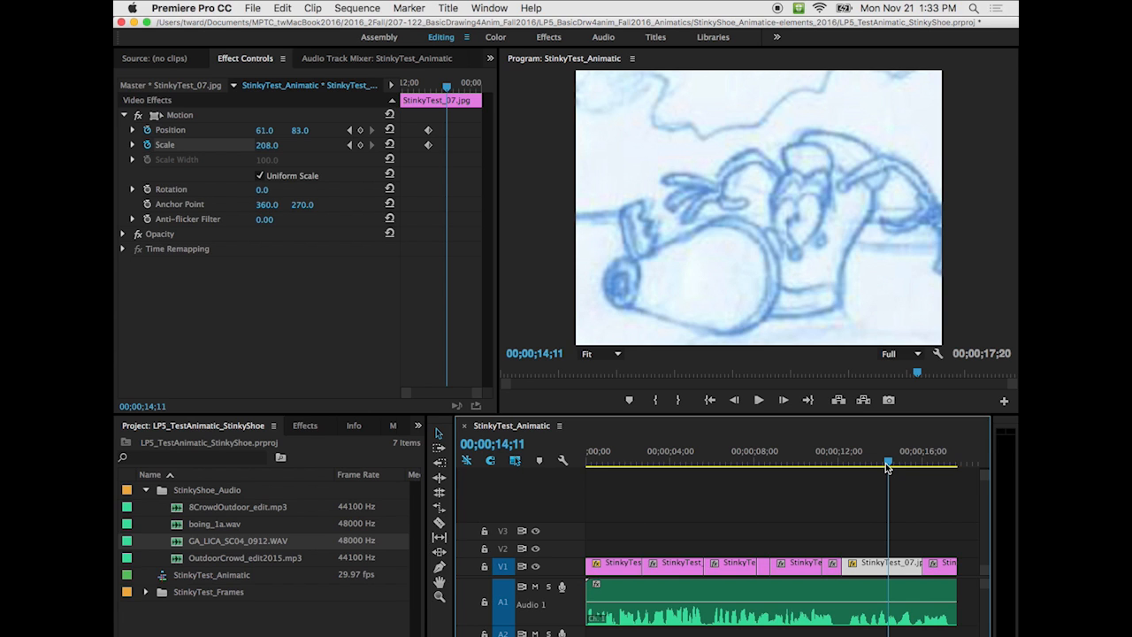
mouse_move(357, 187)
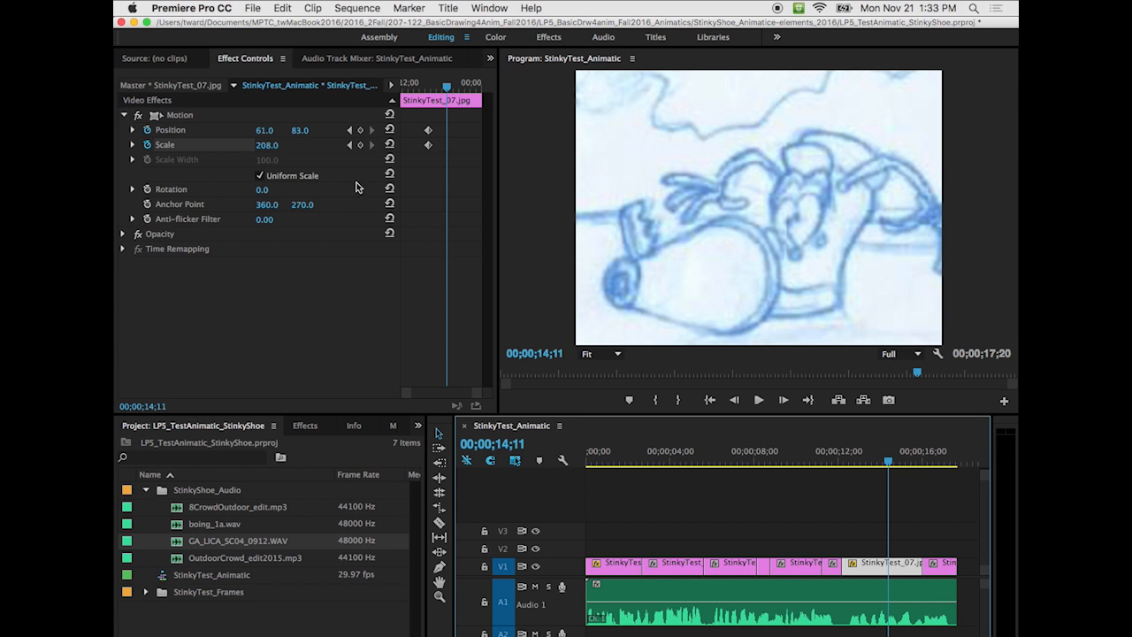
mouse_move(147, 145)
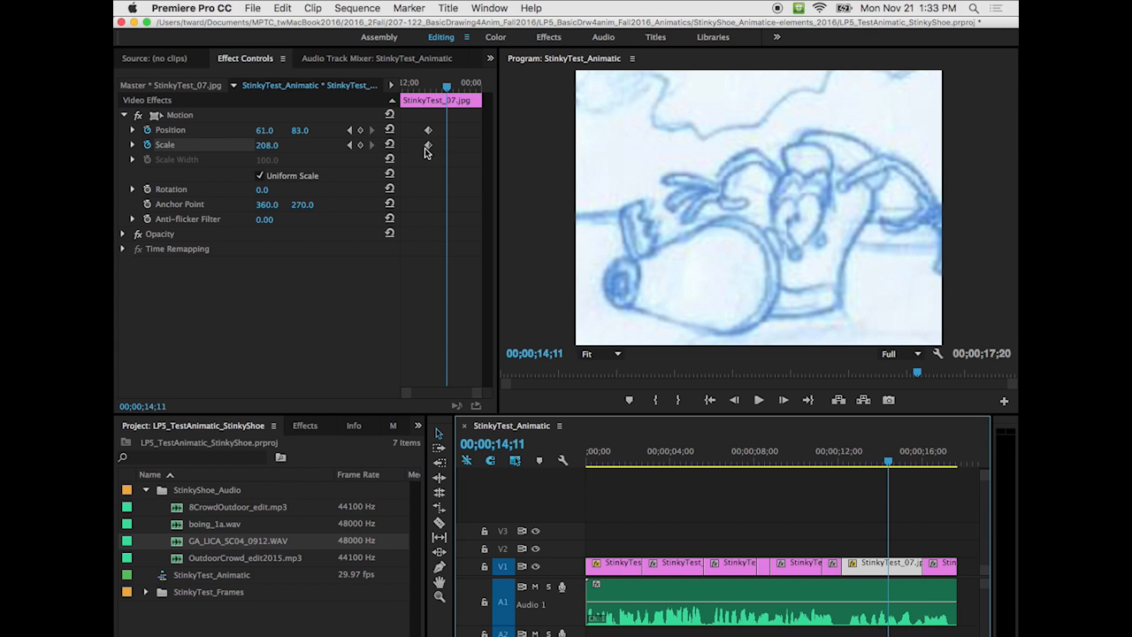
- At 14;11 pull StinkyTest_07 back to full frame: scale 100, position 361, 271
click(428, 145)
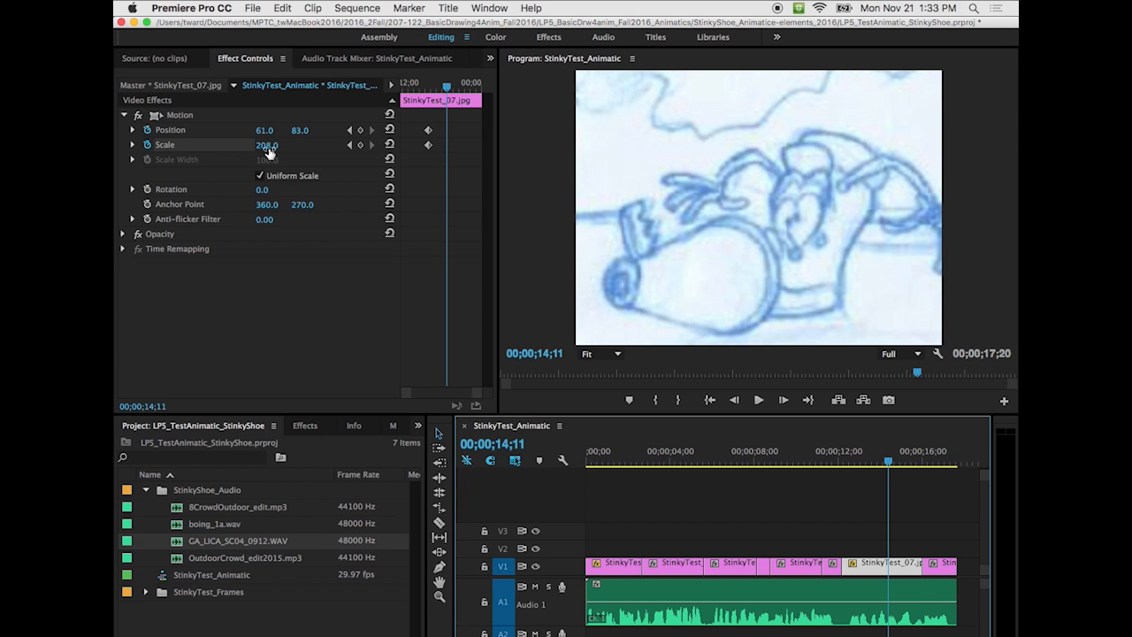
drag(267, 145, 267, 145)
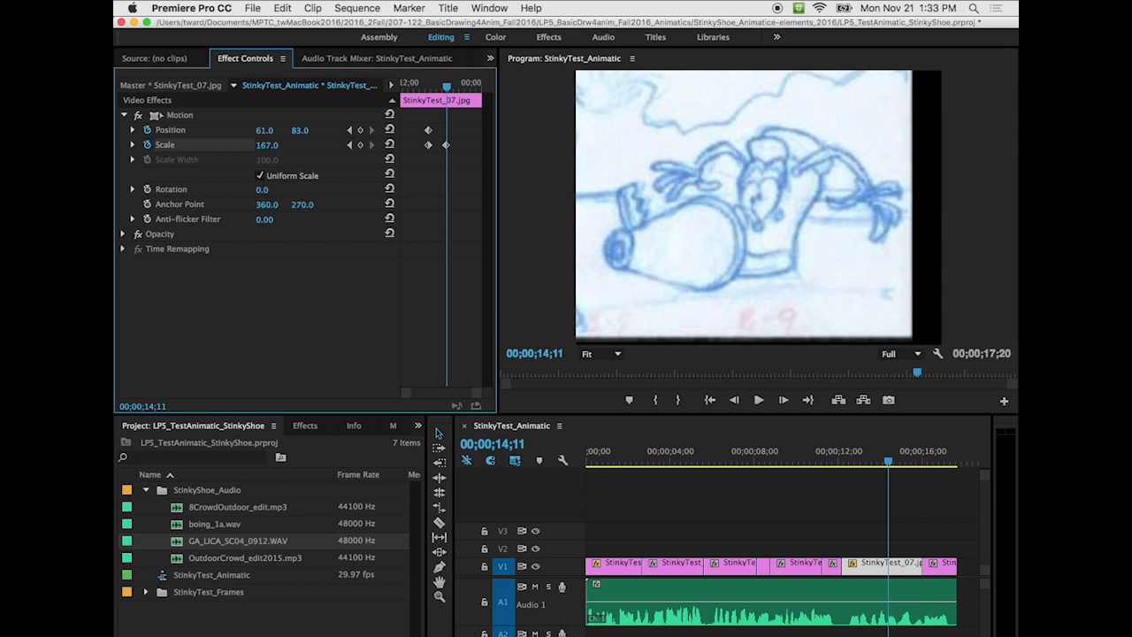
drag(267, 145, 251, 145)
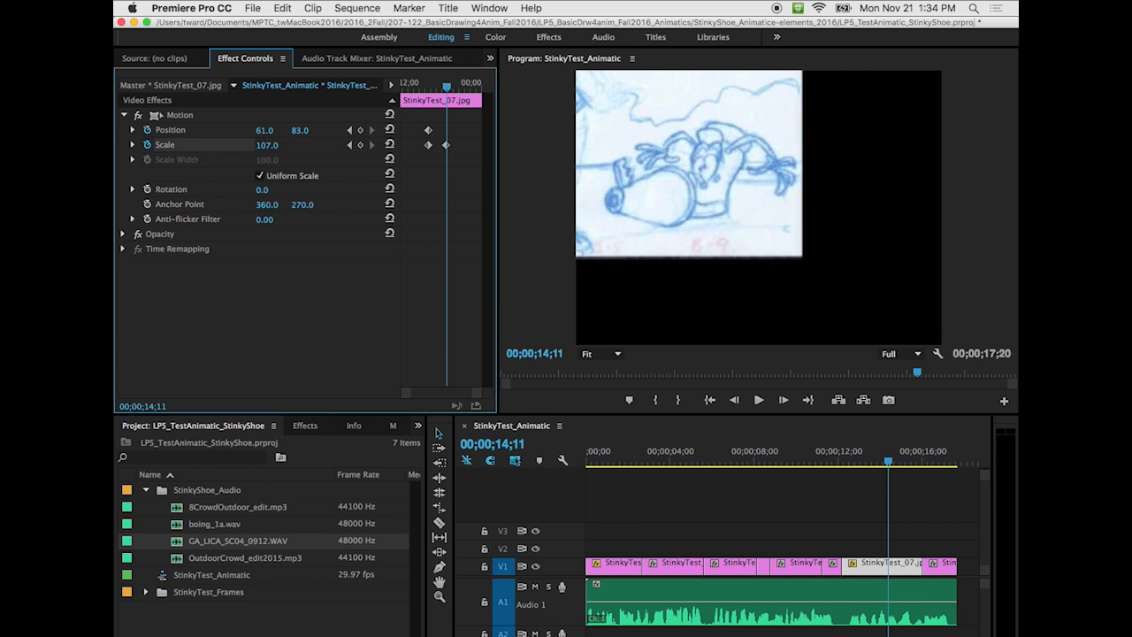
drag(267, 145, 285, 145)
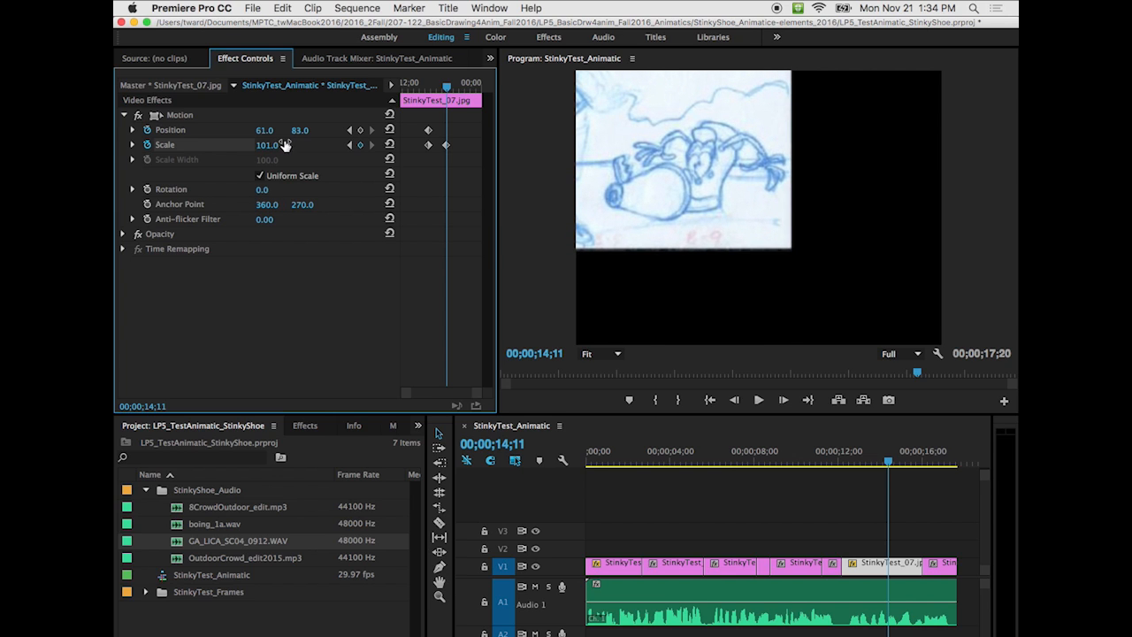
double_click(269, 145)
text(100)
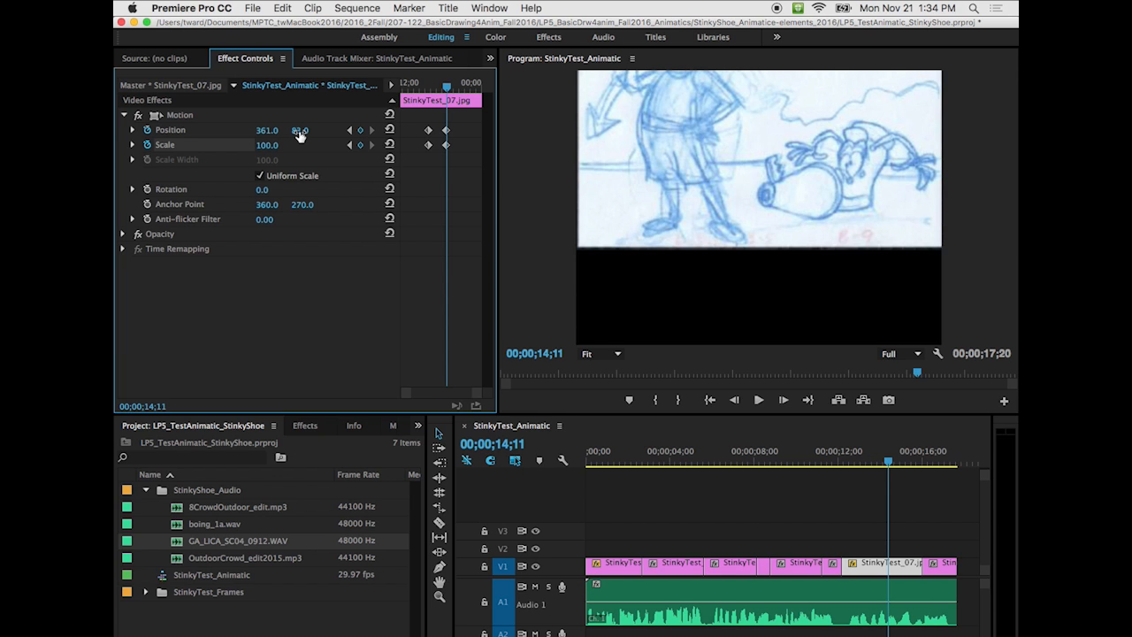
drag(301, 131, 301, 192)
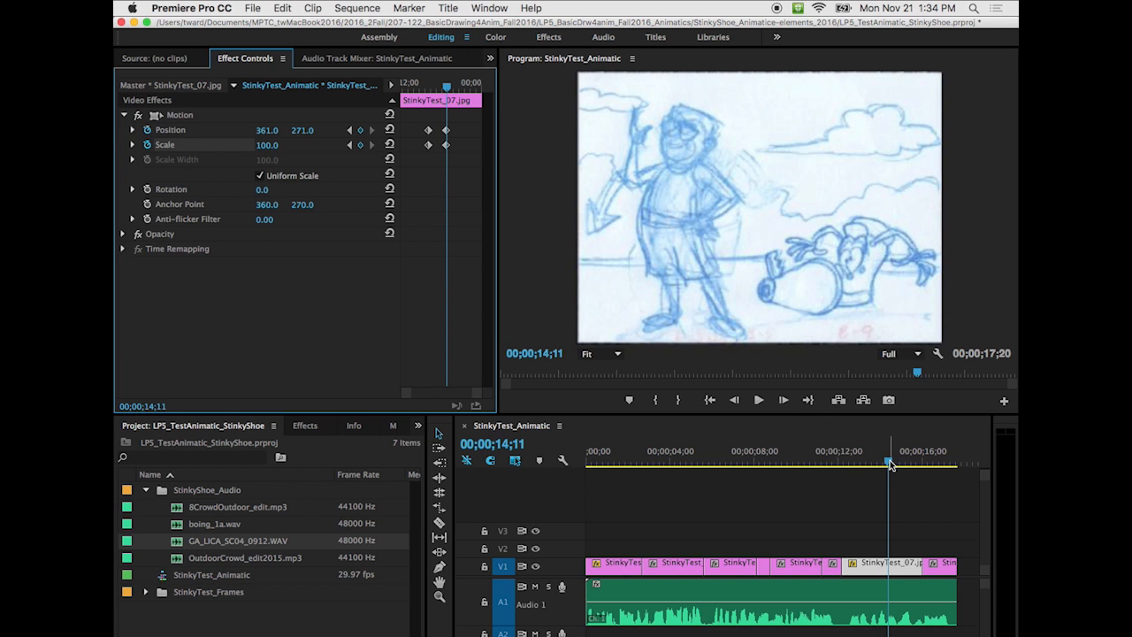
click(757, 399)
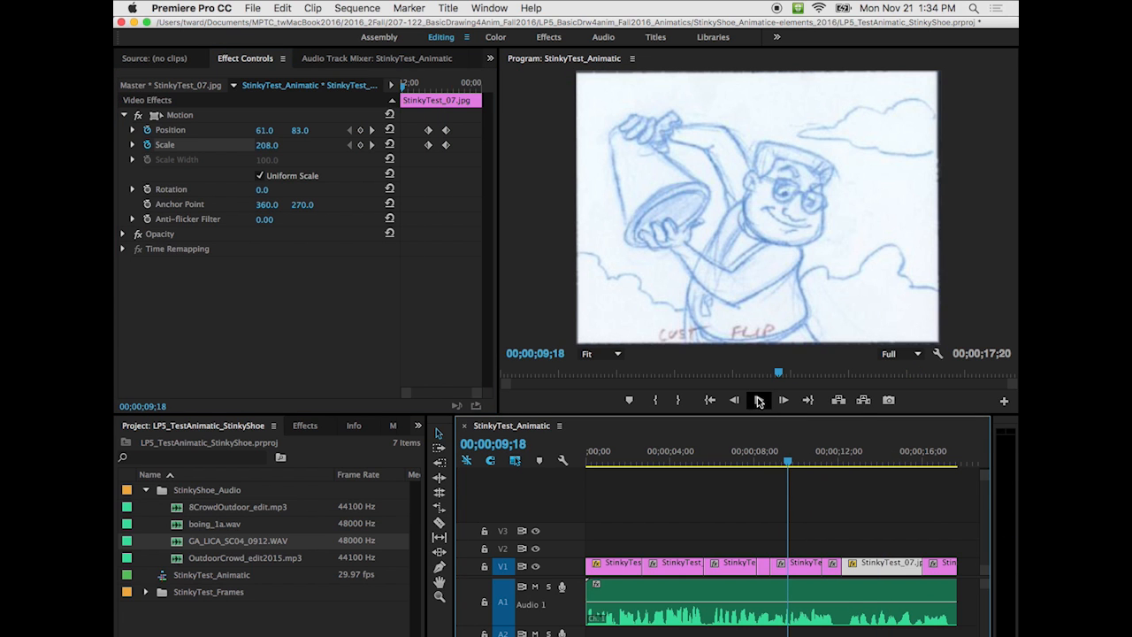
click(782, 400)
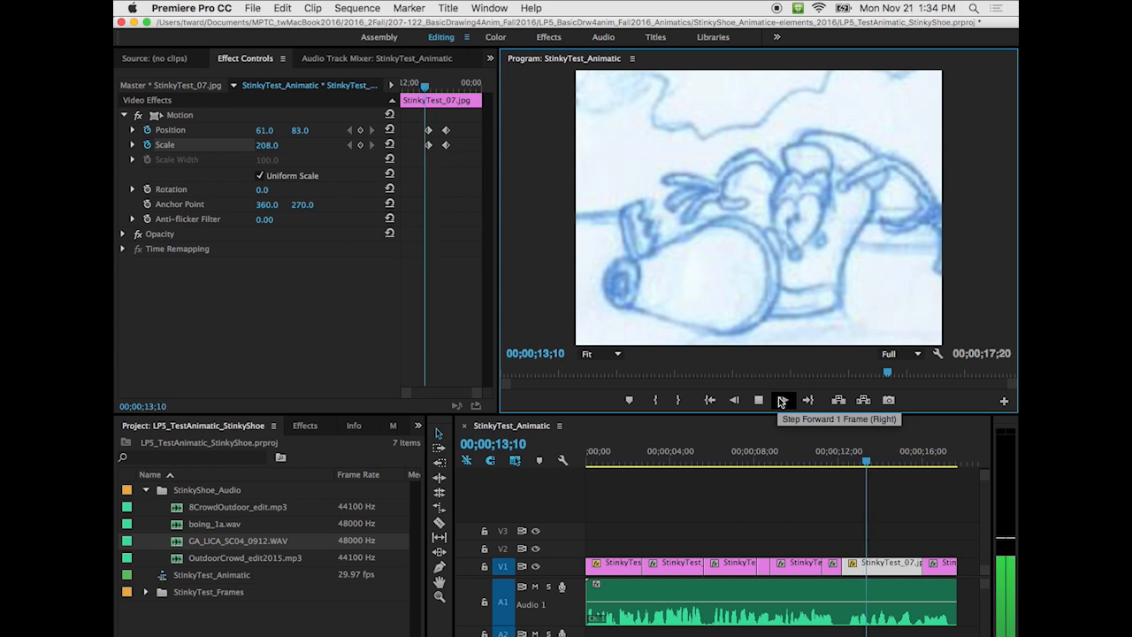
click(782, 400)
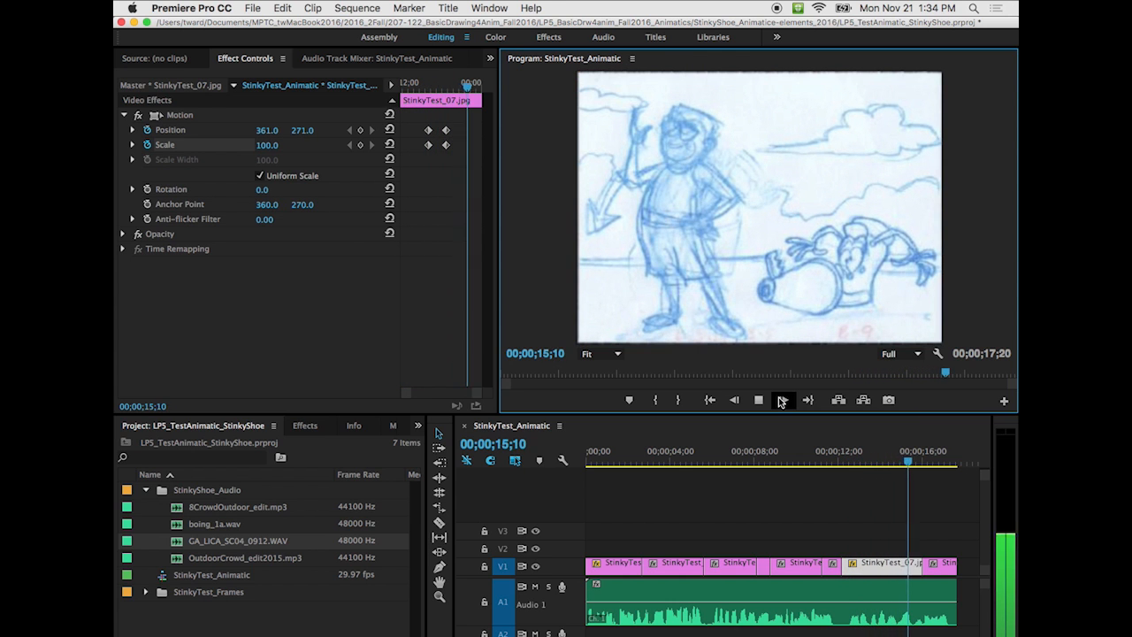
click(782, 400)
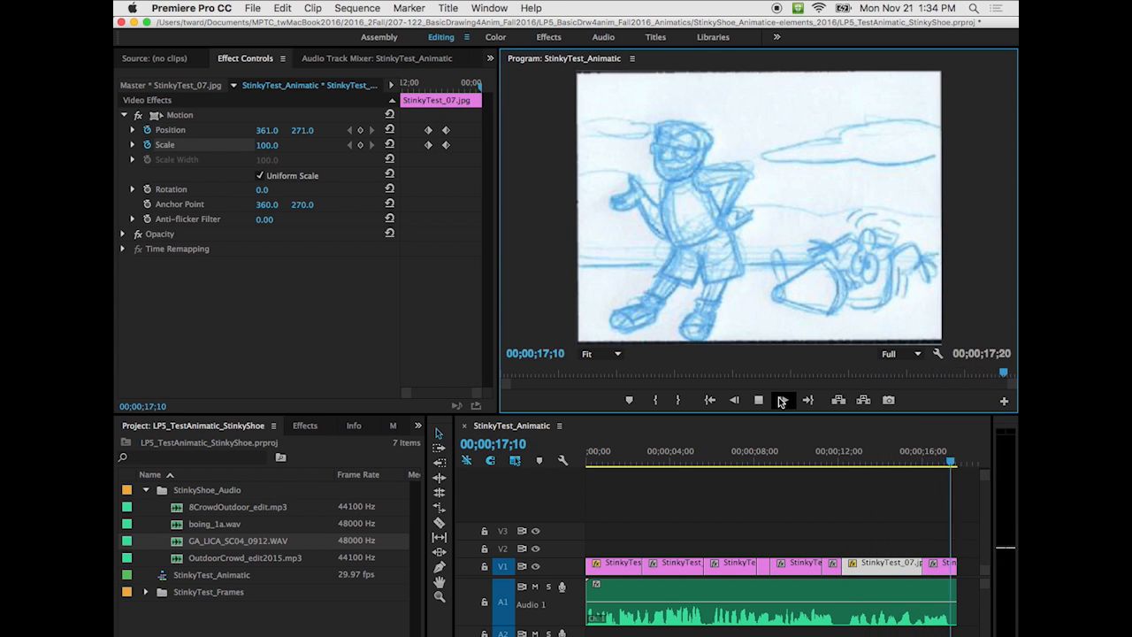
click(807, 399)
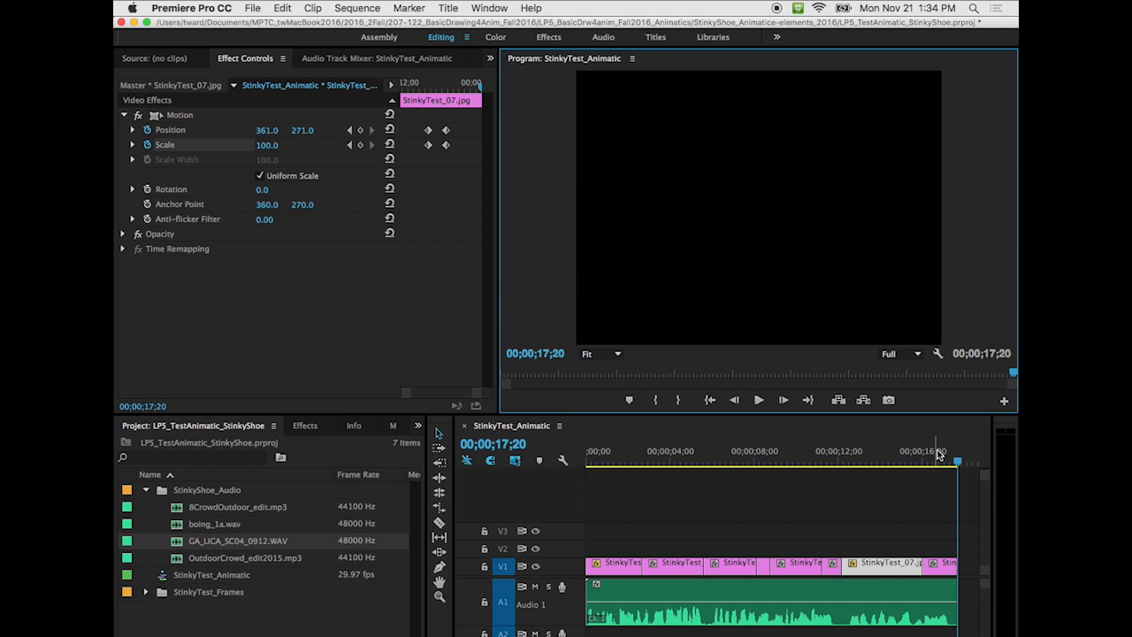
drag(935, 460, 930, 464)
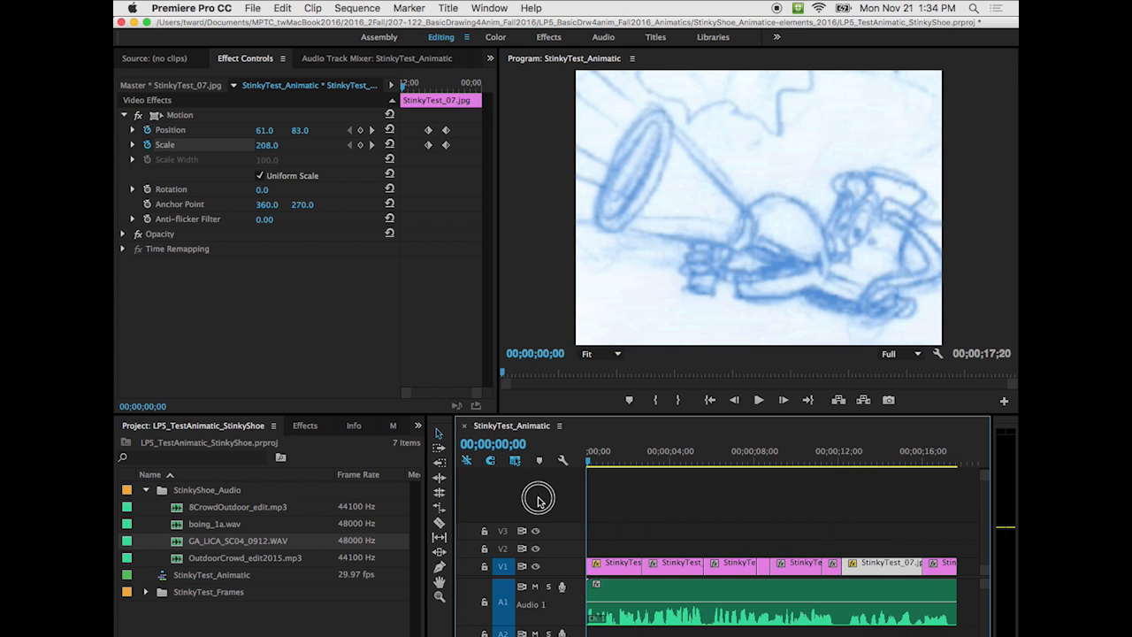
click(757, 400)
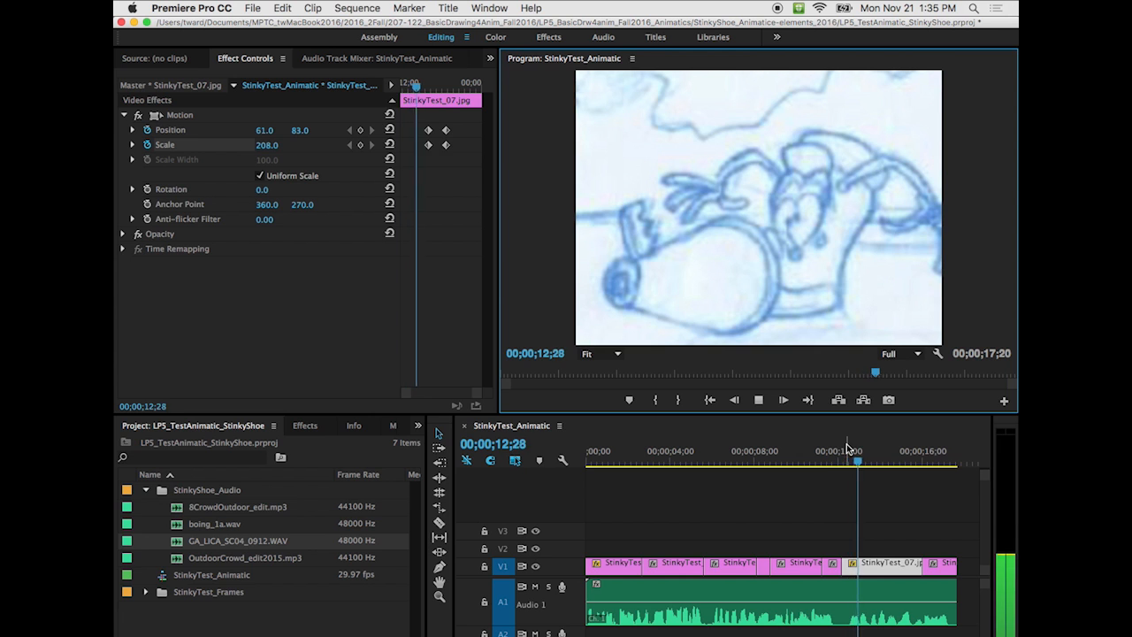
click(757, 399)
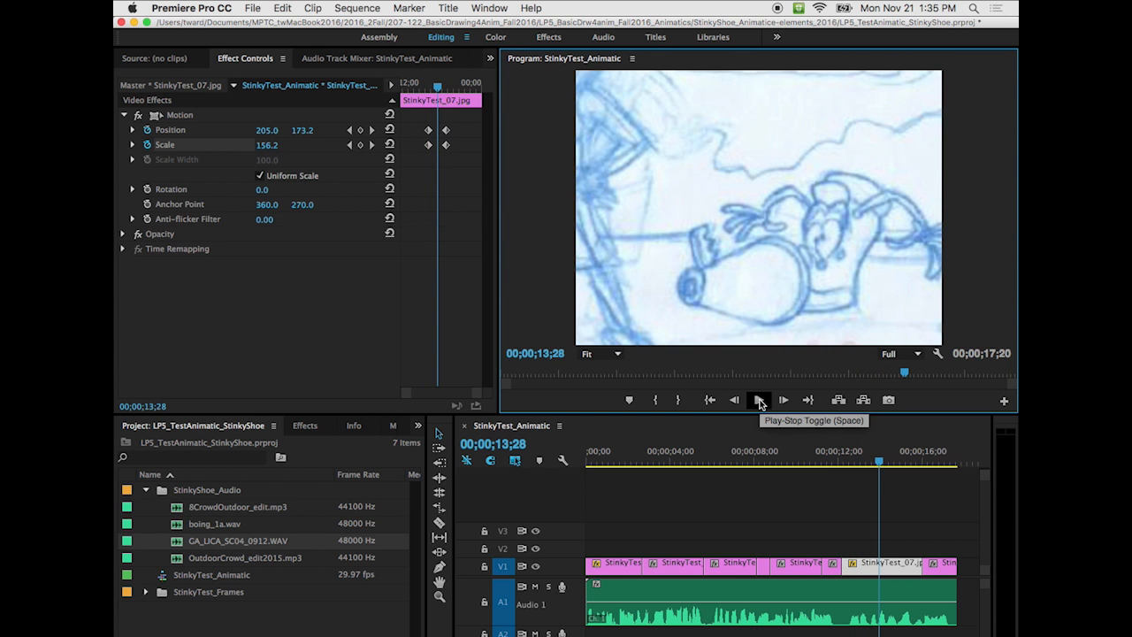